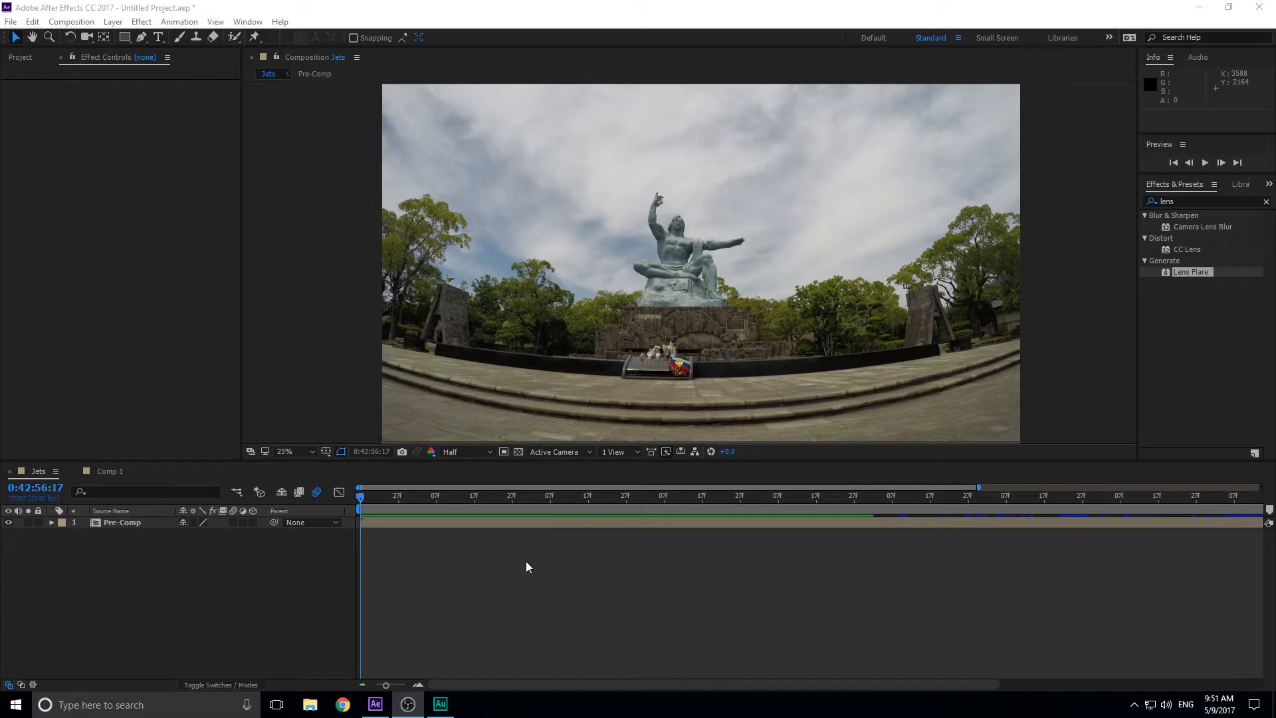
mouse_move(866, 657)
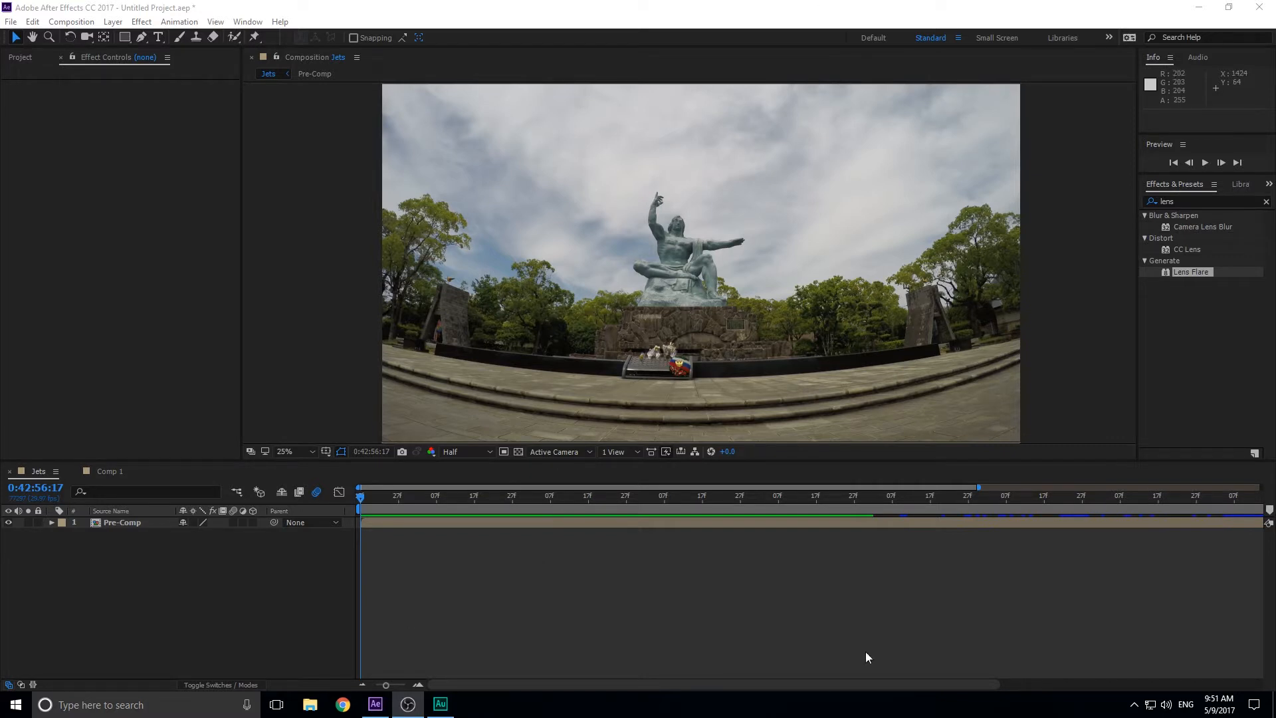
mouse_move(284, 207)
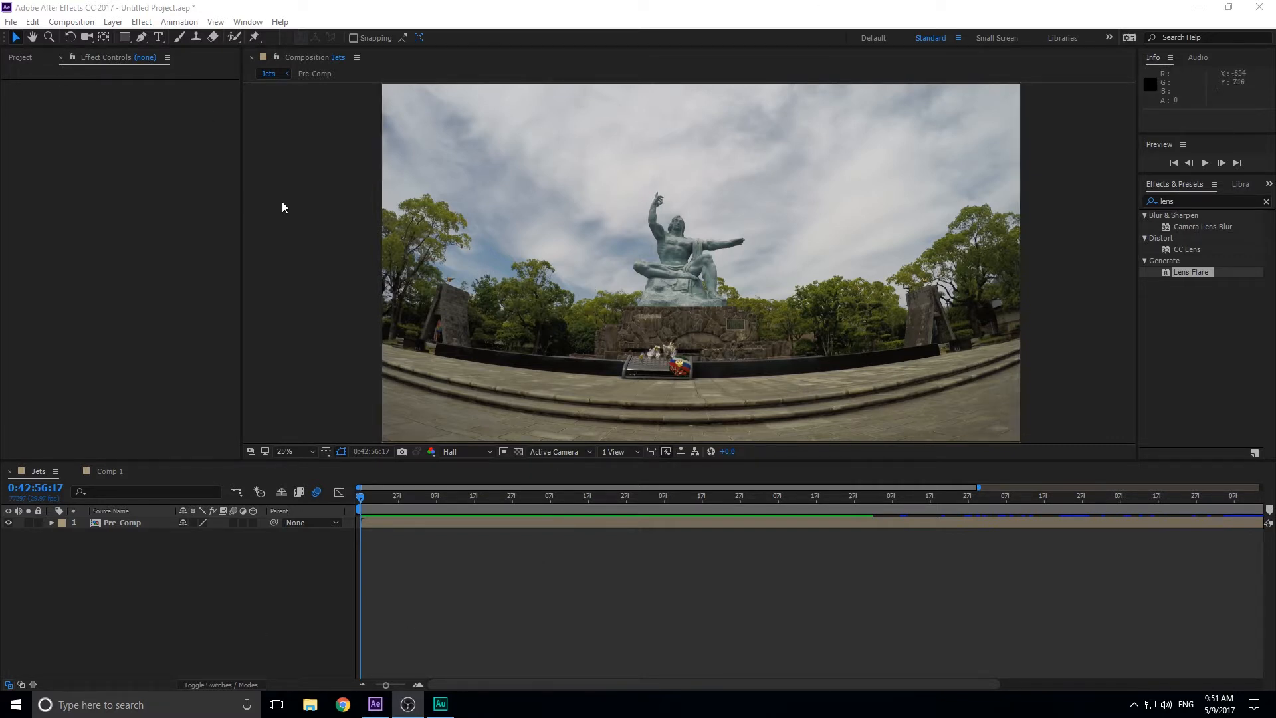
mouse_move(481, 391)
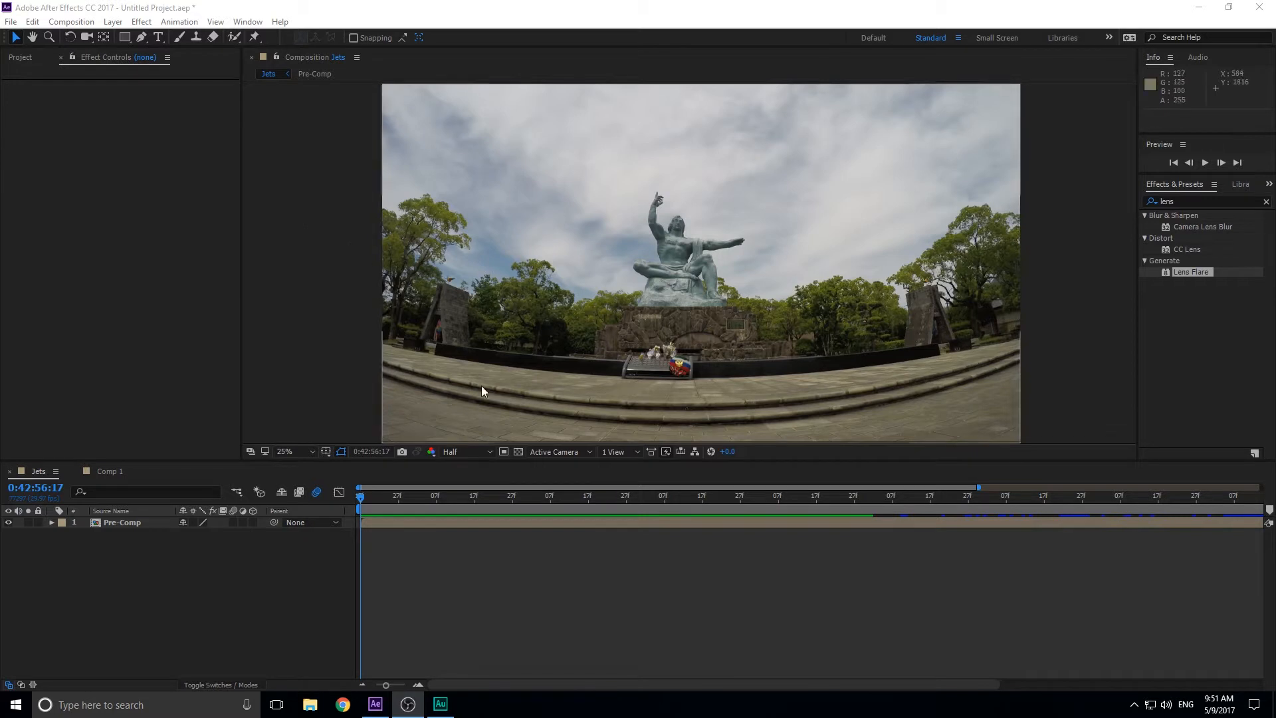
mouse_move(524, 570)
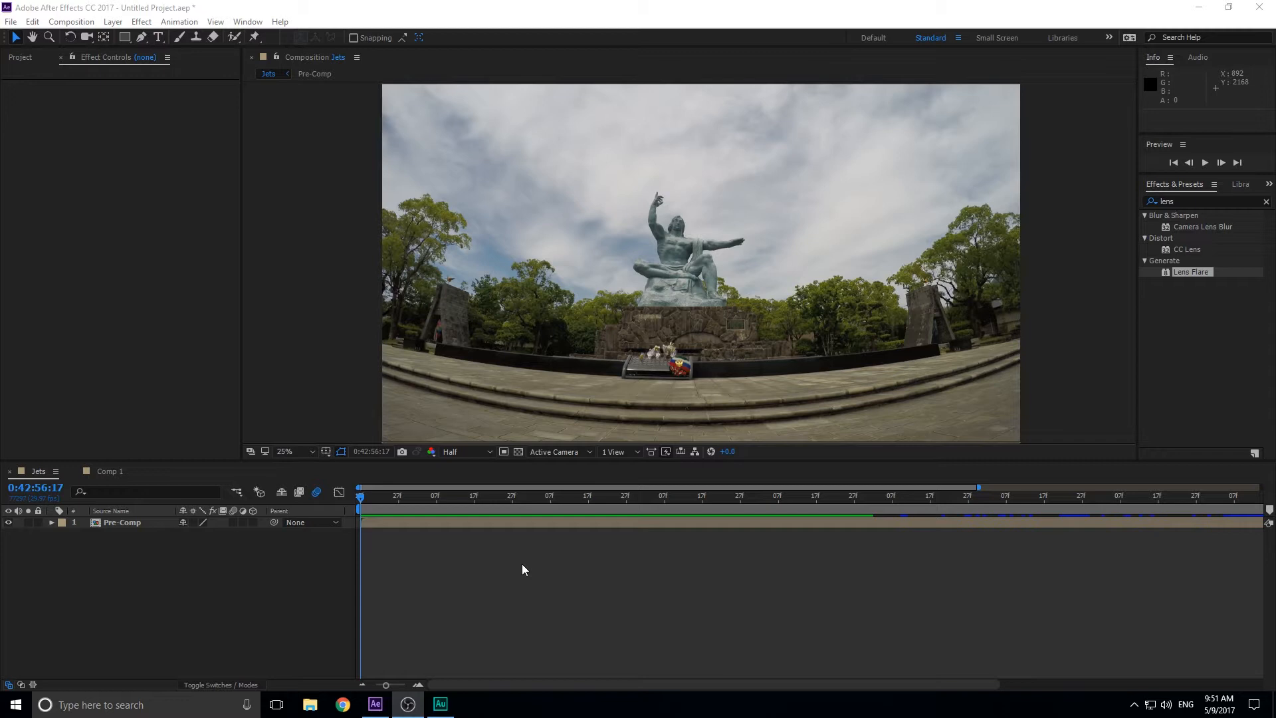
mouse_move(397, 532)
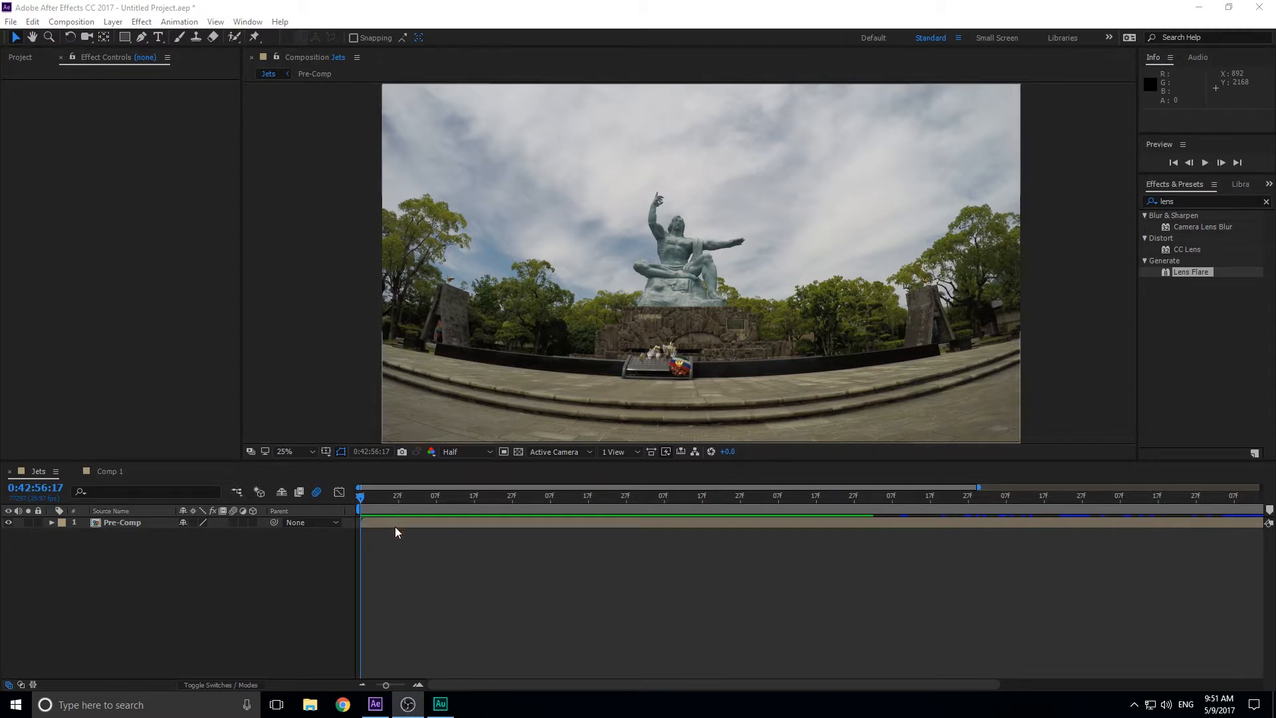
mouse_move(533, 497)
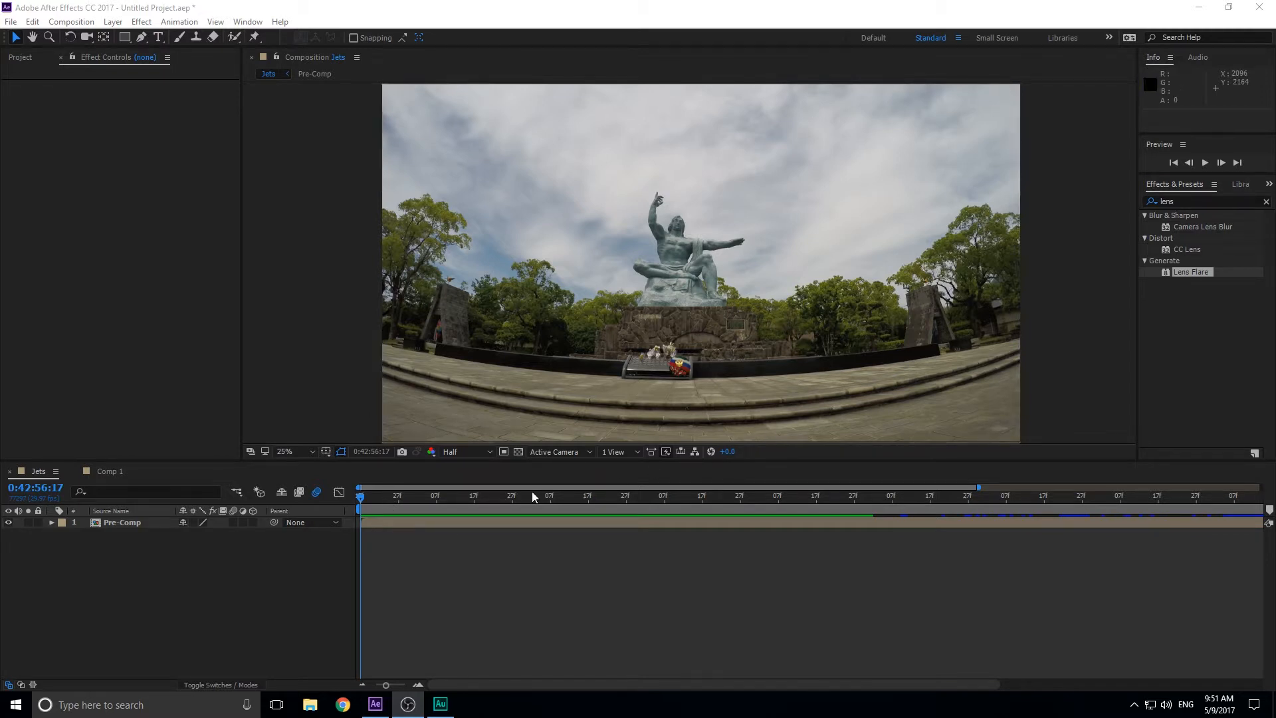
mouse_move(440, 501)
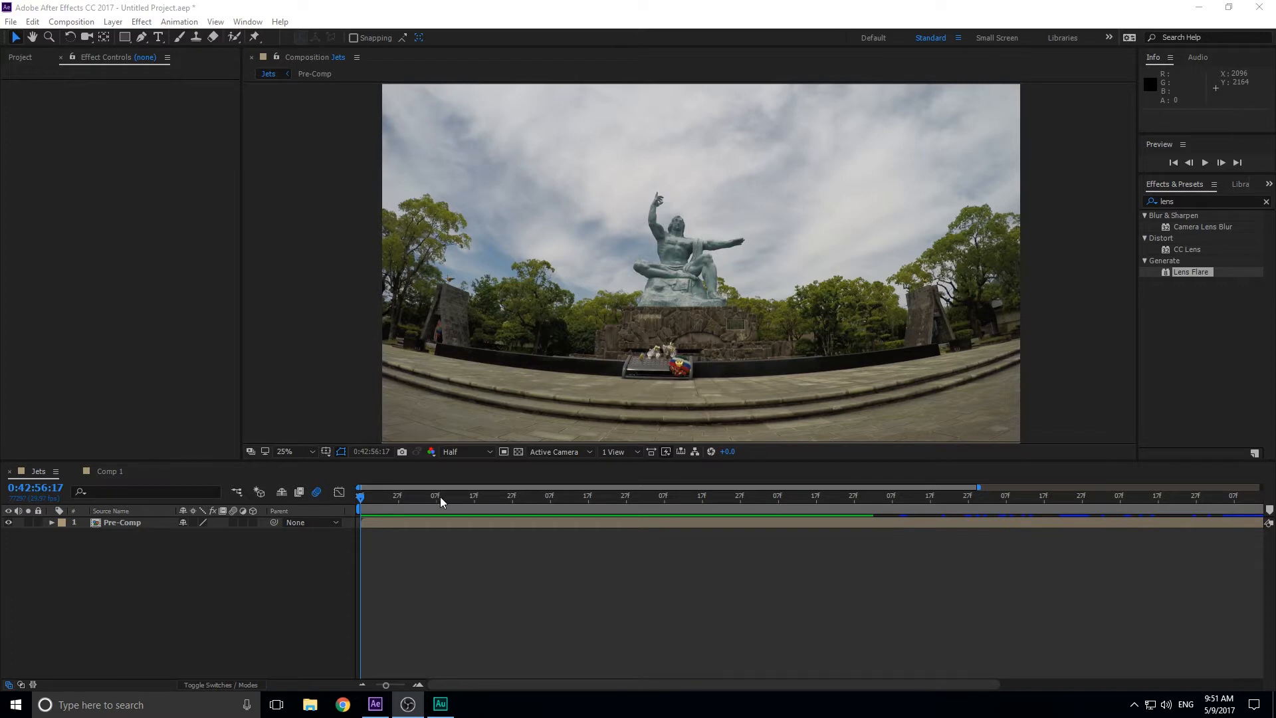
Play the Jets composition and park on the frame with two flares over the statue.
key("space")
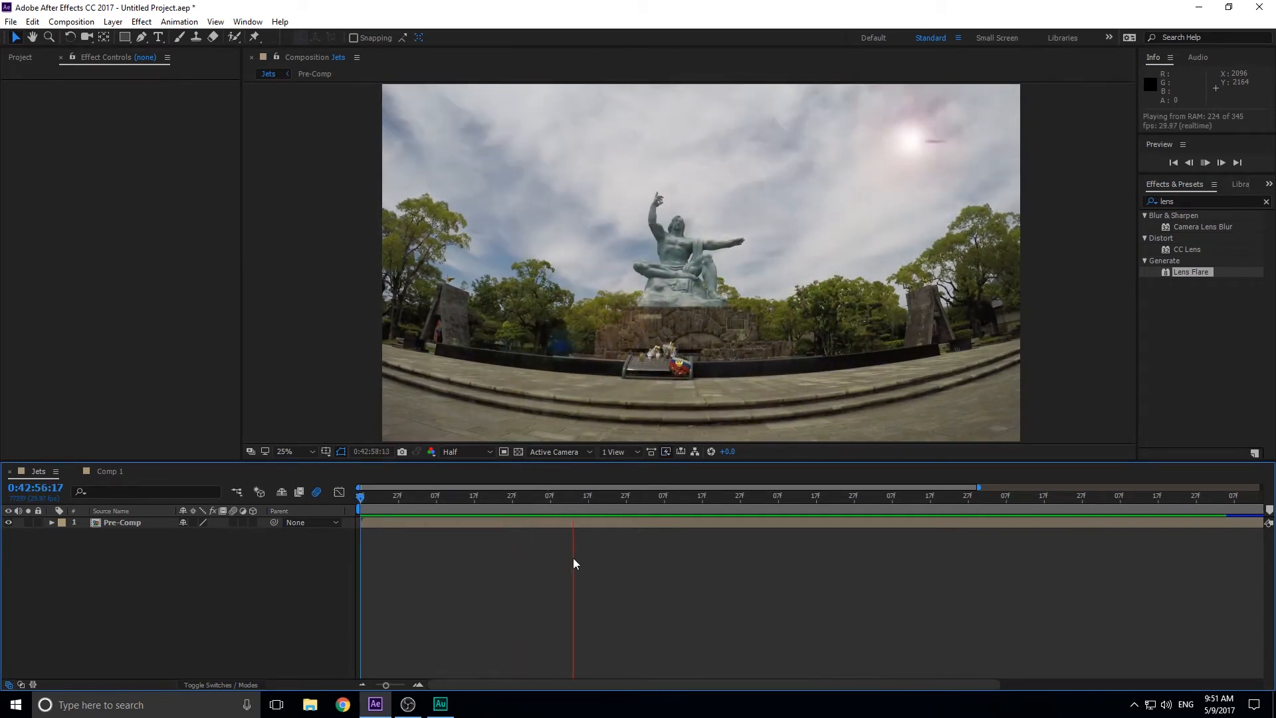
left_click(509, 498)
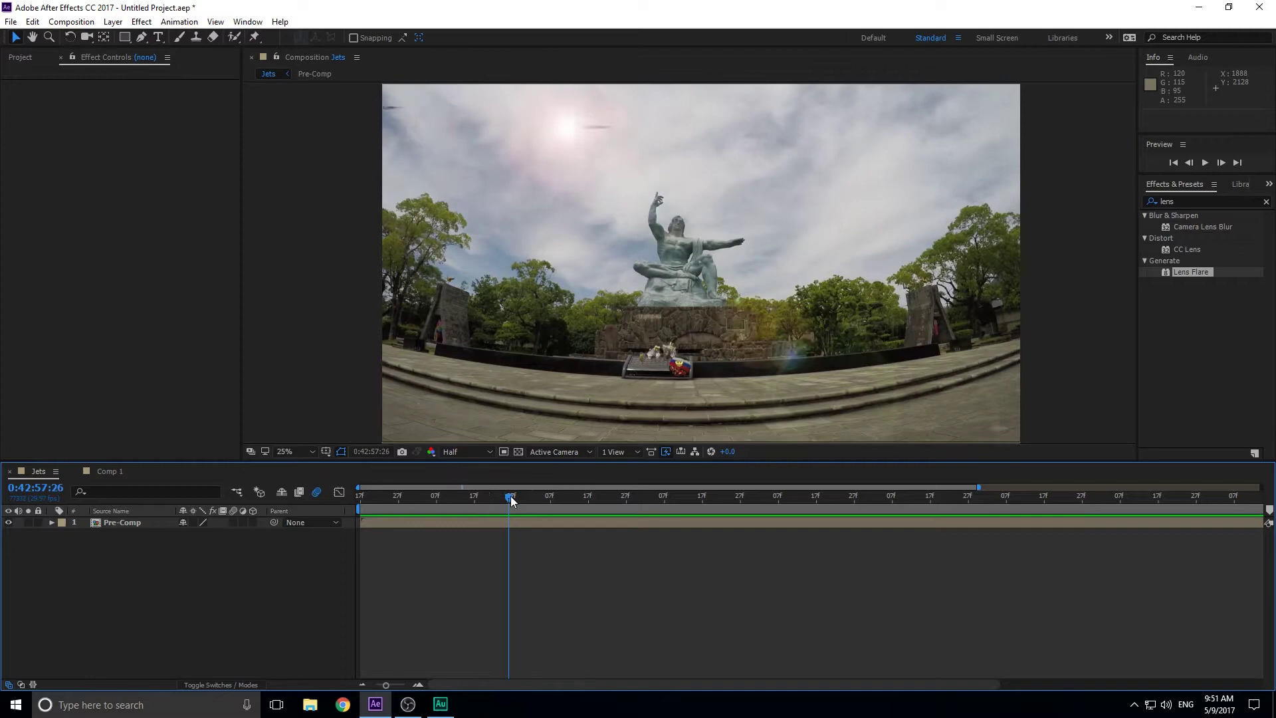
left_click(542, 496)
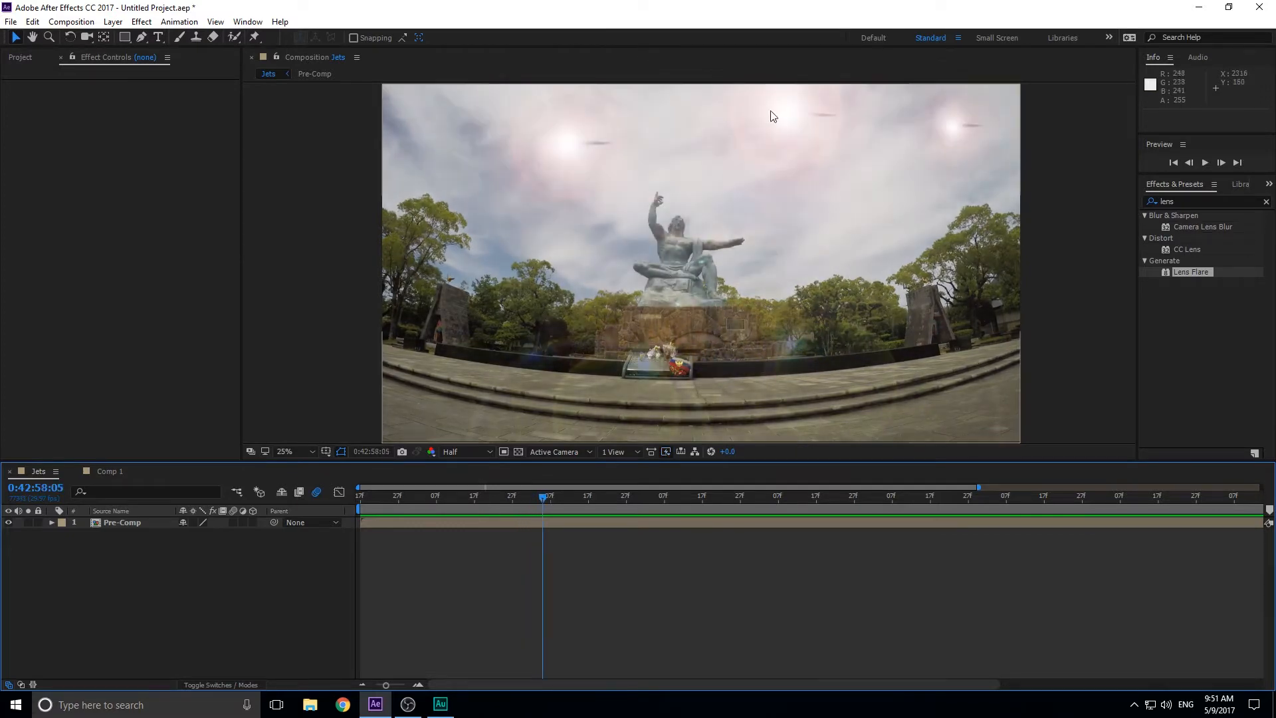
mouse_move(636, 561)
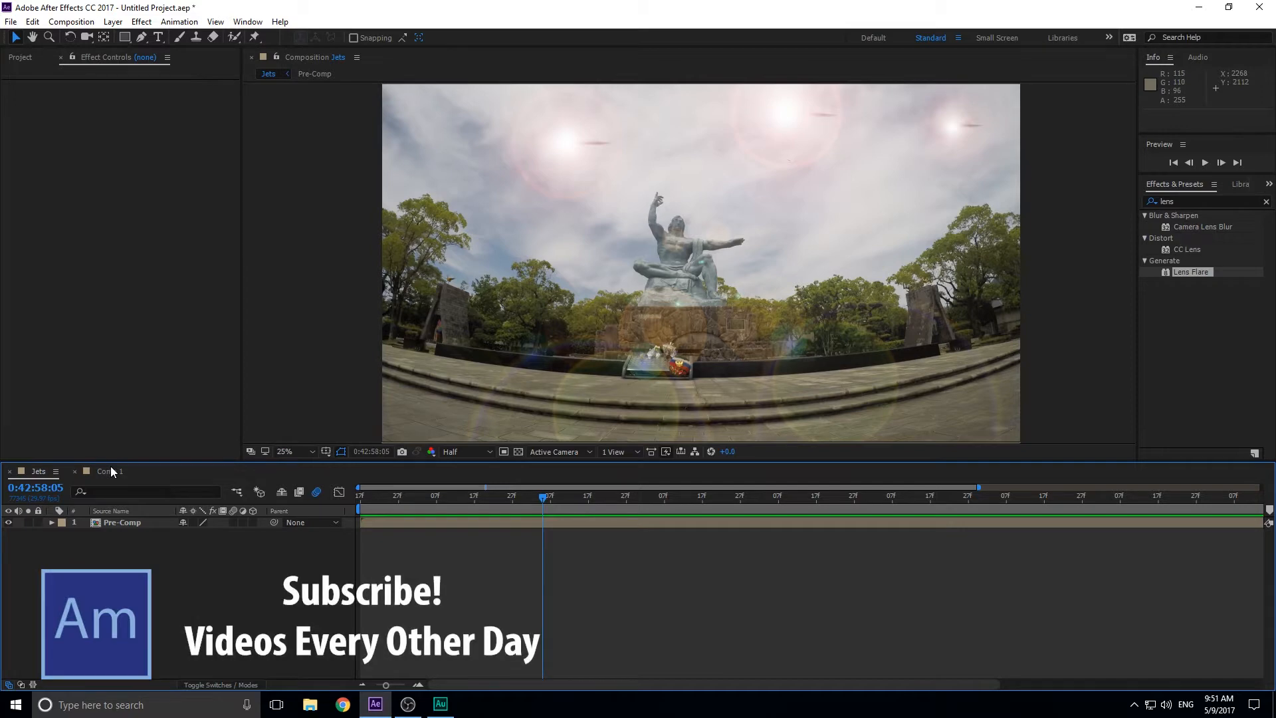
Open Comp 1's soccer kick footage and play then stop its lens flare preview.
left_click(108, 471)
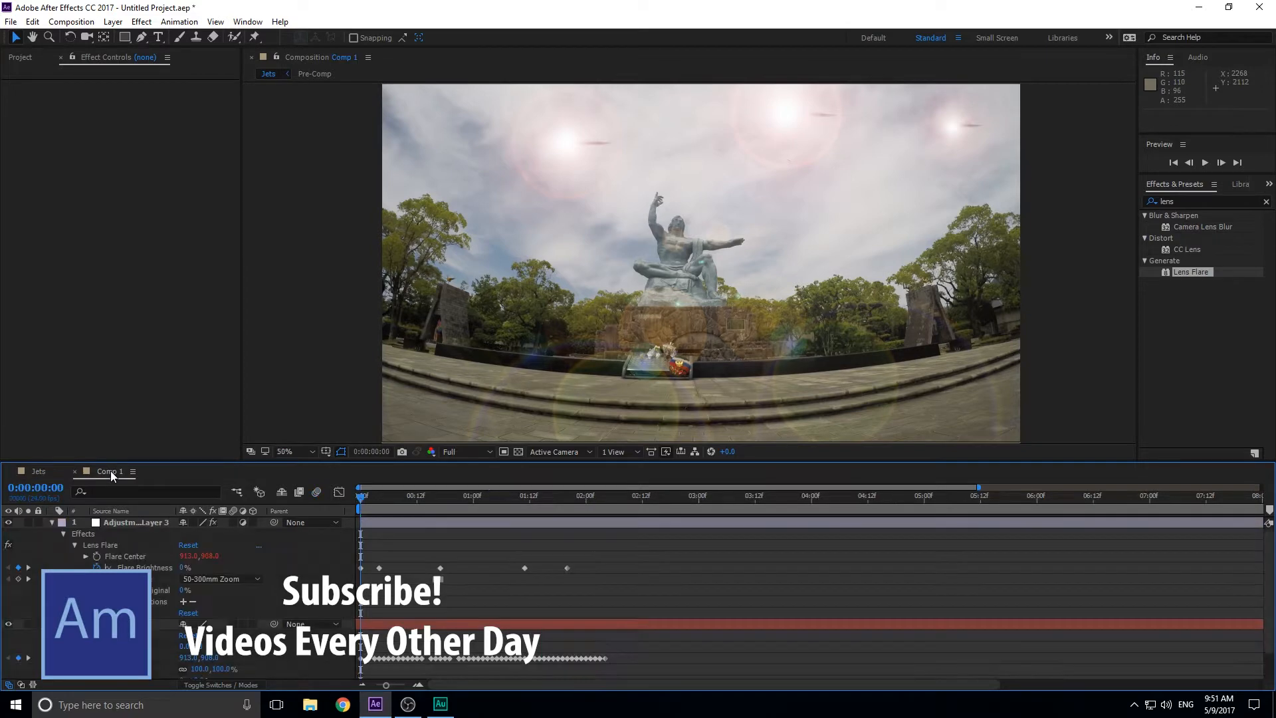
left_click(109, 471)
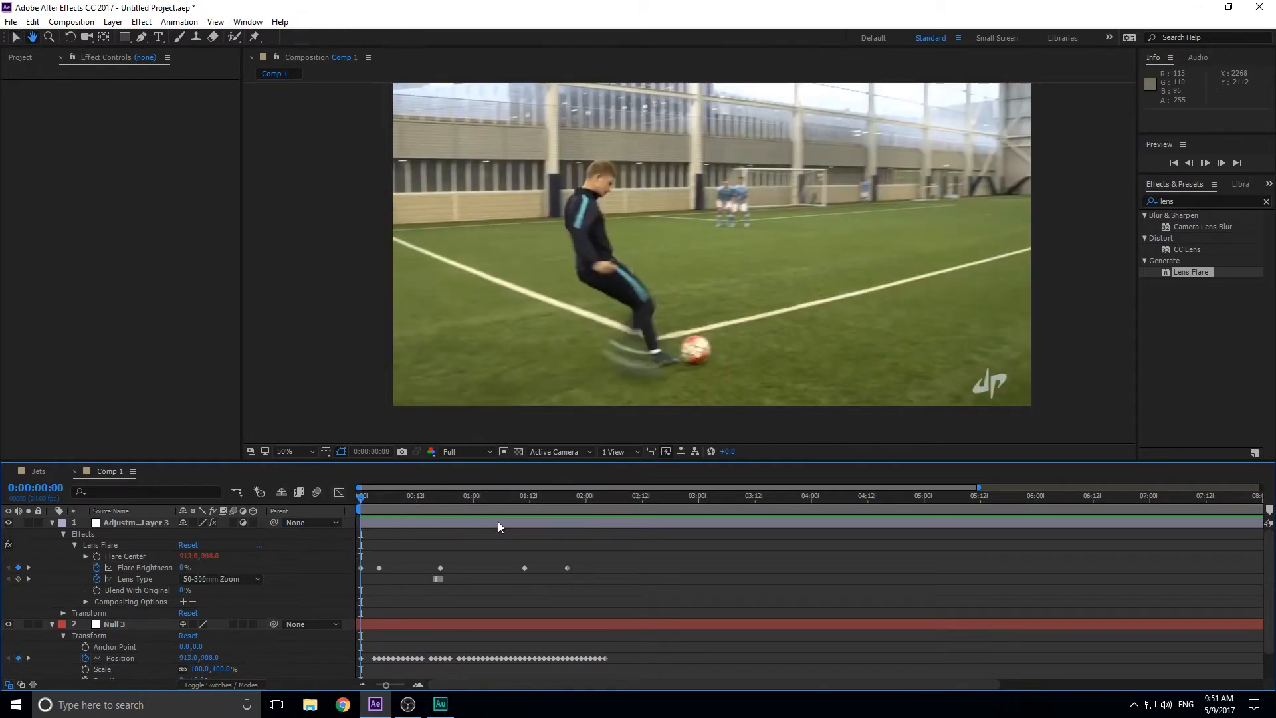
left_click(549, 494)
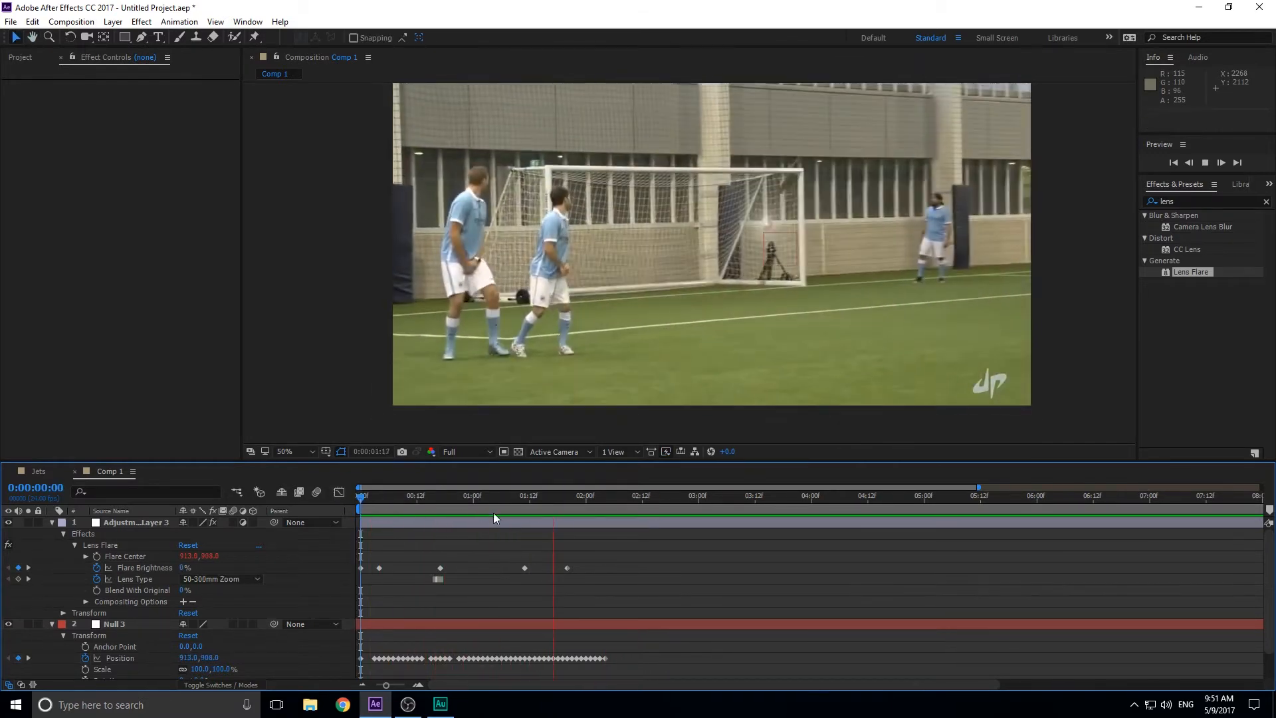
left_click(375, 495)
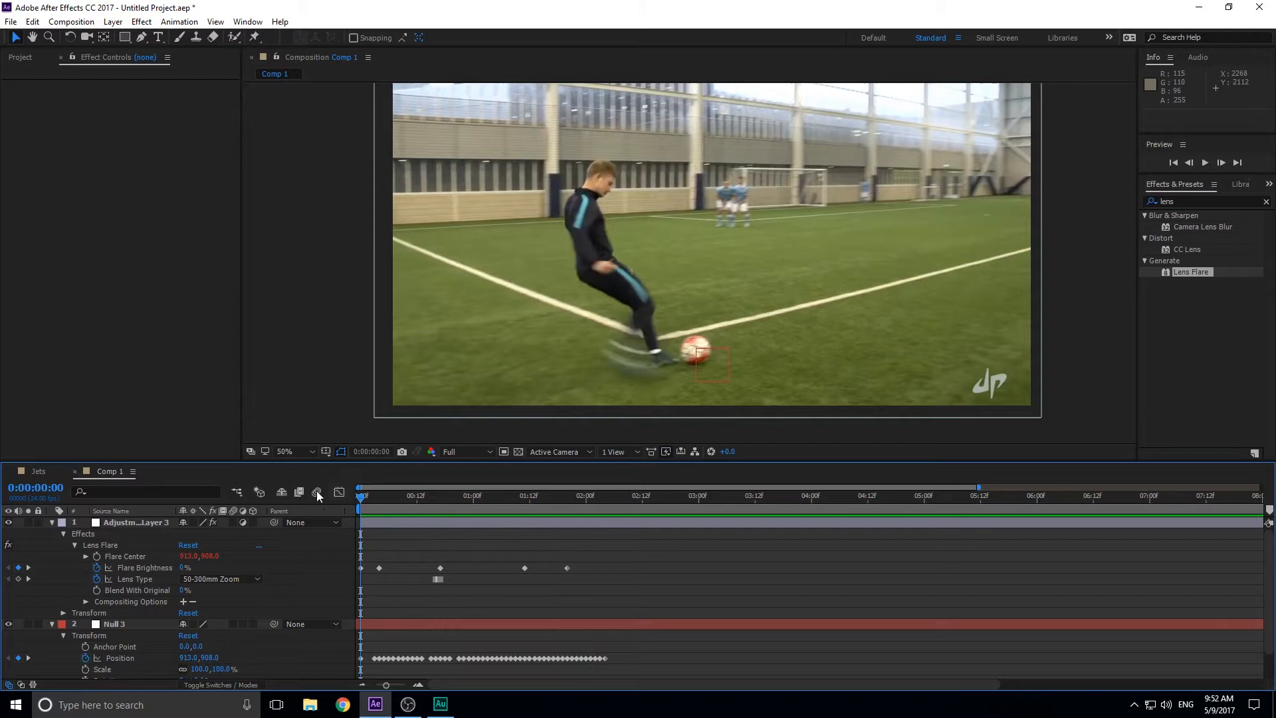
From the Jets tab, create Comp 2 with the HDTV 1080 24 settings.
left_click(38, 471)
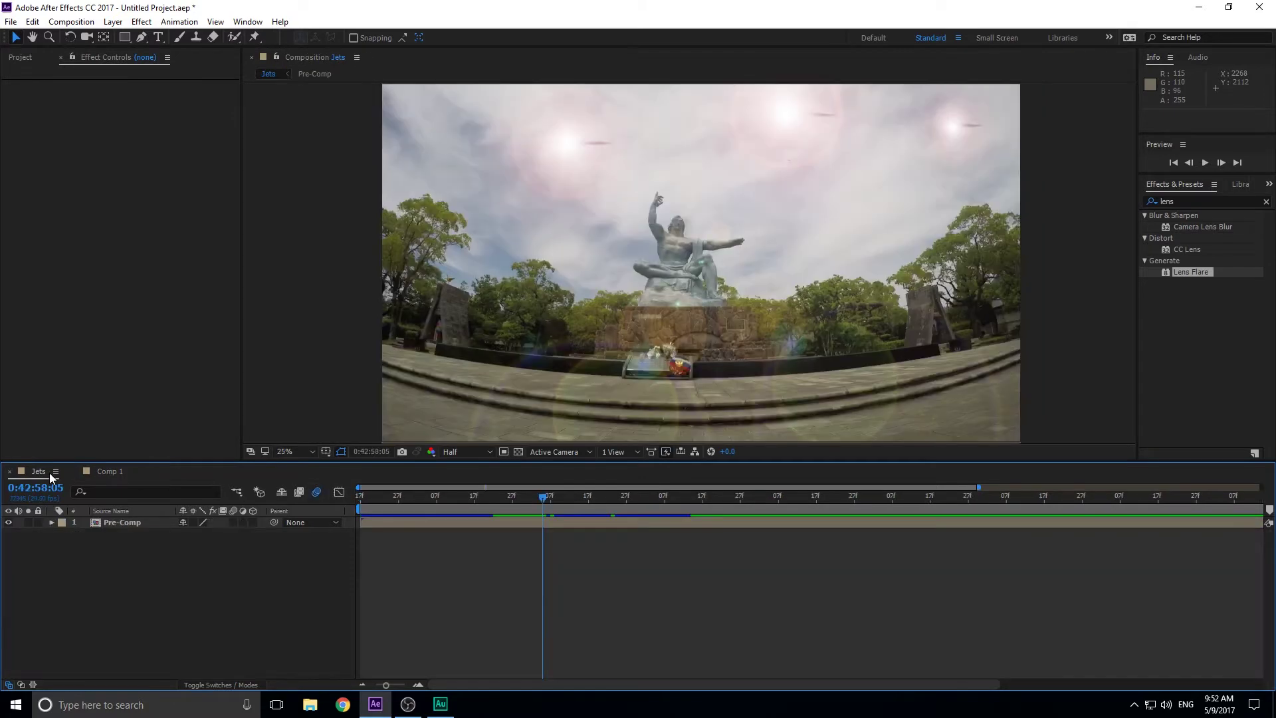
mouse_move(116, 479)
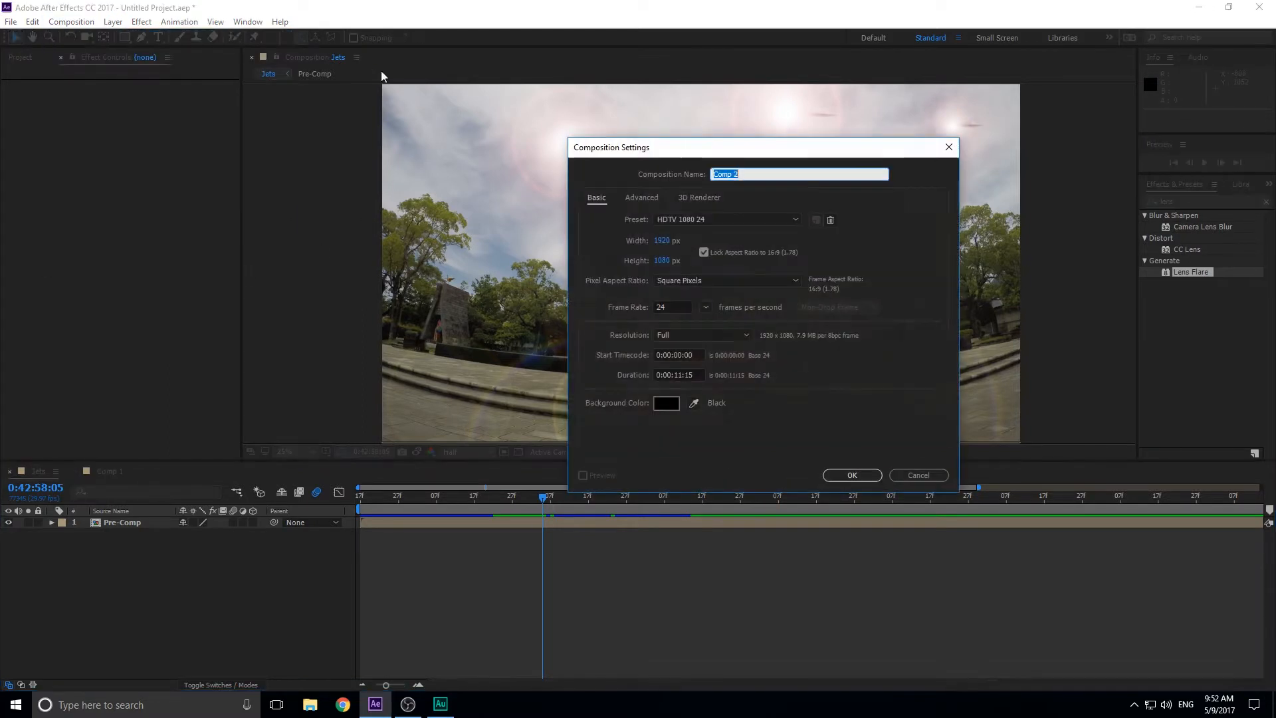
left_click(850, 475)
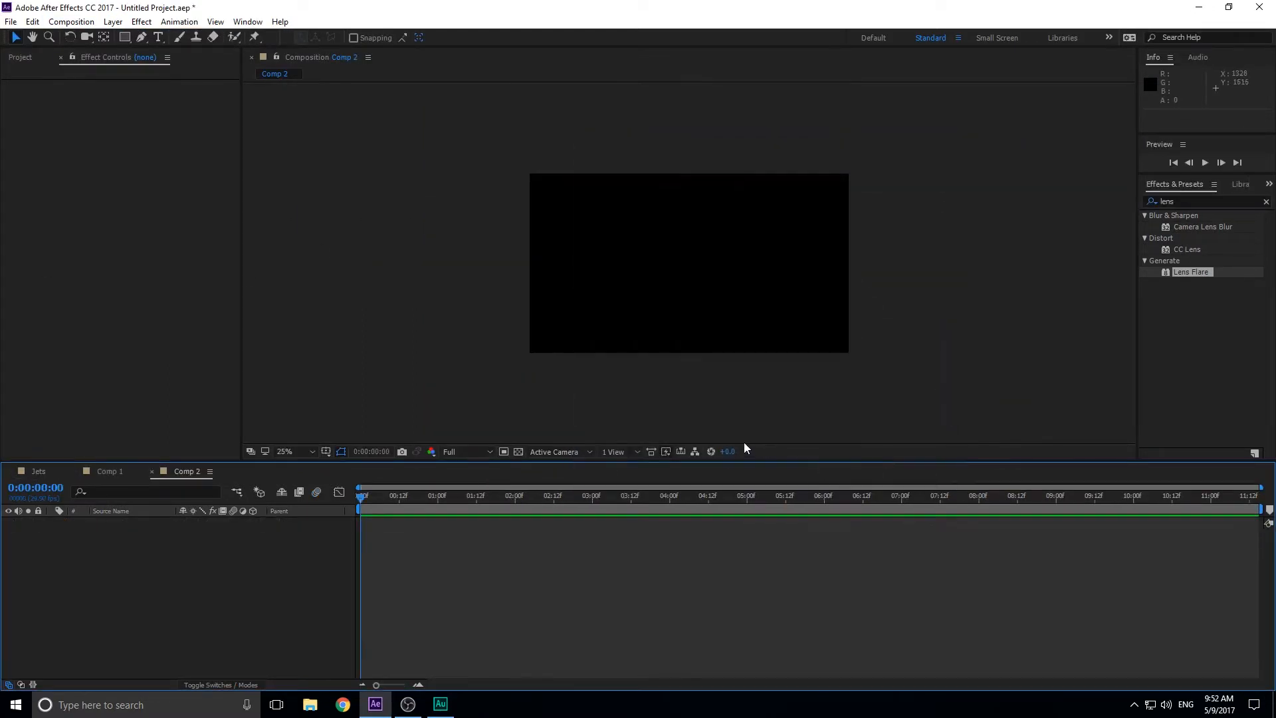
mouse_move(310, 387)
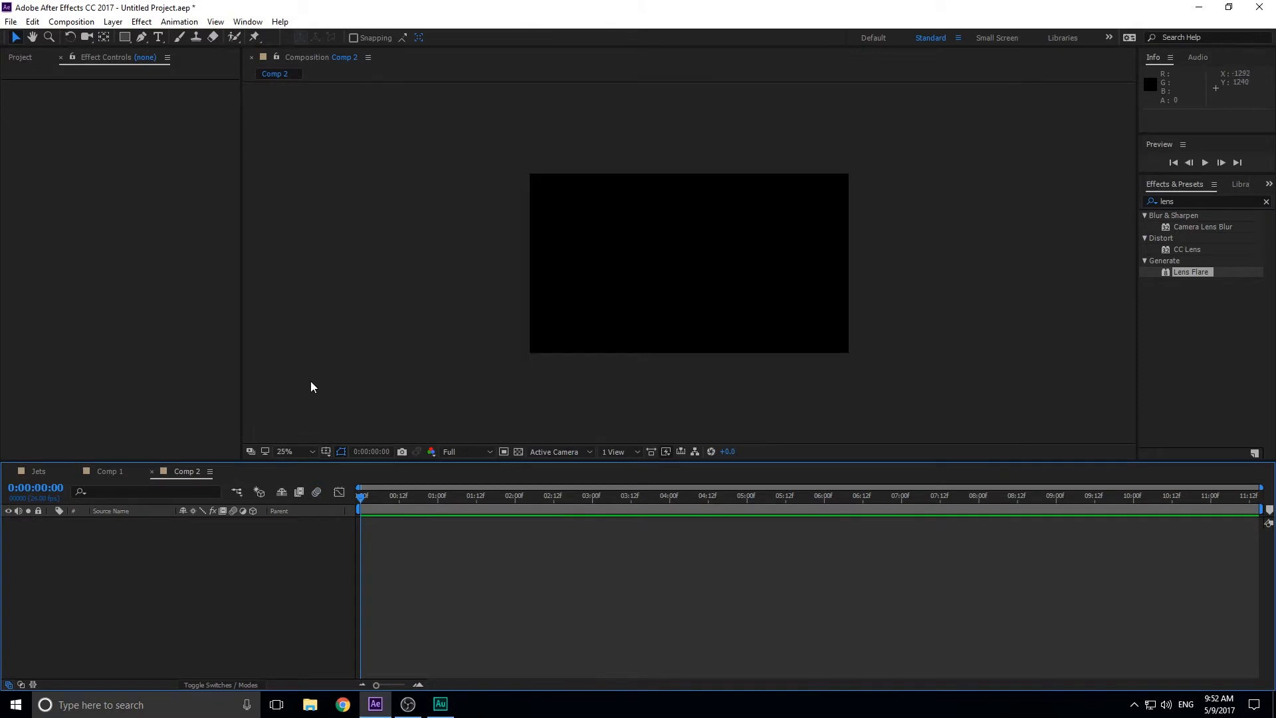
Add GOPR0492.MP4 statue footage to Comp 2 and set the viewer zoom to 50%.
left_click(20, 58)
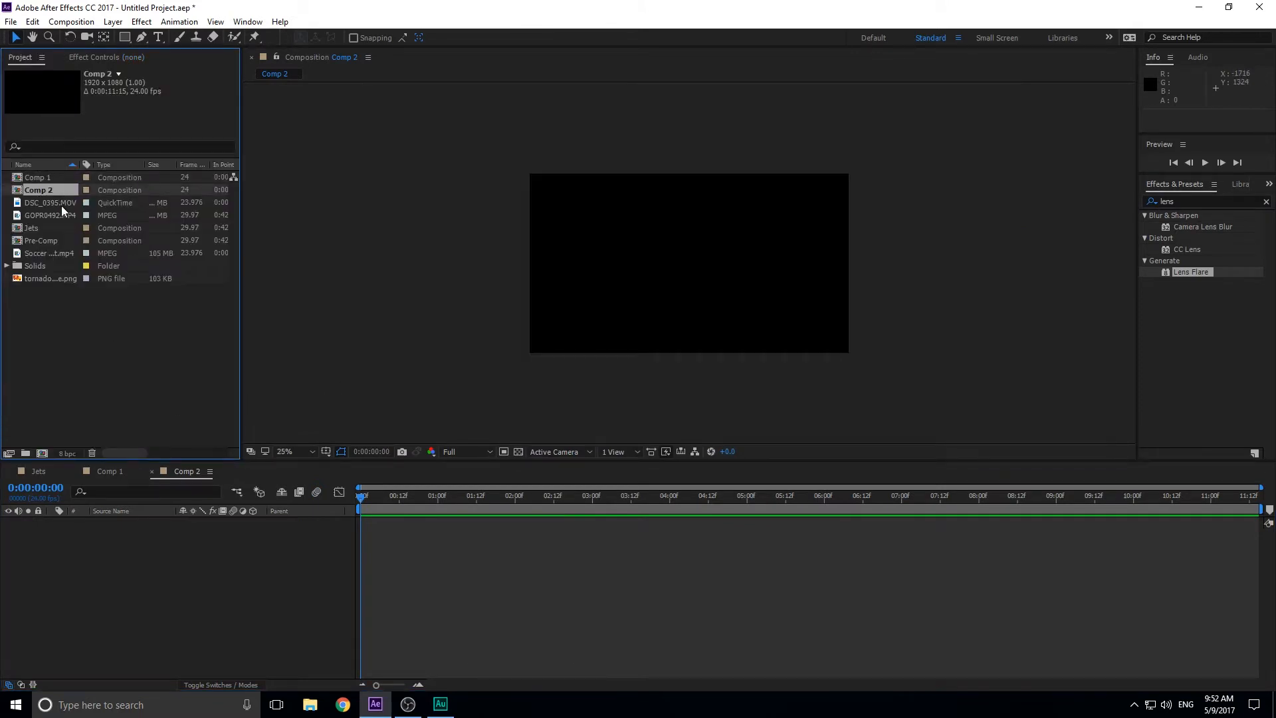
left_click(51, 202)
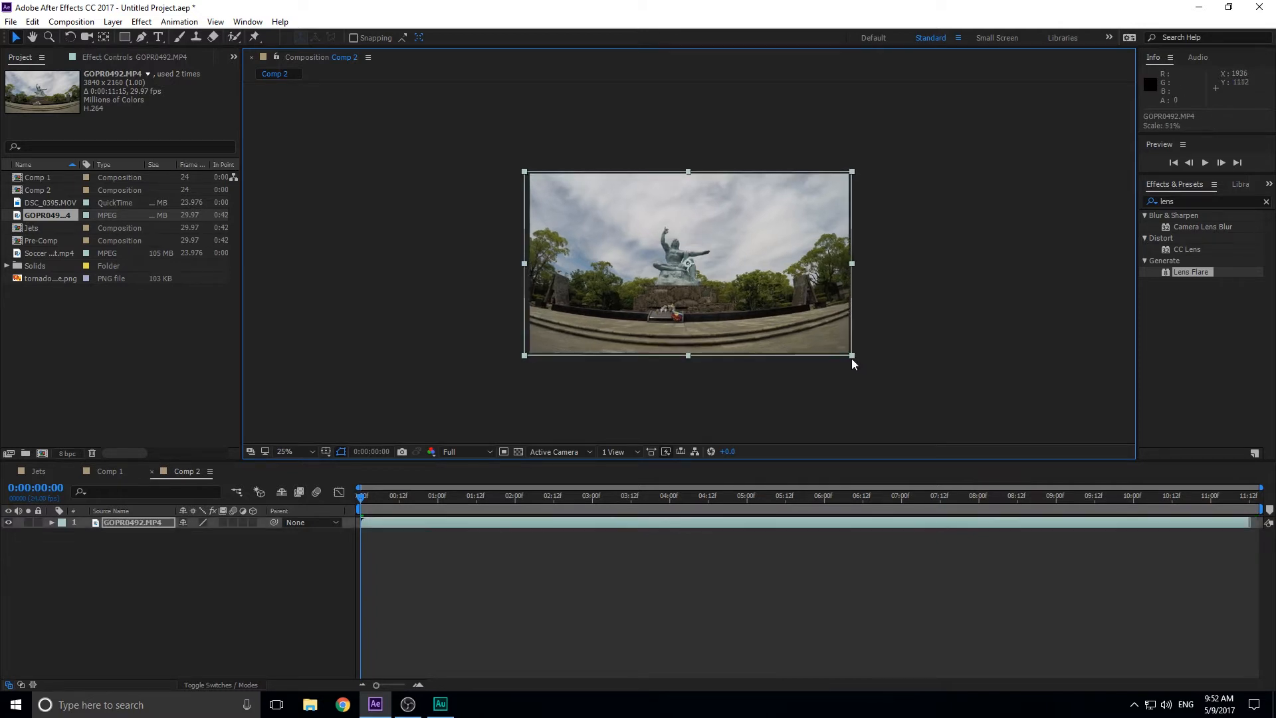
left_click(285, 450)
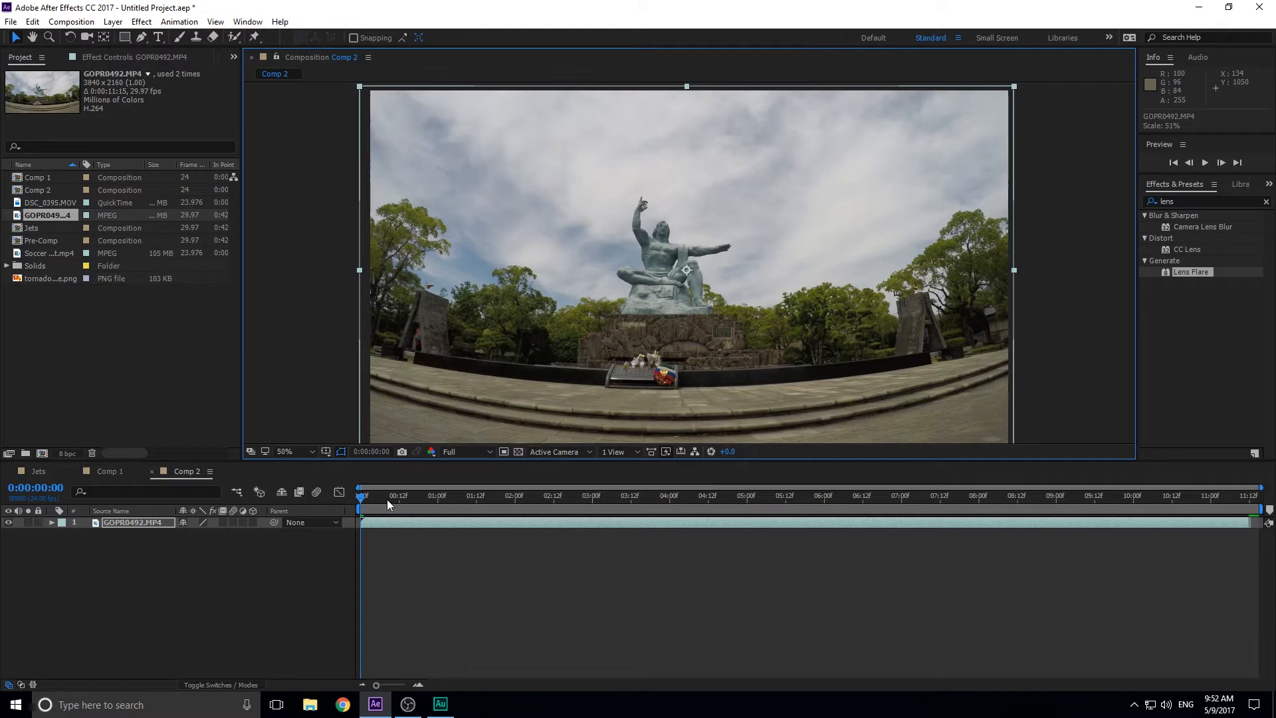
left_click(456, 494)
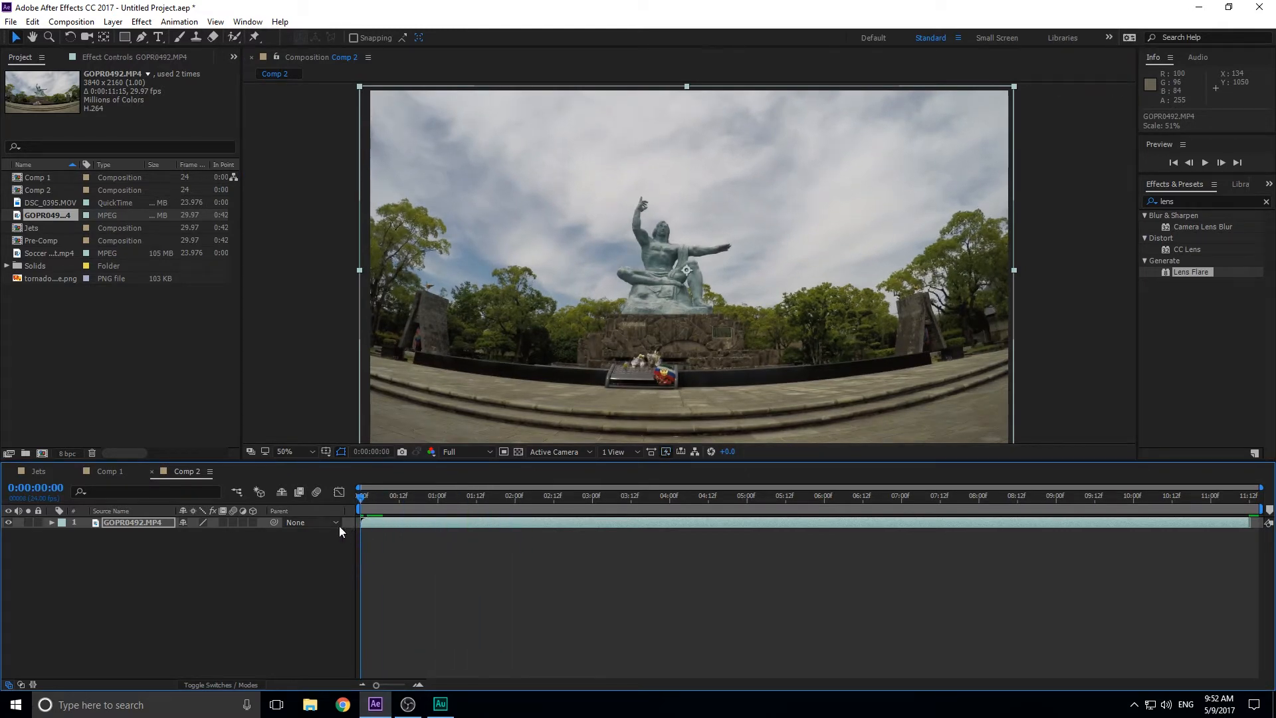
mouse_move(1184, 284)
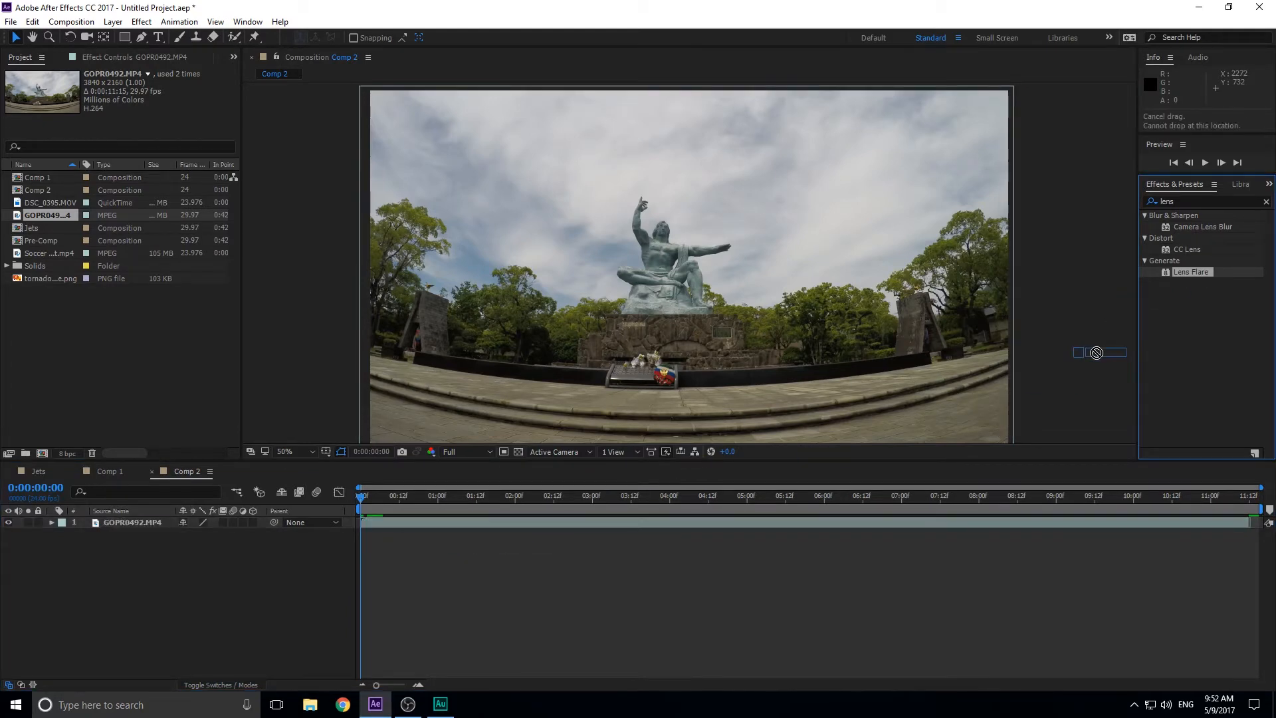
Add an adjustment layer above the statue footage, rename it Lens and give it a Lens Flare.
left_click(140, 22)
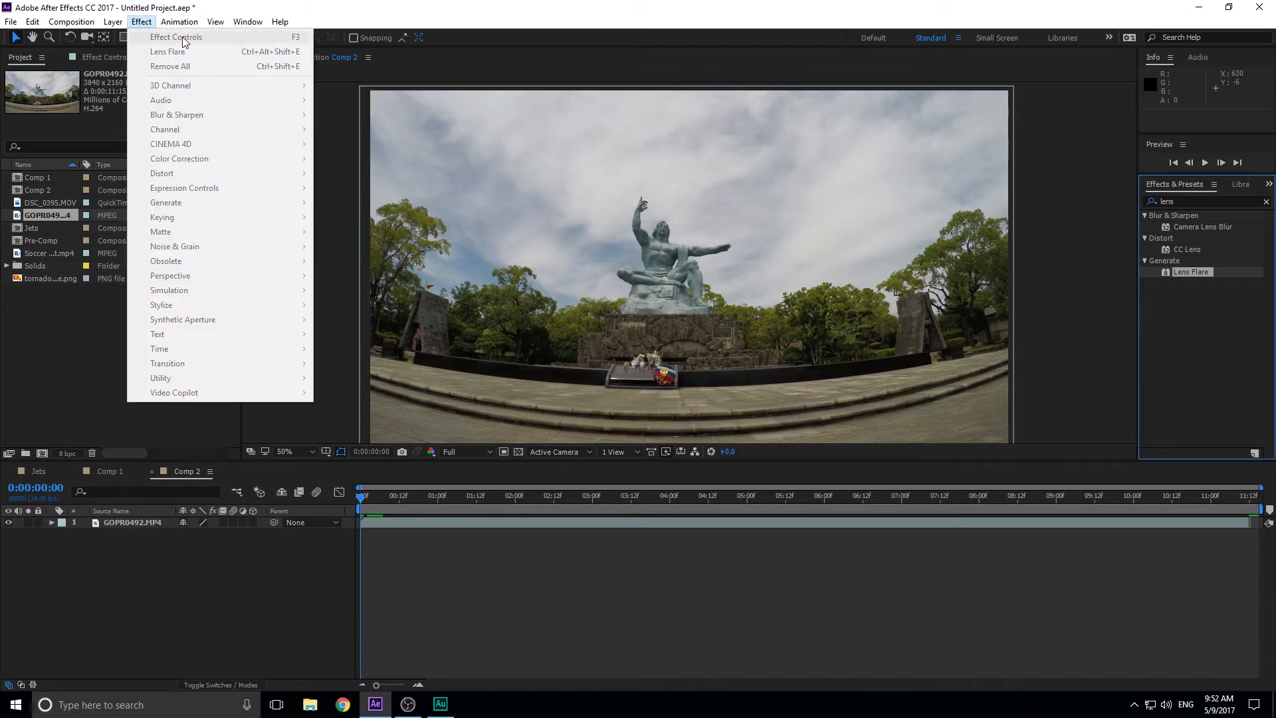
left_click(112, 21)
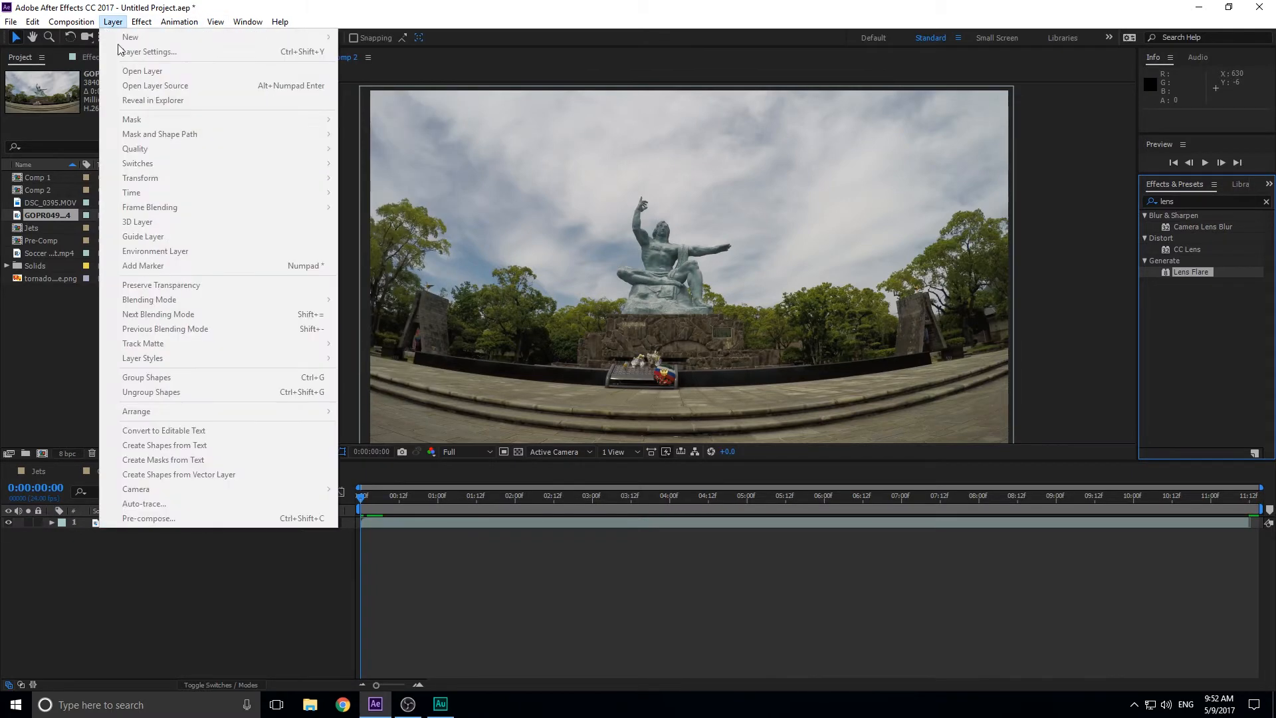
mouse_move(131, 37)
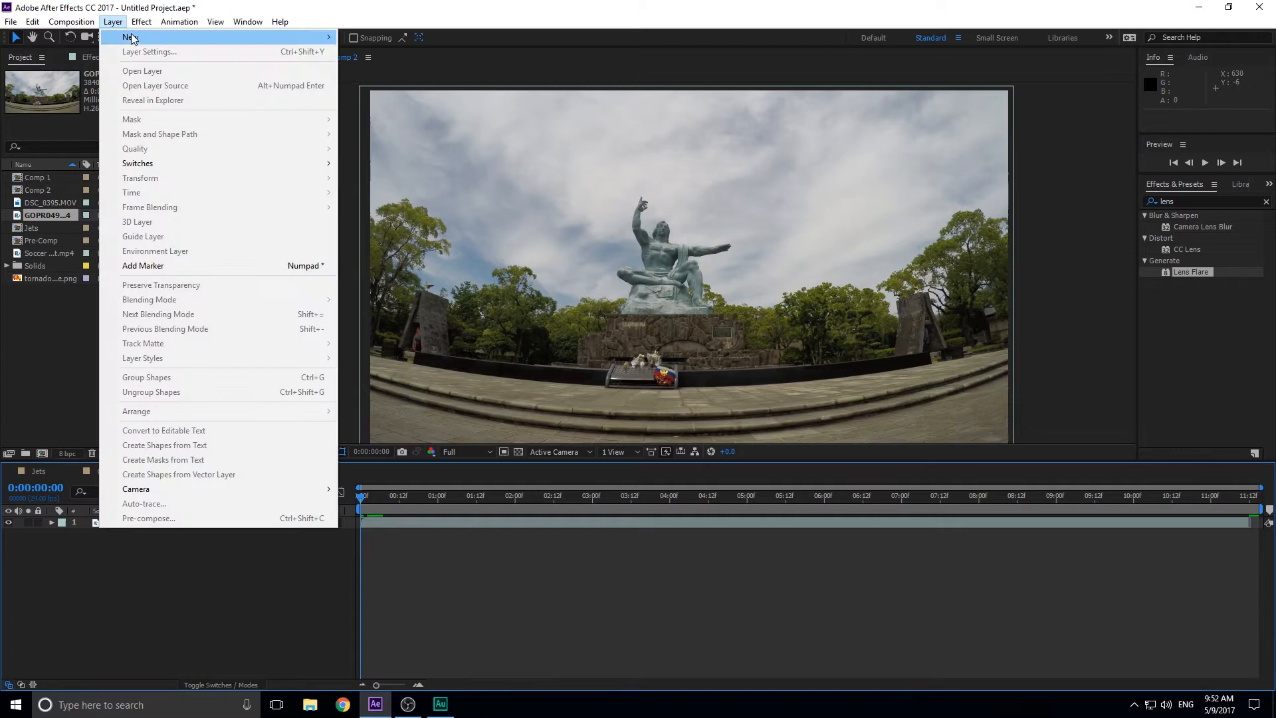
mouse_move(129, 37)
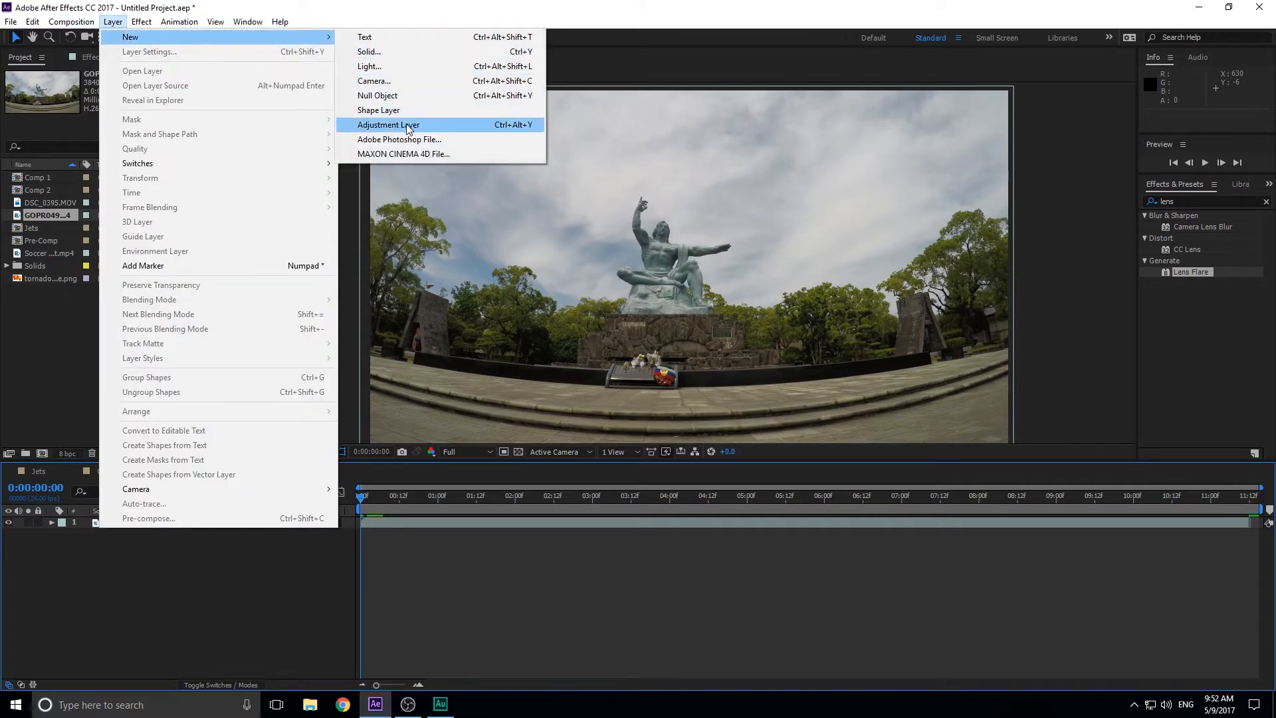
left_click(387, 125)
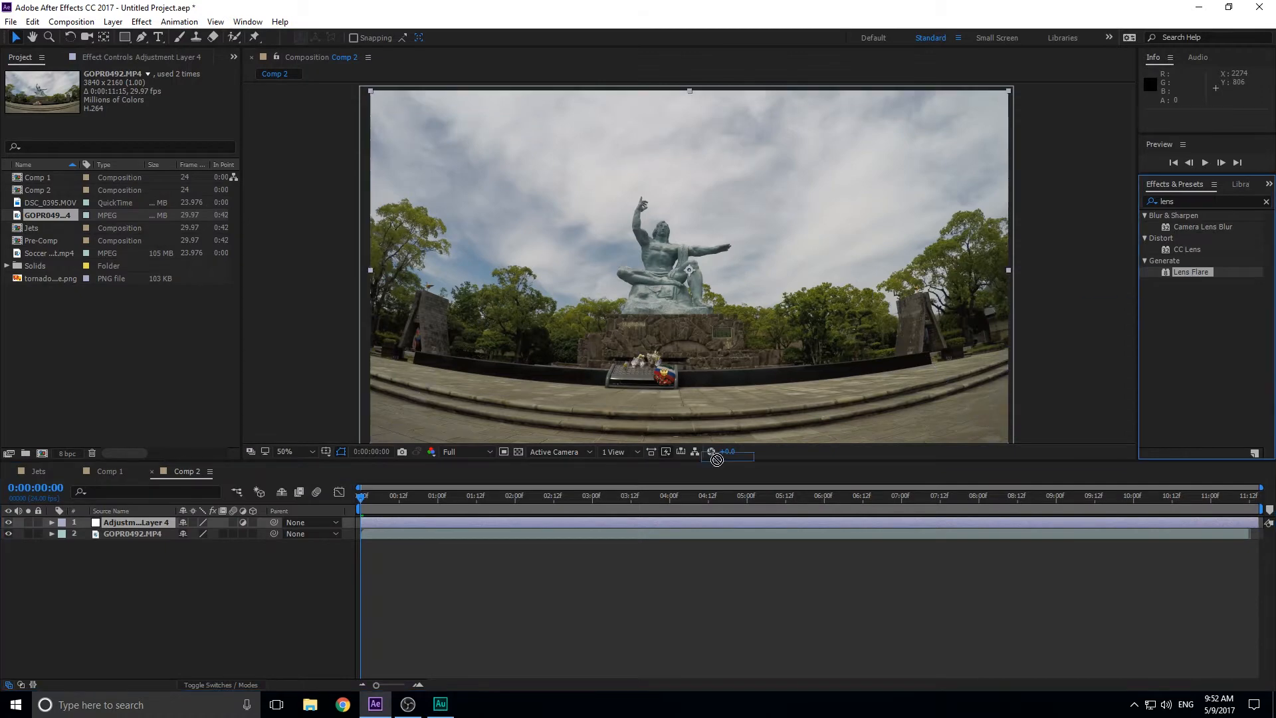
right_click(135, 522)
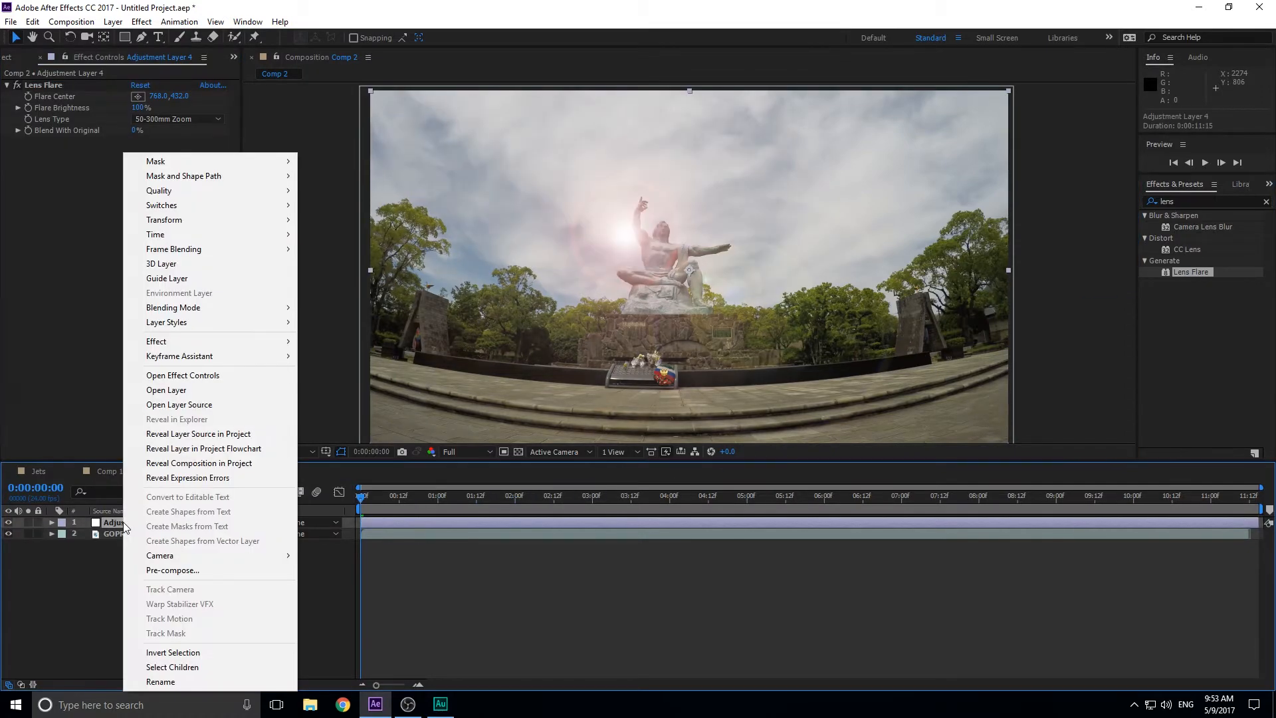
left_click(161, 681)
type("Lens")
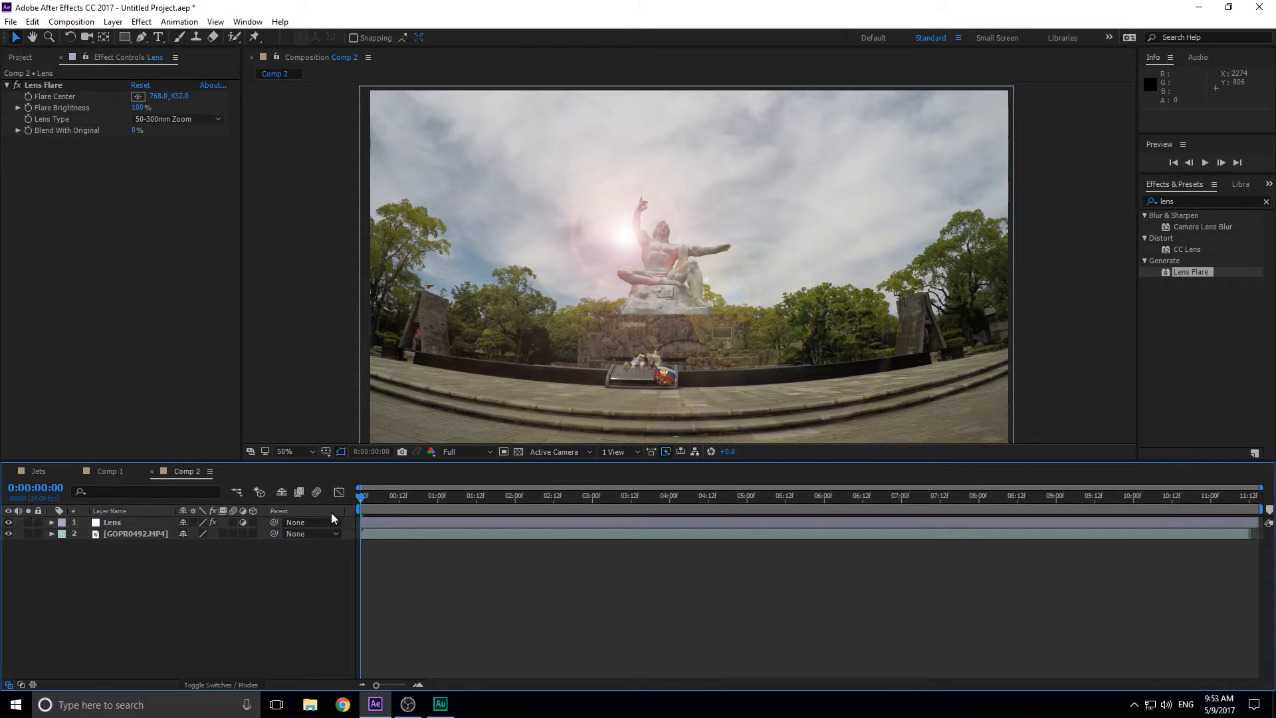
Reveal the Lens layer's effect properties and drag the flare centre into the top-left corner.
left_click(50, 521)
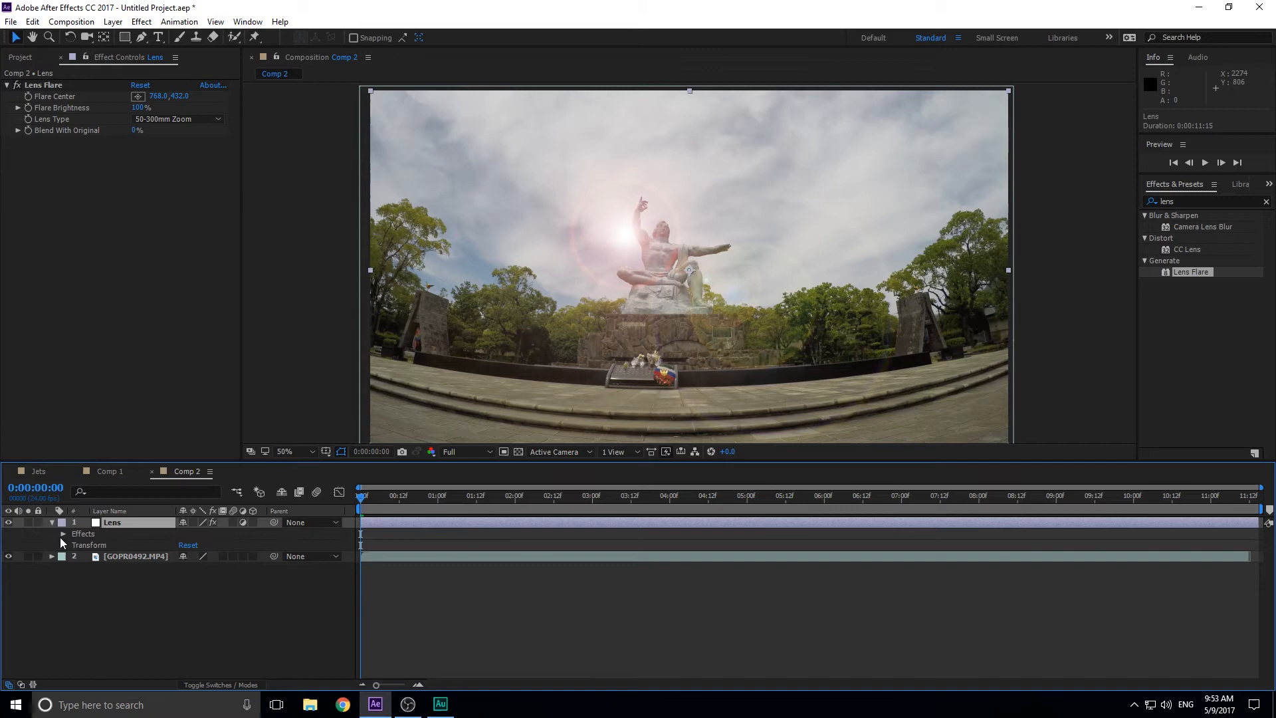
left_click(63, 533)
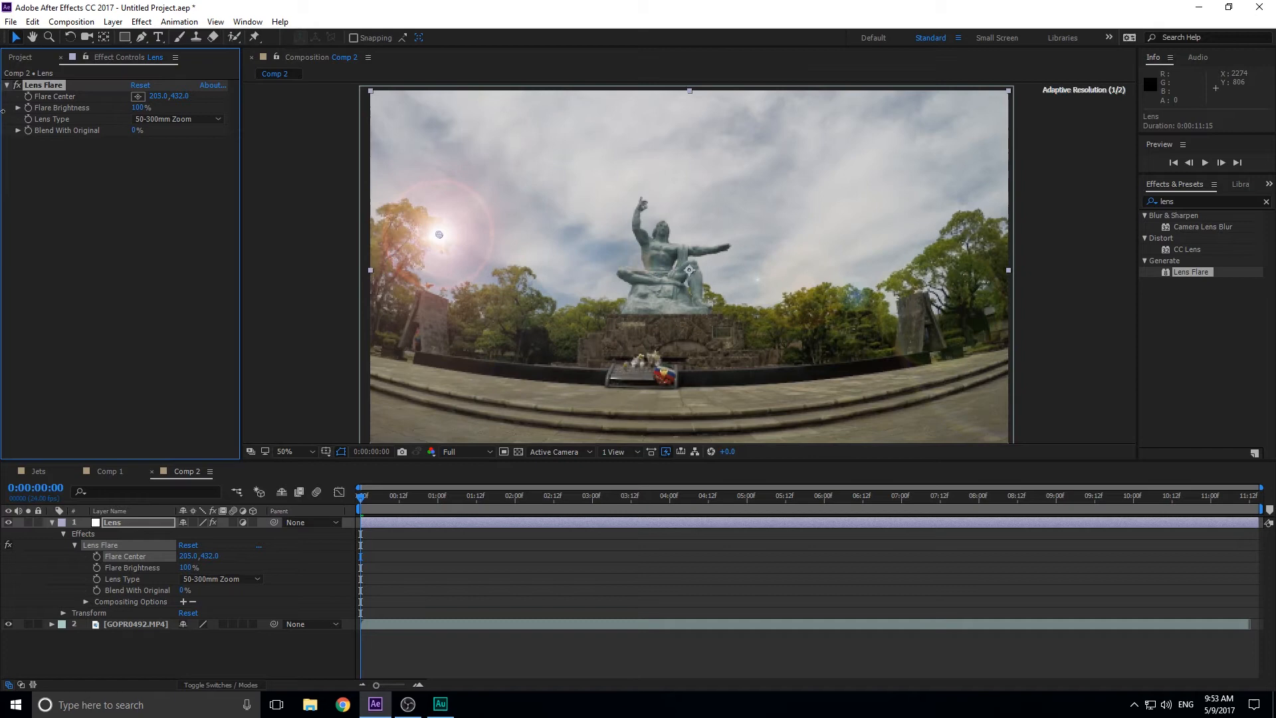
left_click_drag(438, 234, 399, 234)
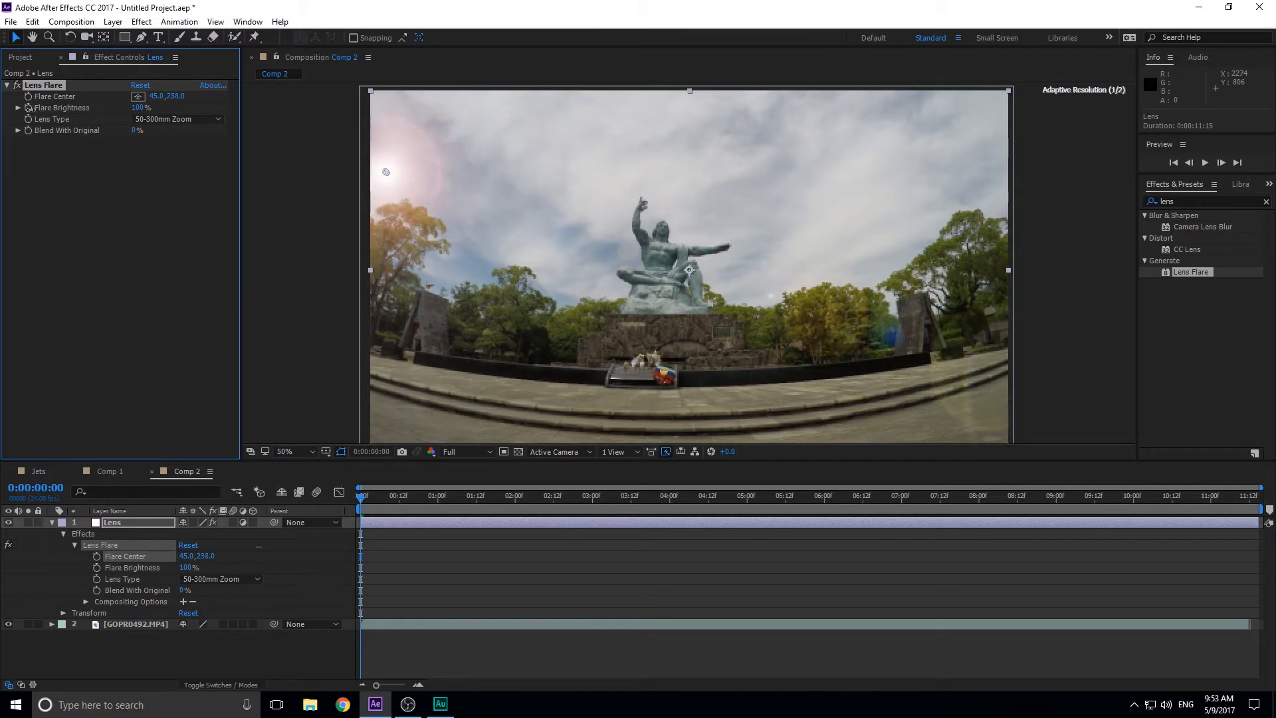
left_click_drag(386, 171, 386, 157)
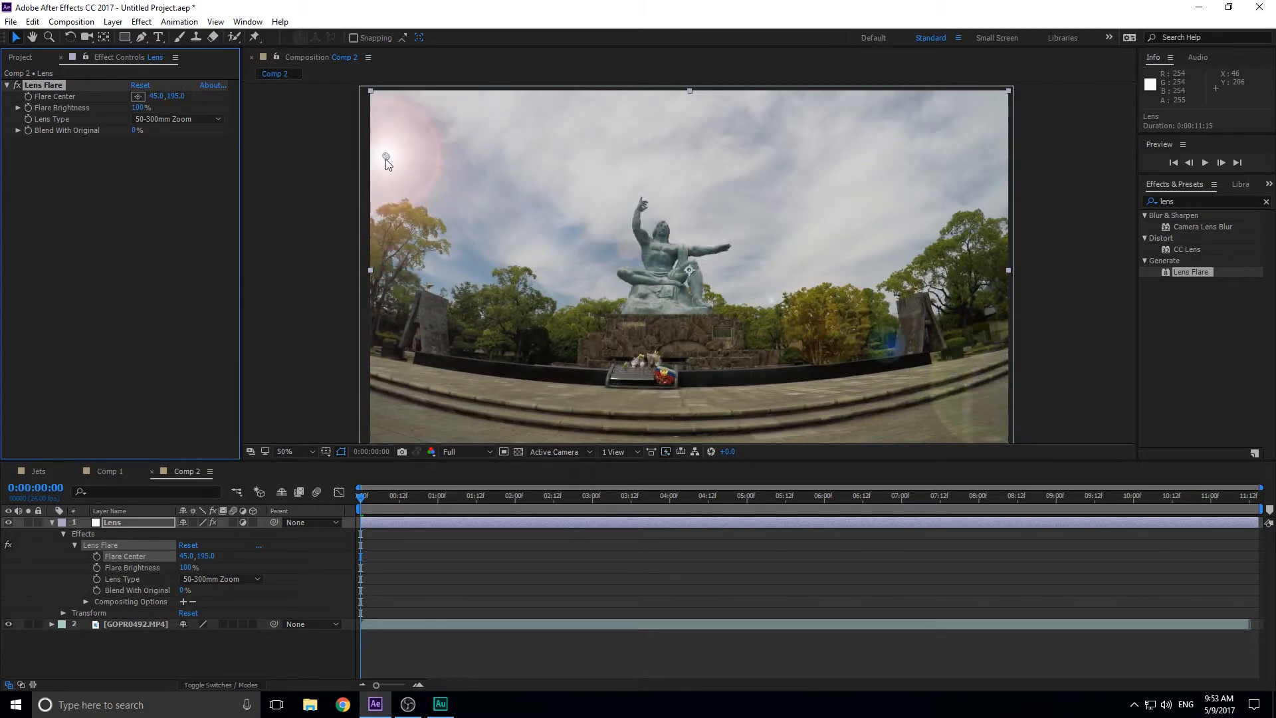
left_click_drag(387, 157, 368, 130)
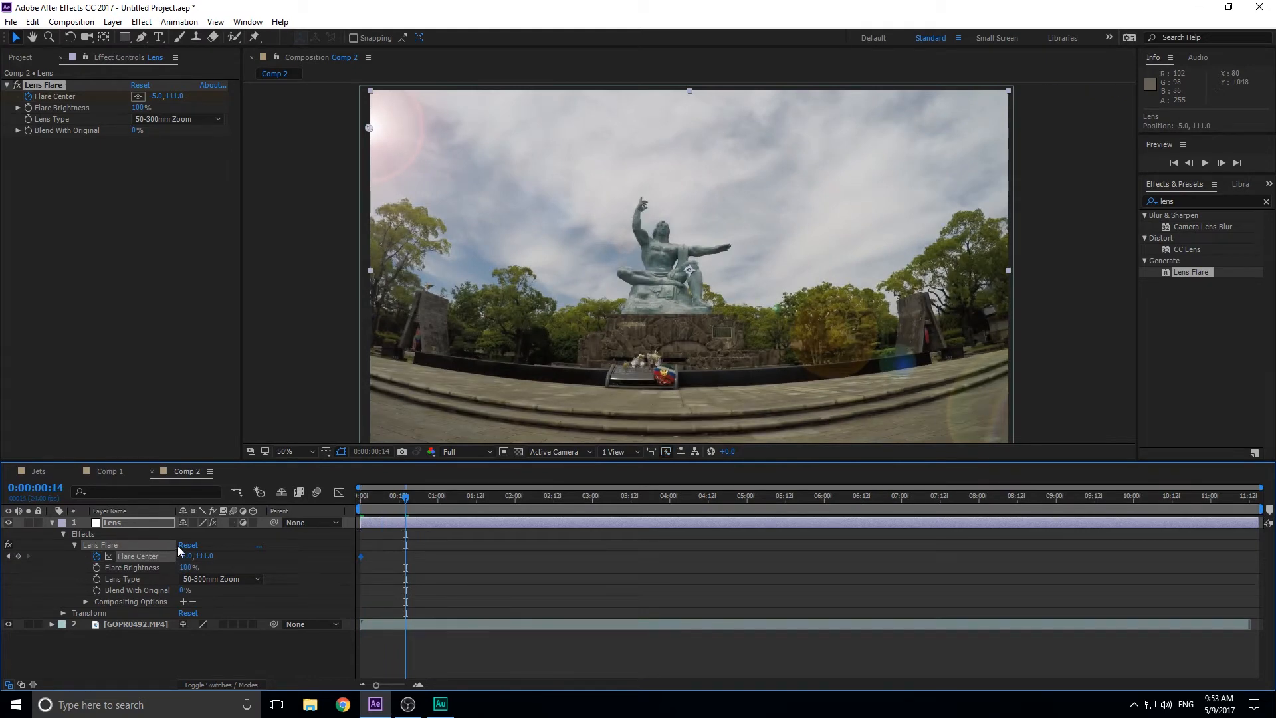
mouse_move(399, 125)
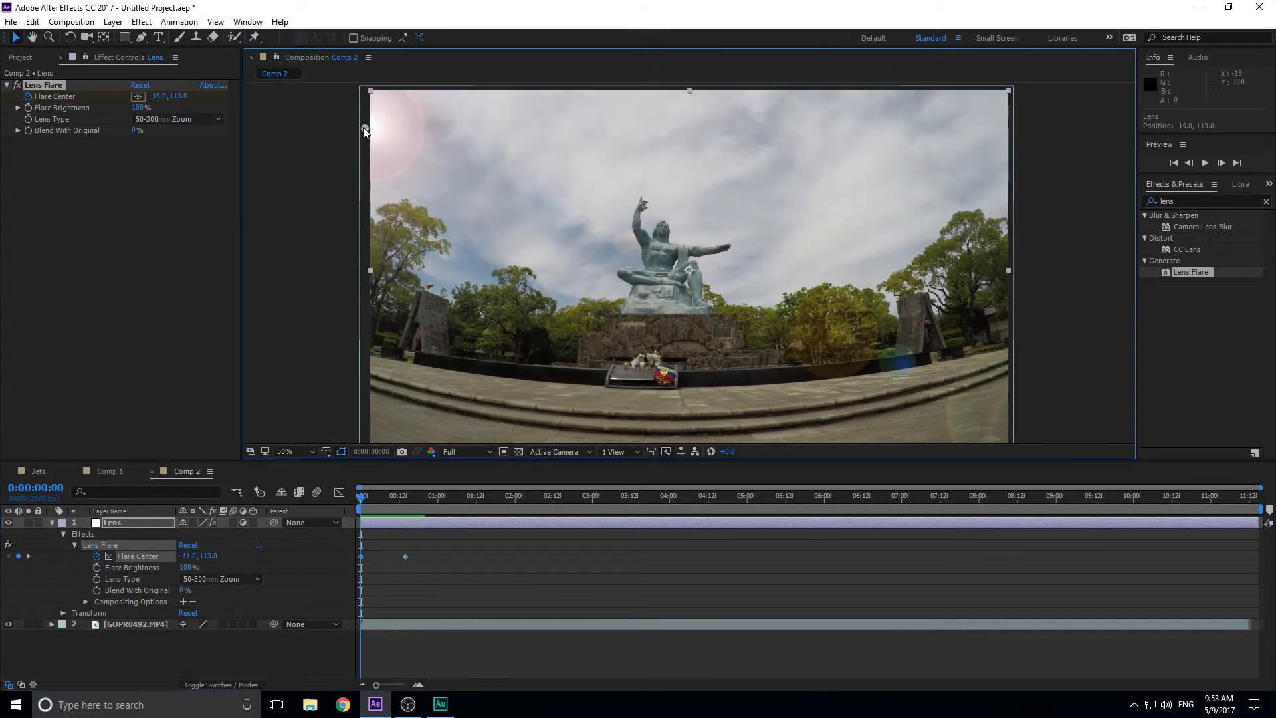
At frame 0, keyframe the flare centre off the left edge so it moves into the corner.
left_click_drag(365, 131, 306, 133)
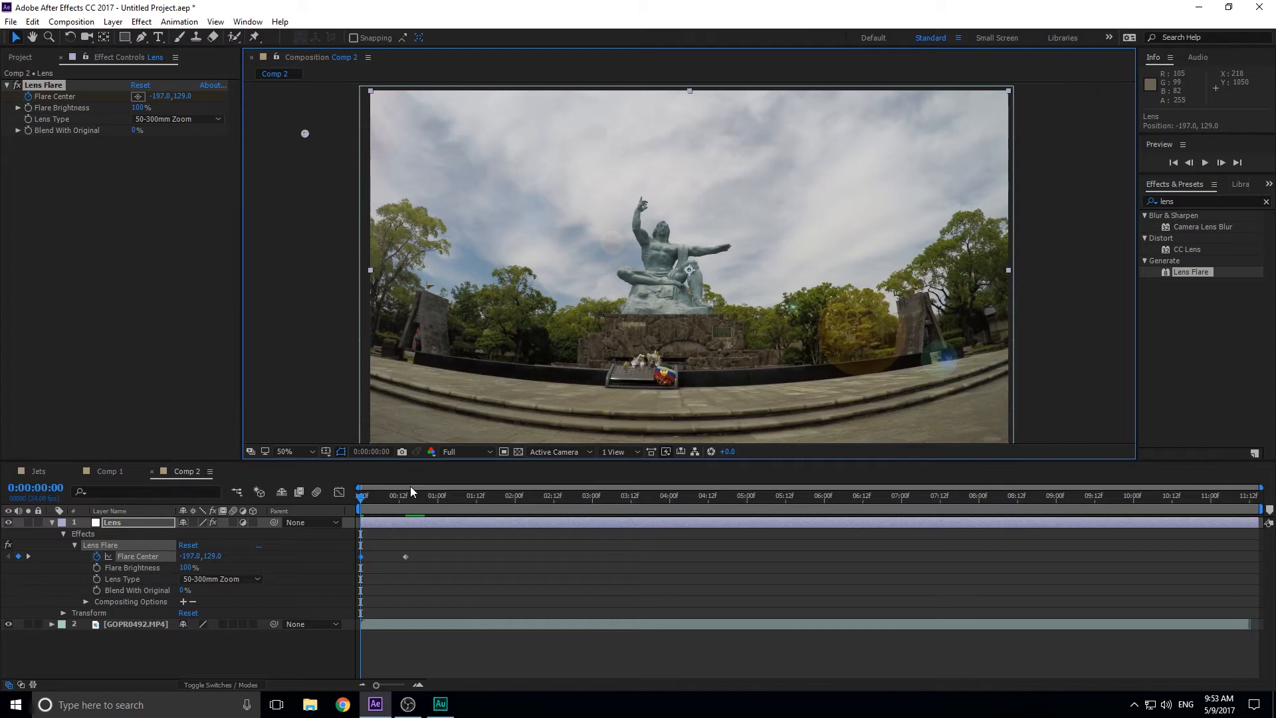
left_click(399, 495)
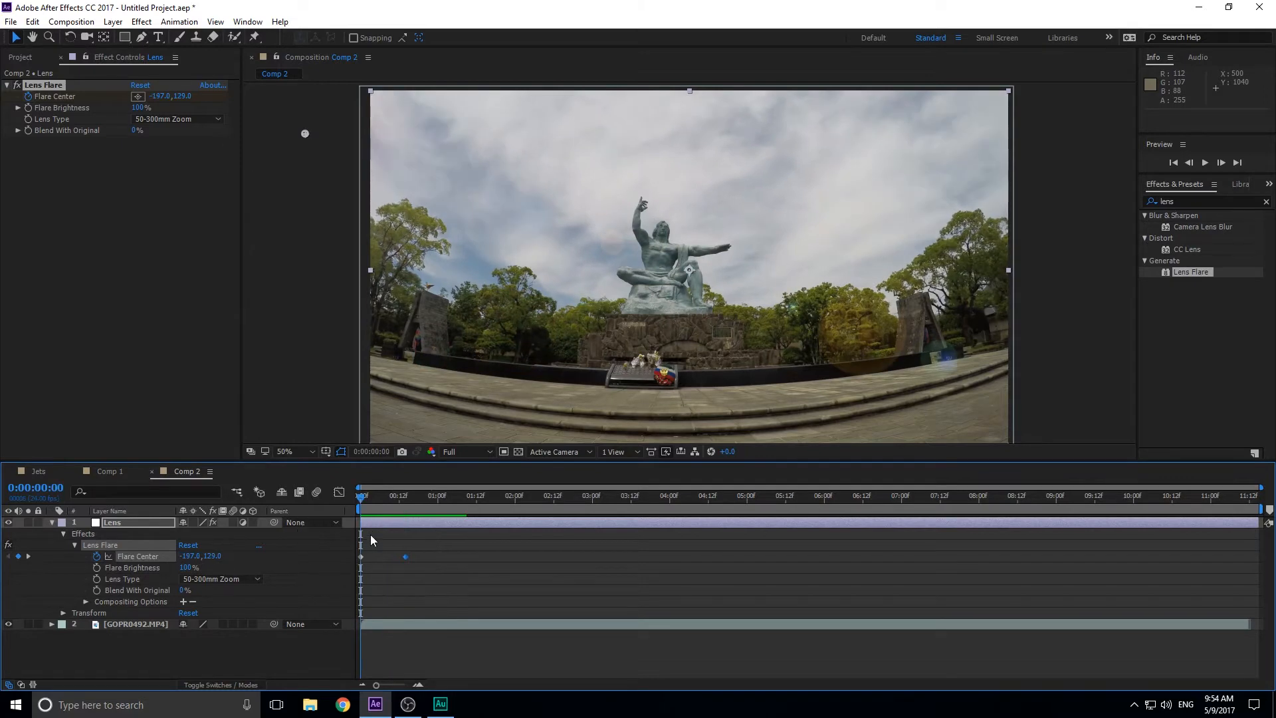
mouse_move(32, 110)
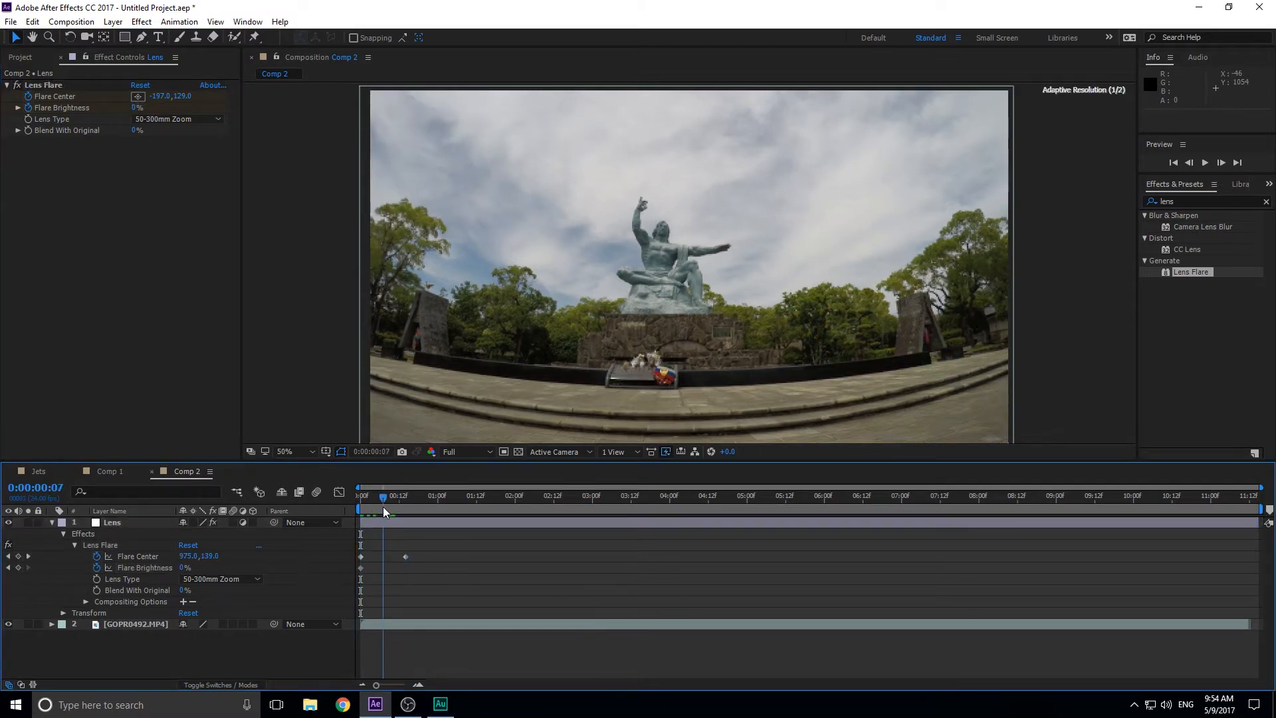
Keyframe Flare Brightness 0% at frame 0, 100% at frame 7, 0% at frame 14, and preview it.
double_click(137, 108)
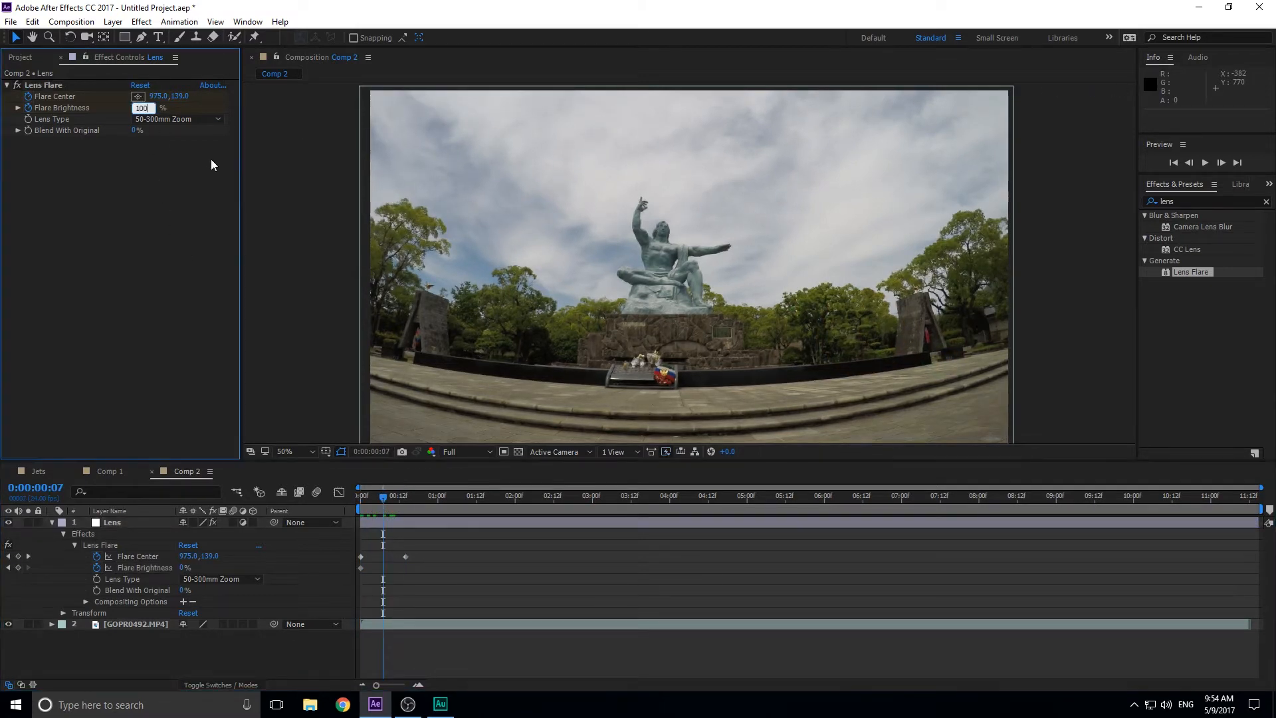
left_click(407, 496)
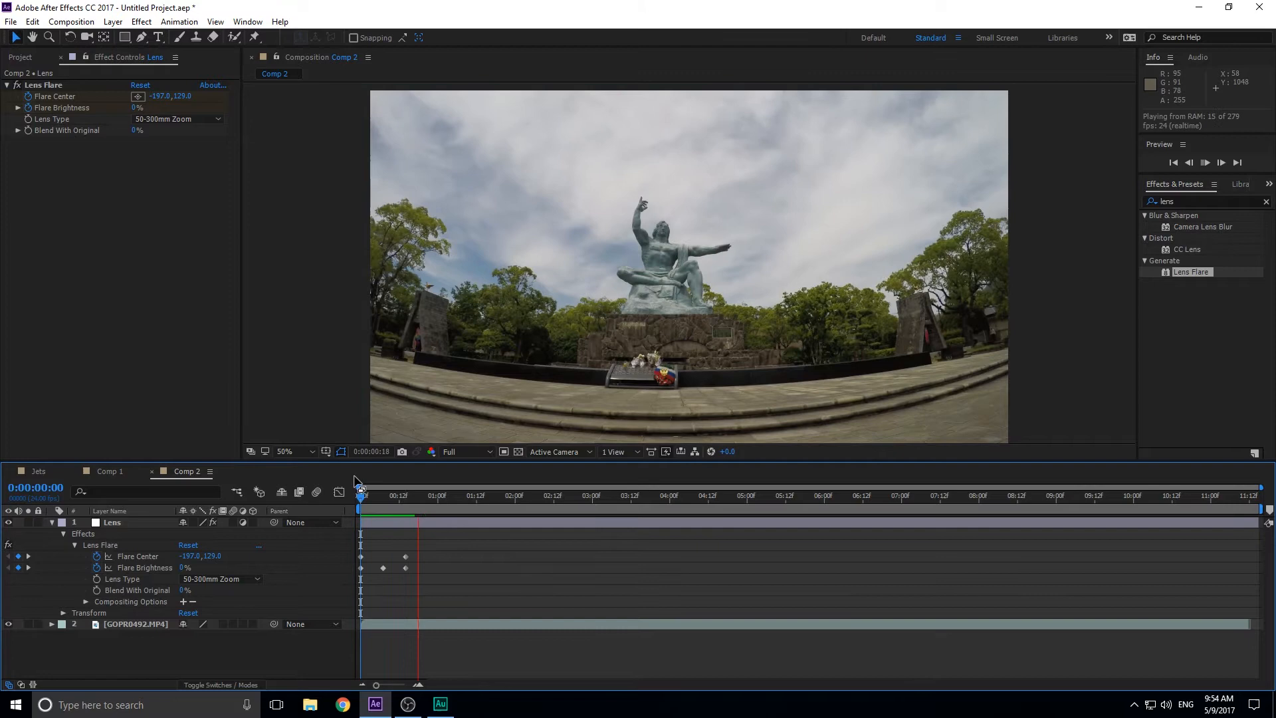
left_click(432, 494)
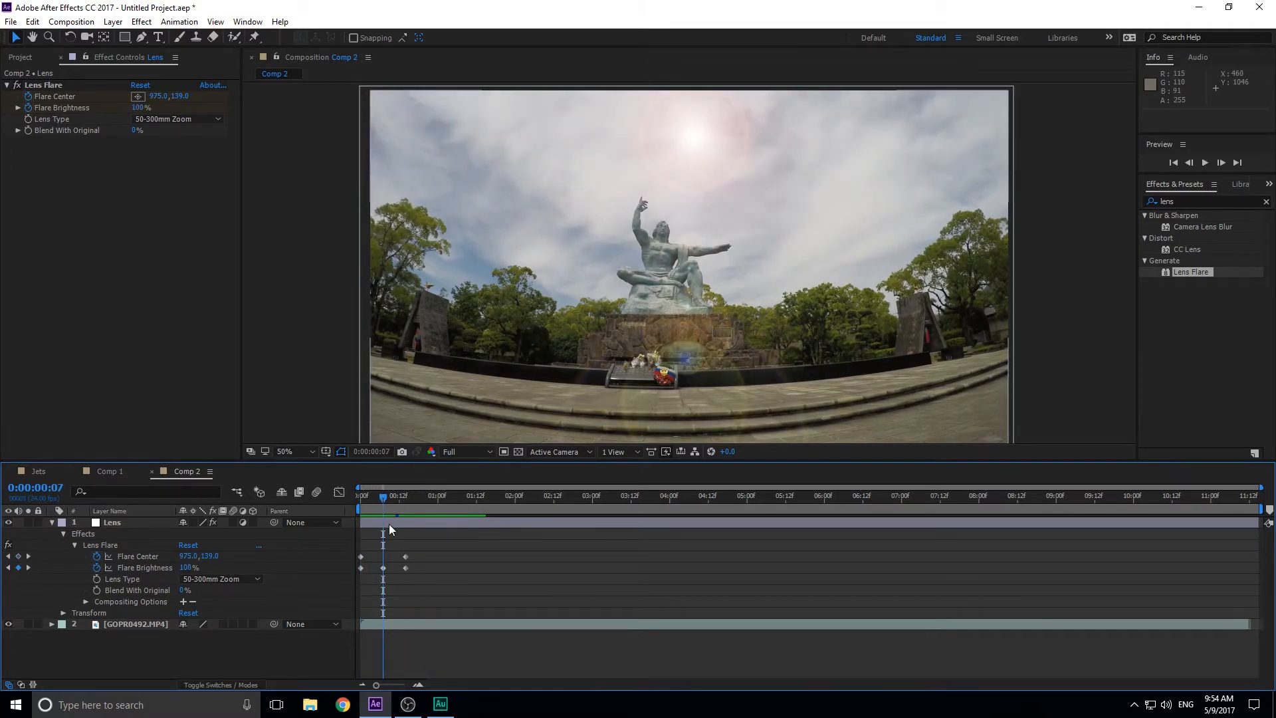
left_click(404, 496)
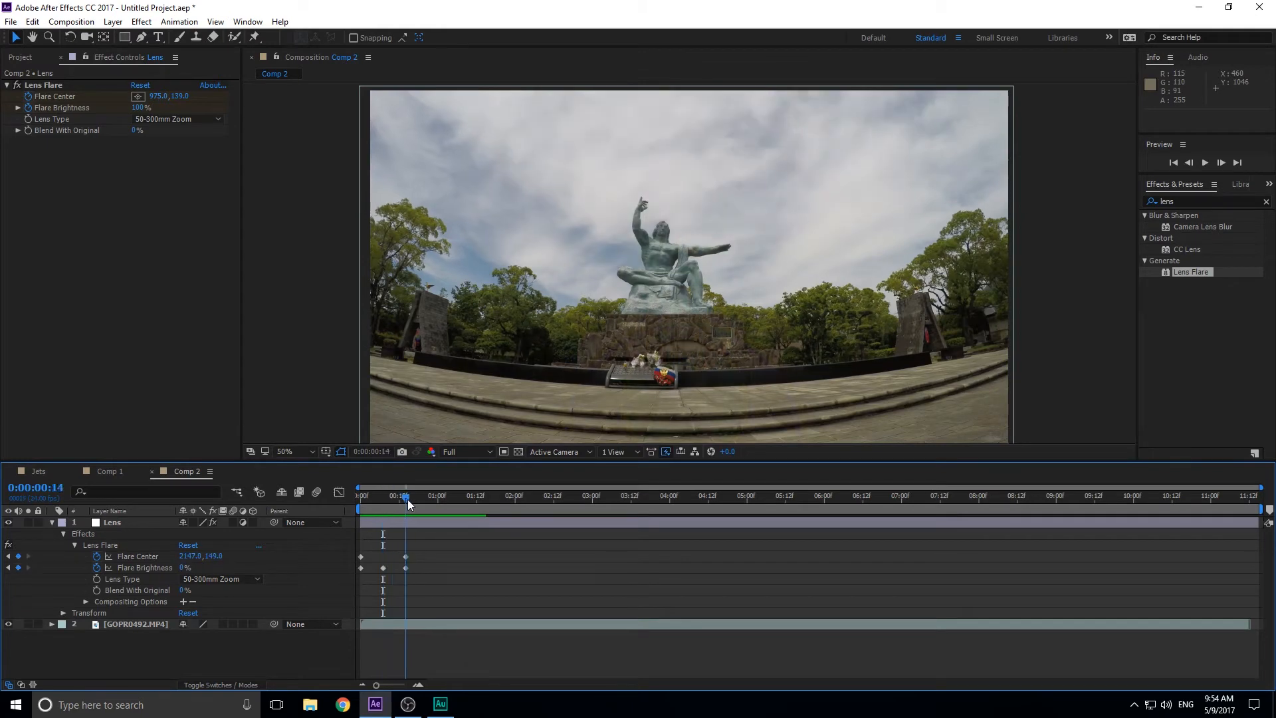
left_click(409, 495)
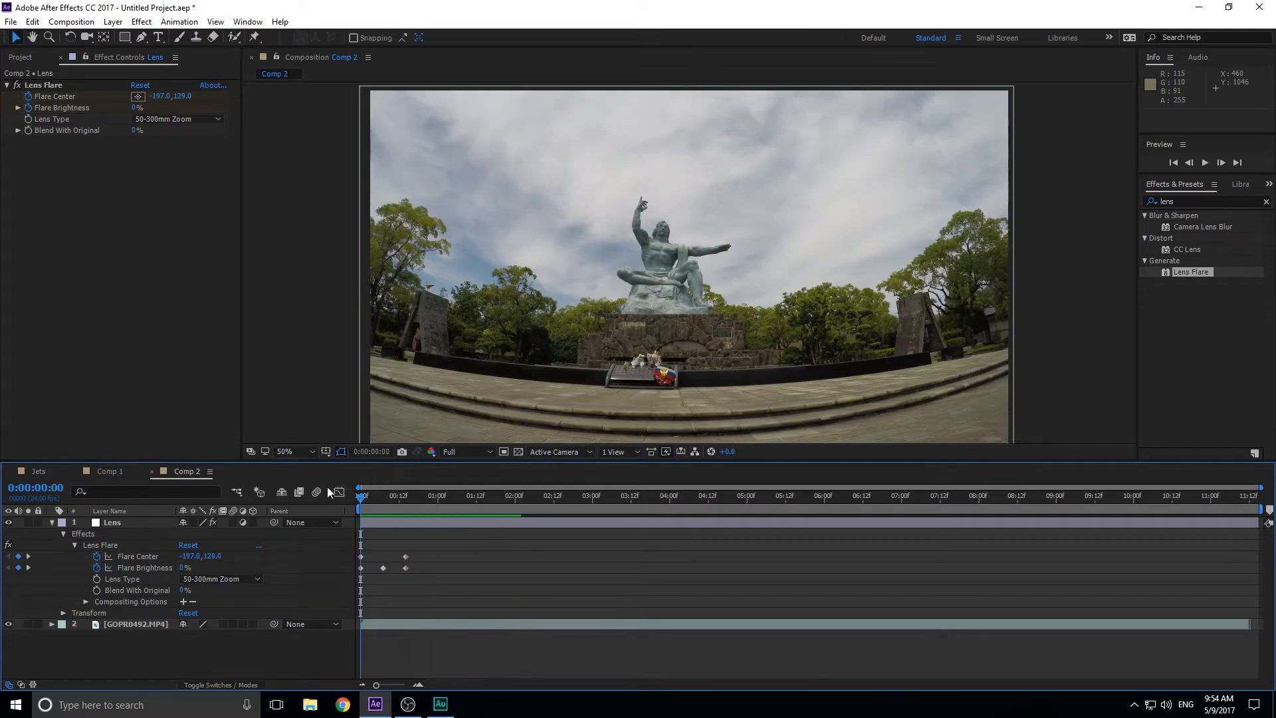
left_click(20, 57)
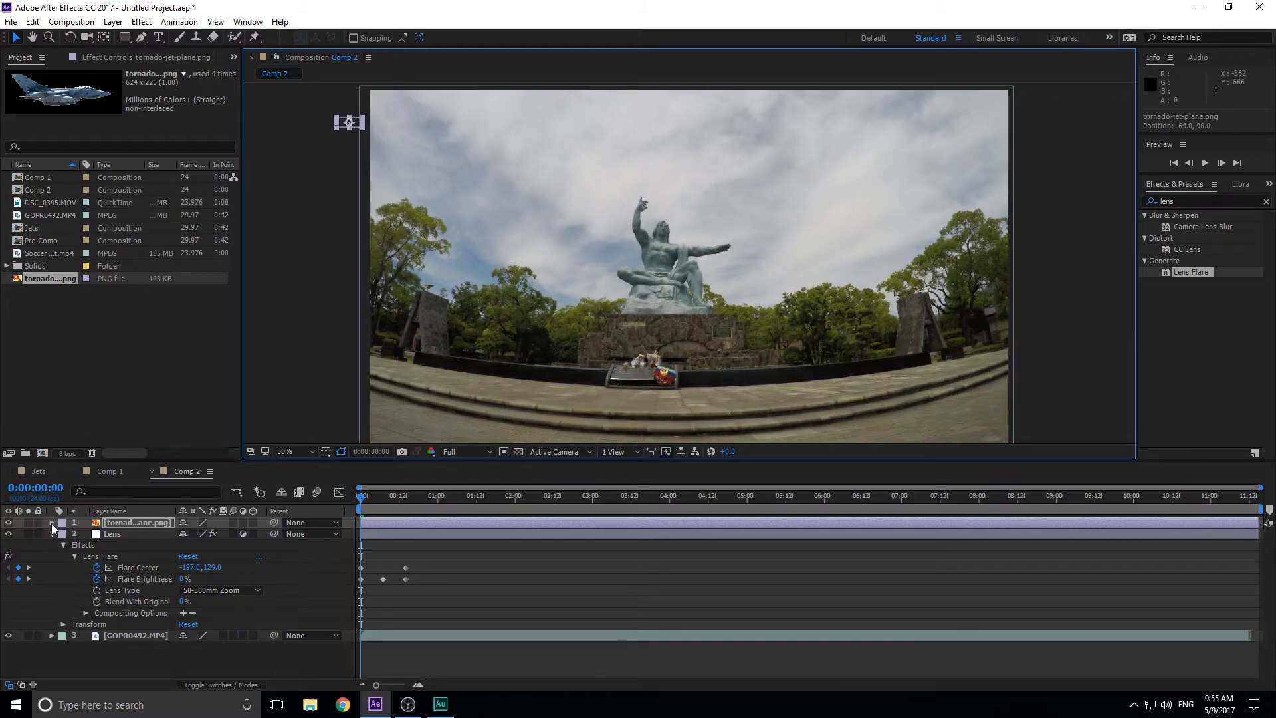
Keyframe tornado-jet-plane.png's position from off-screen left to right over 14 frames.
left_click(51, 521)
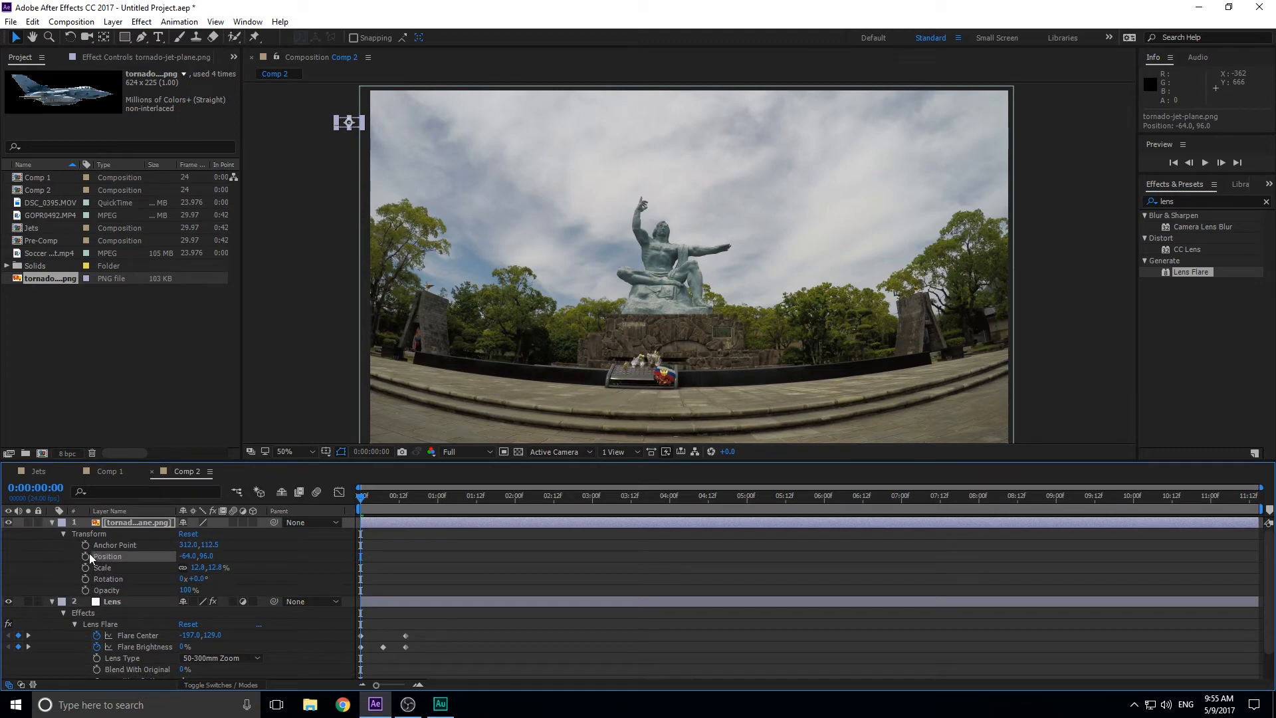
left_click(399, 495)
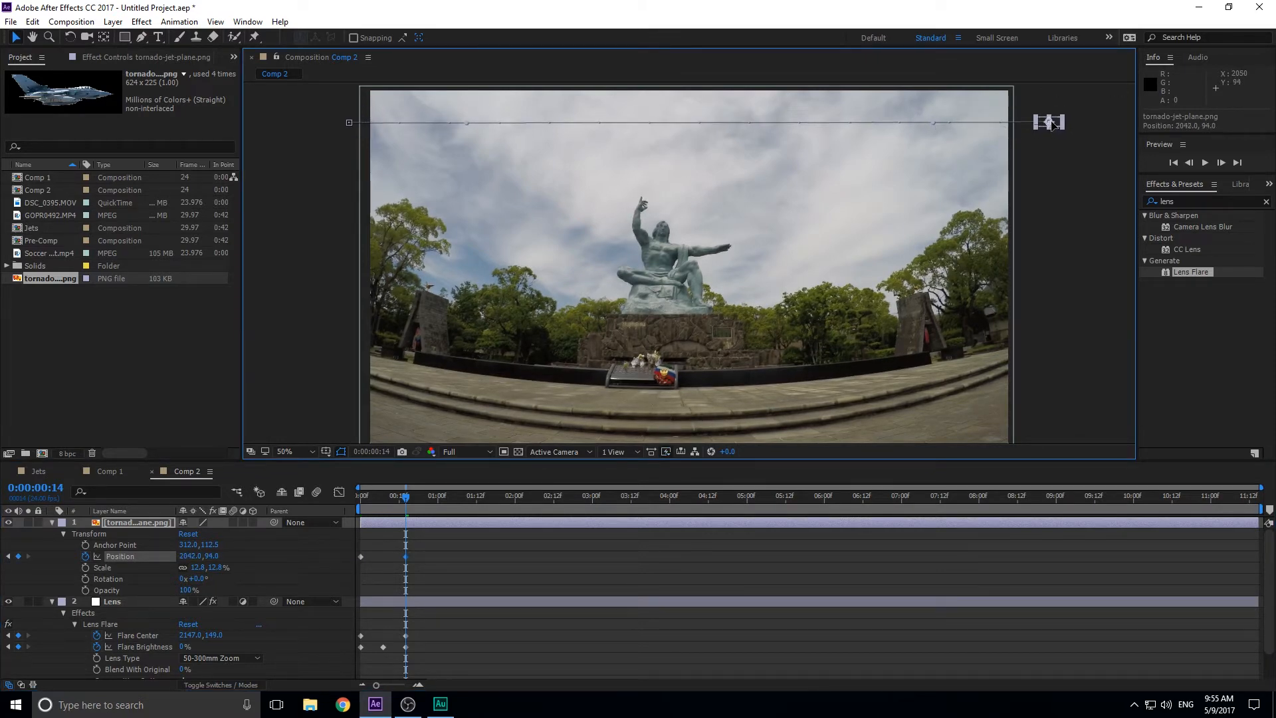
left_click(398, 496)
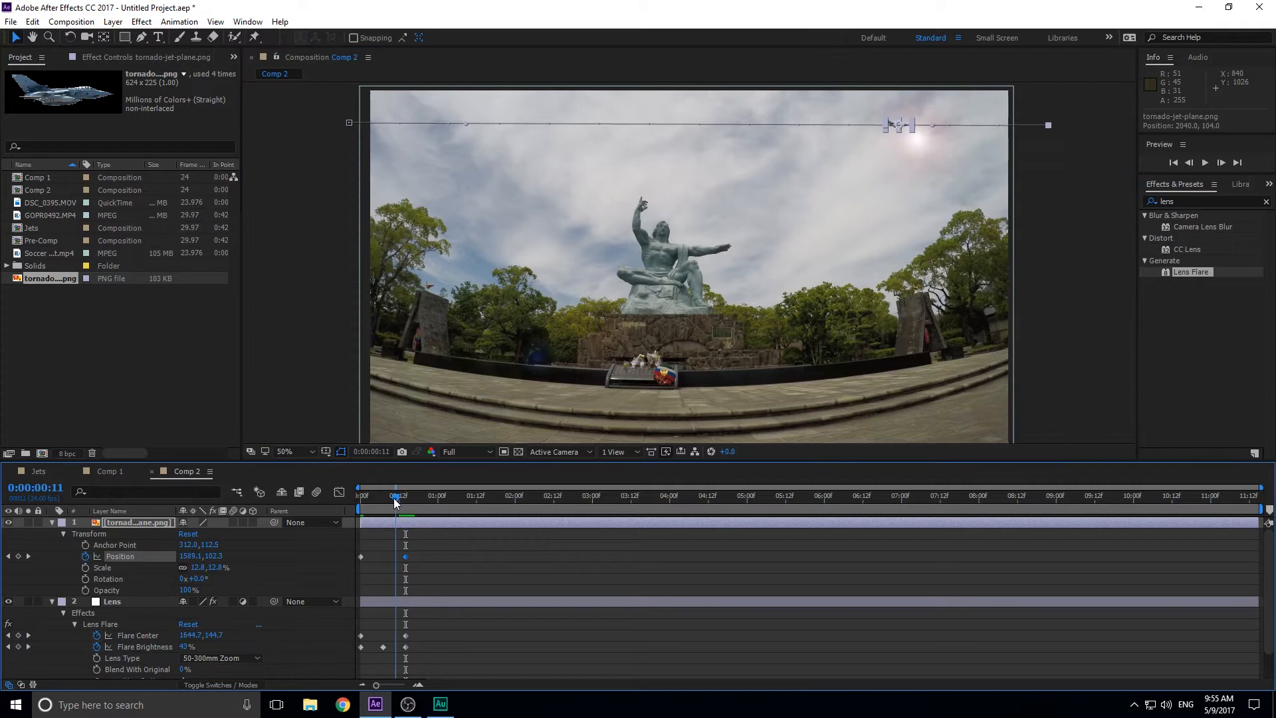
left_click(366, 495)
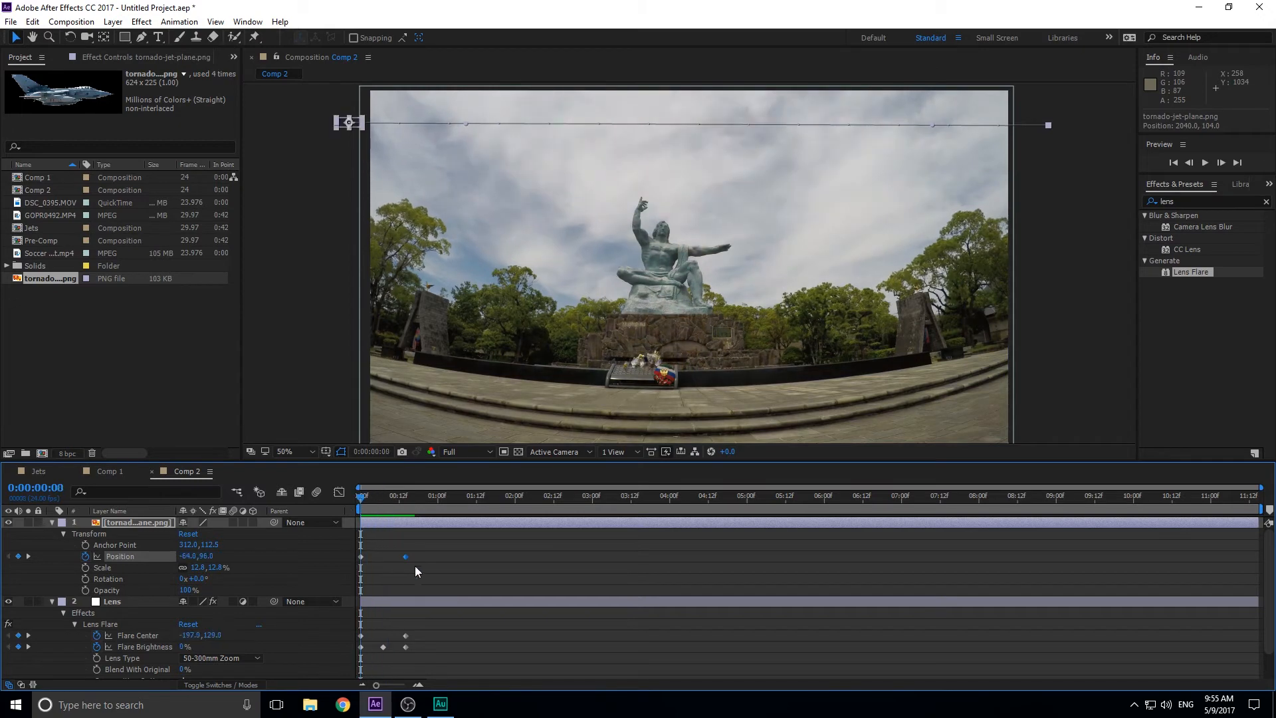
left_click(396, 494)
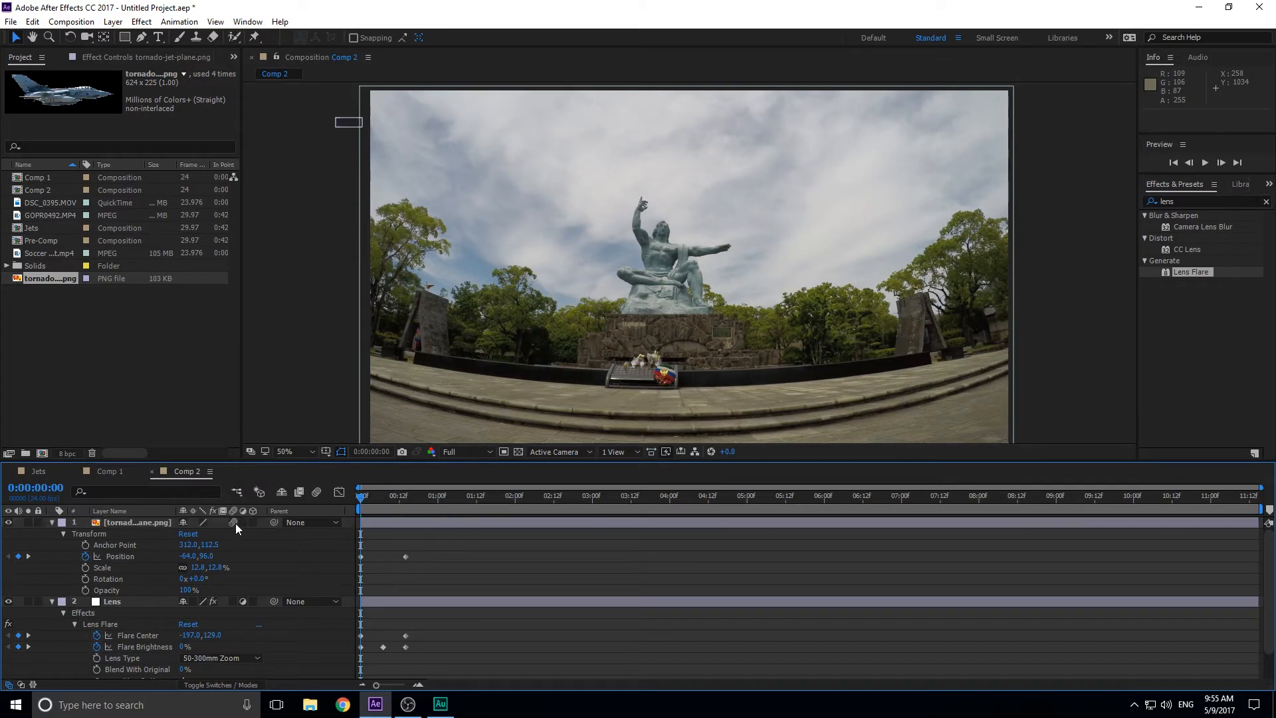
left_click(377, 495)
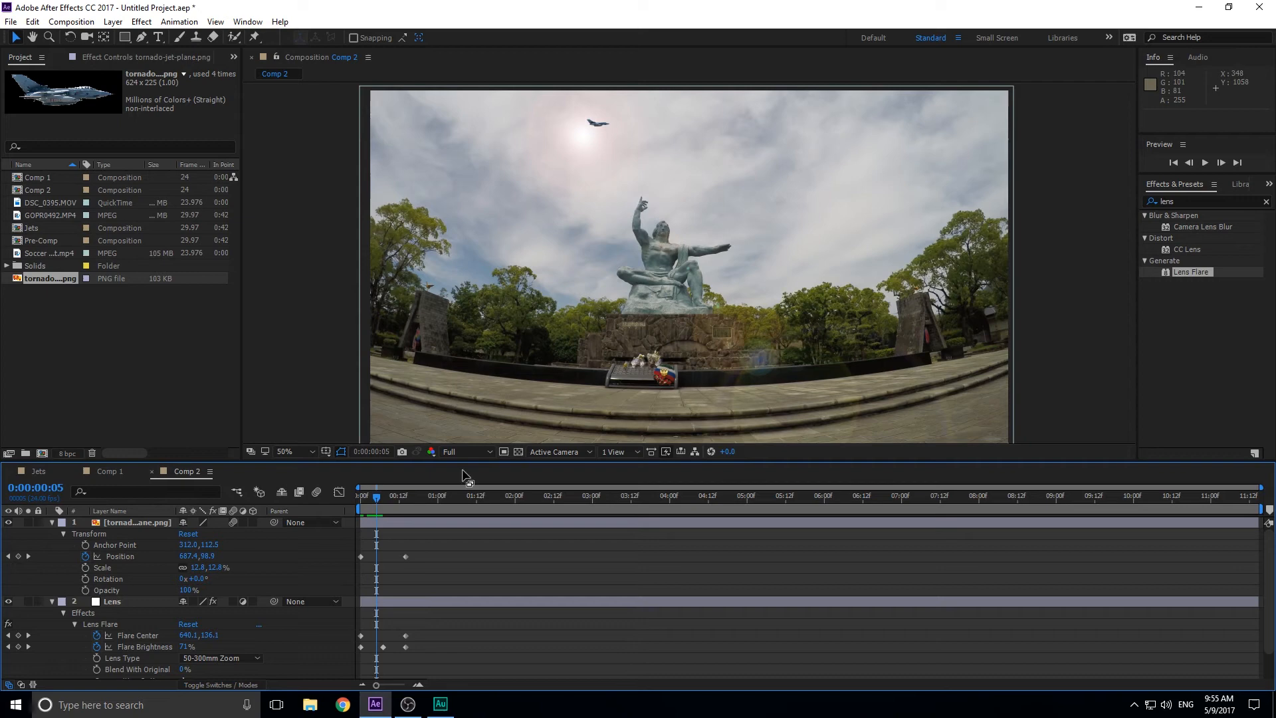
Preview the plane with the flare and move the Lens layer above the plane.
left_click(137, 522)
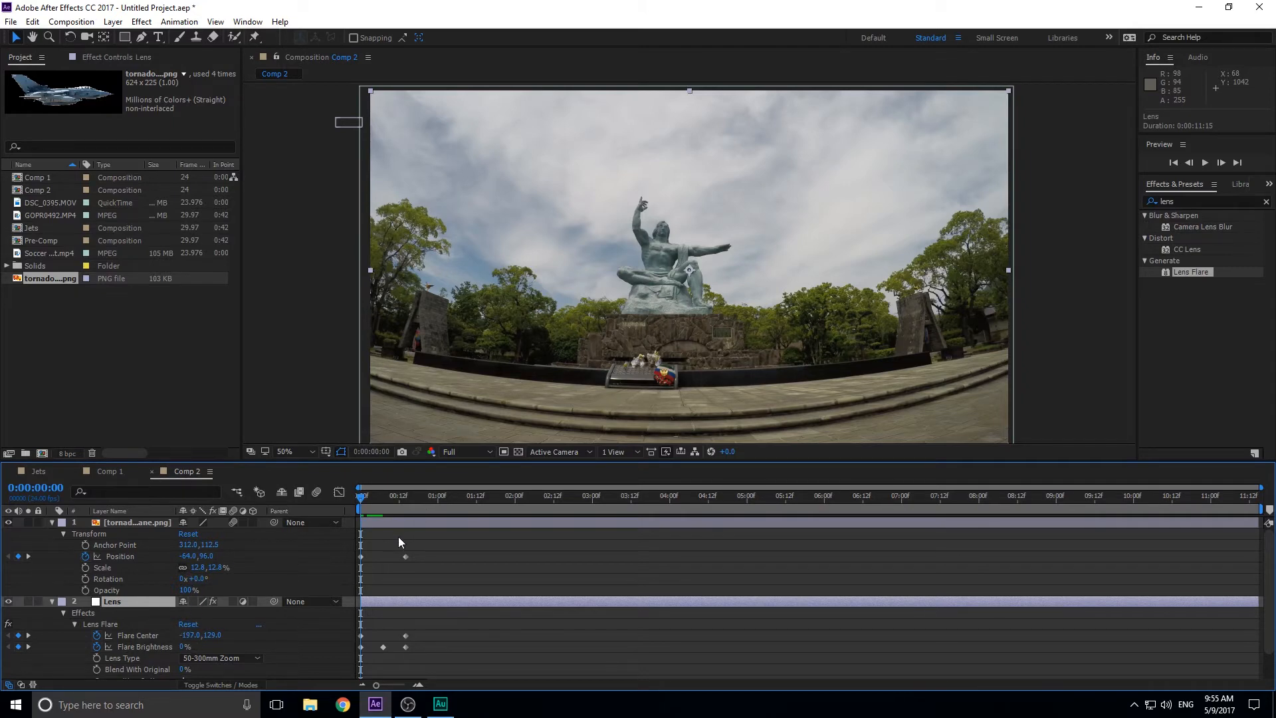
left_click(135, 521)
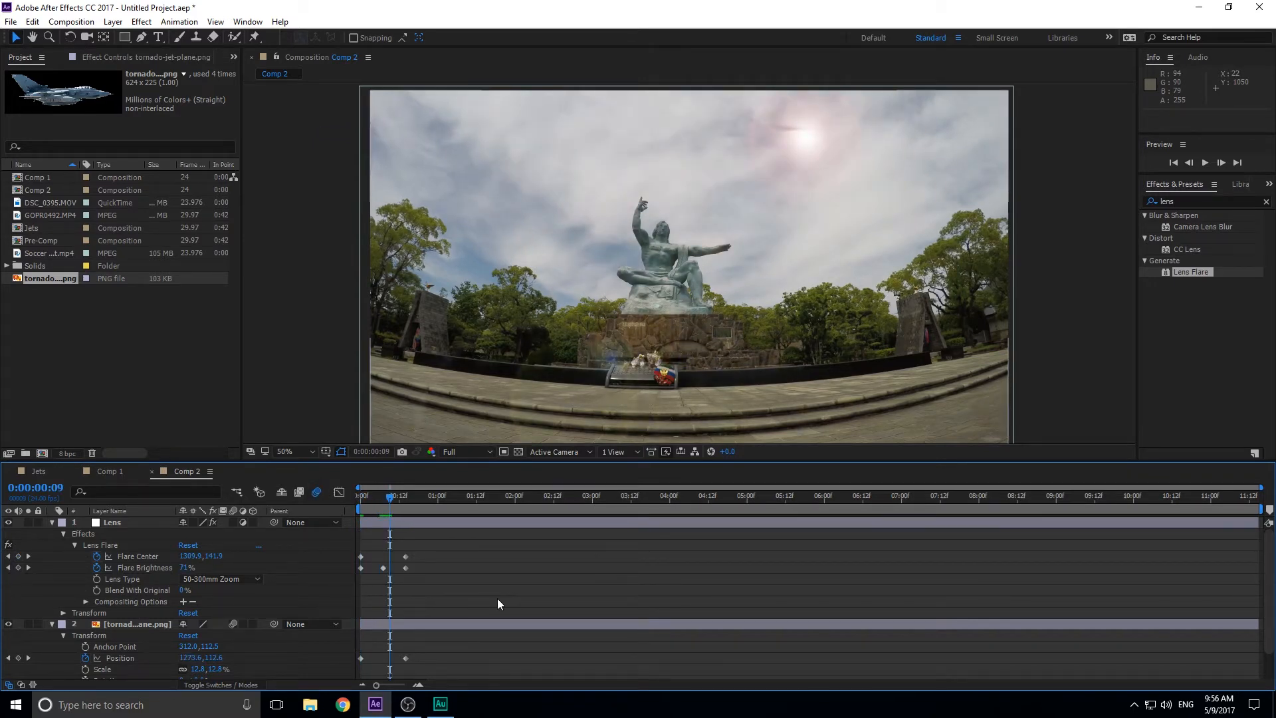
mouse_move(567, 88)
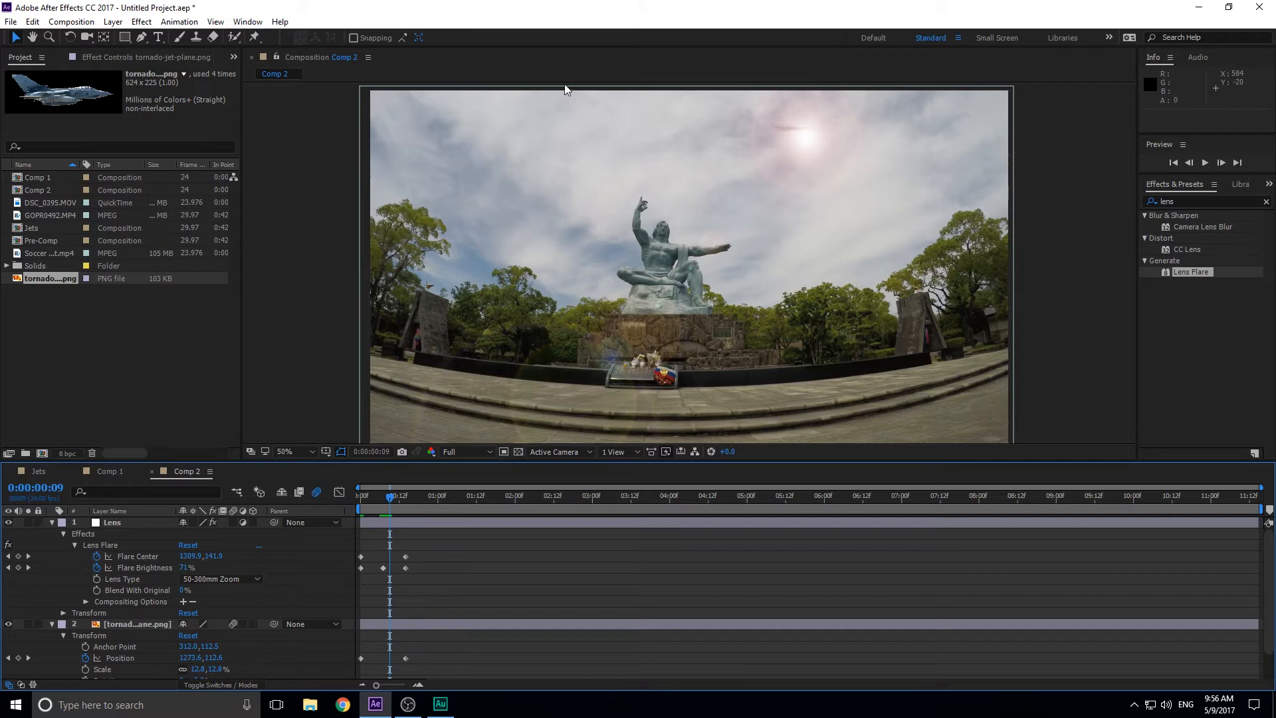
mouse_move(96, 486)
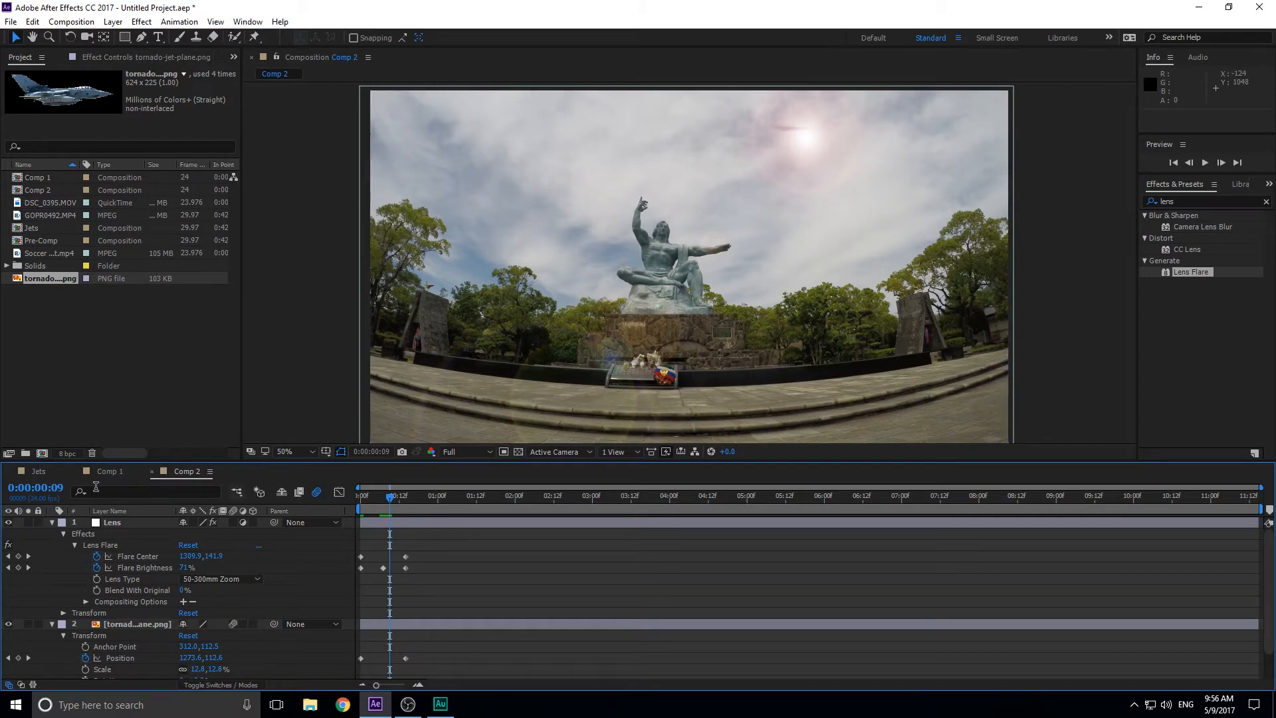
Play the Jets composition, then return to Comp 2.
left_click(37, 470)
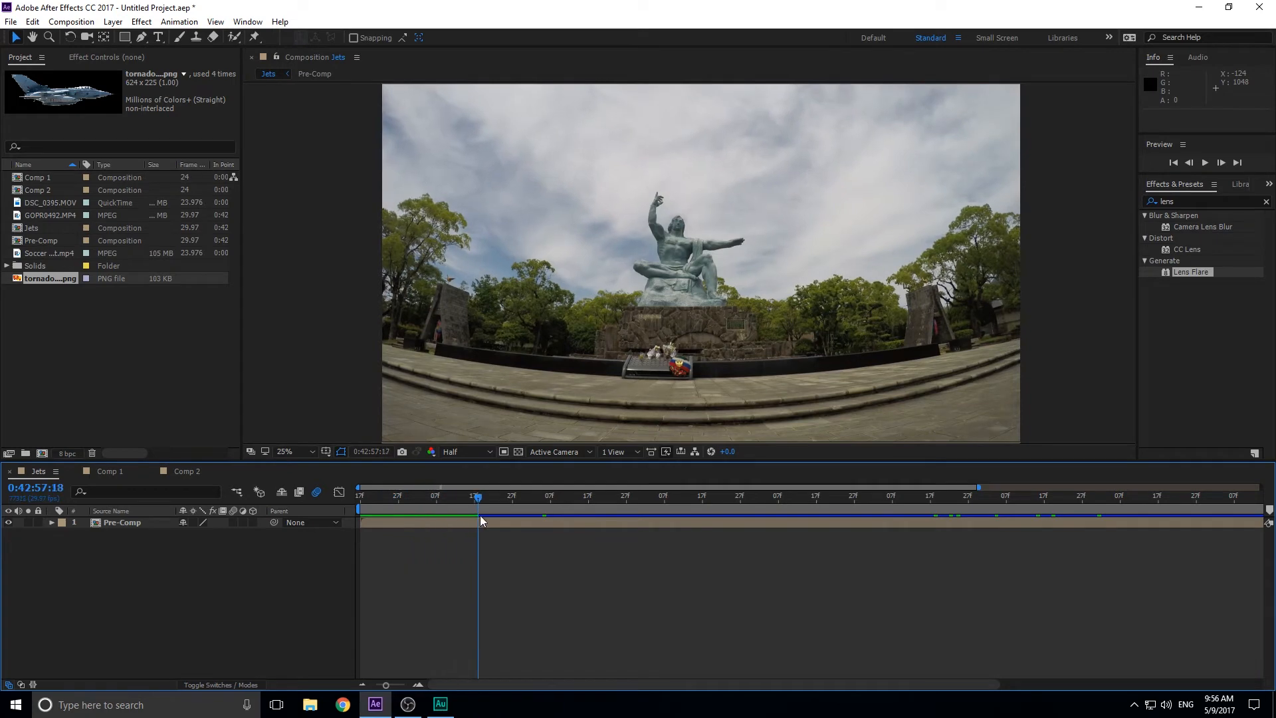
left_click(528, 497)
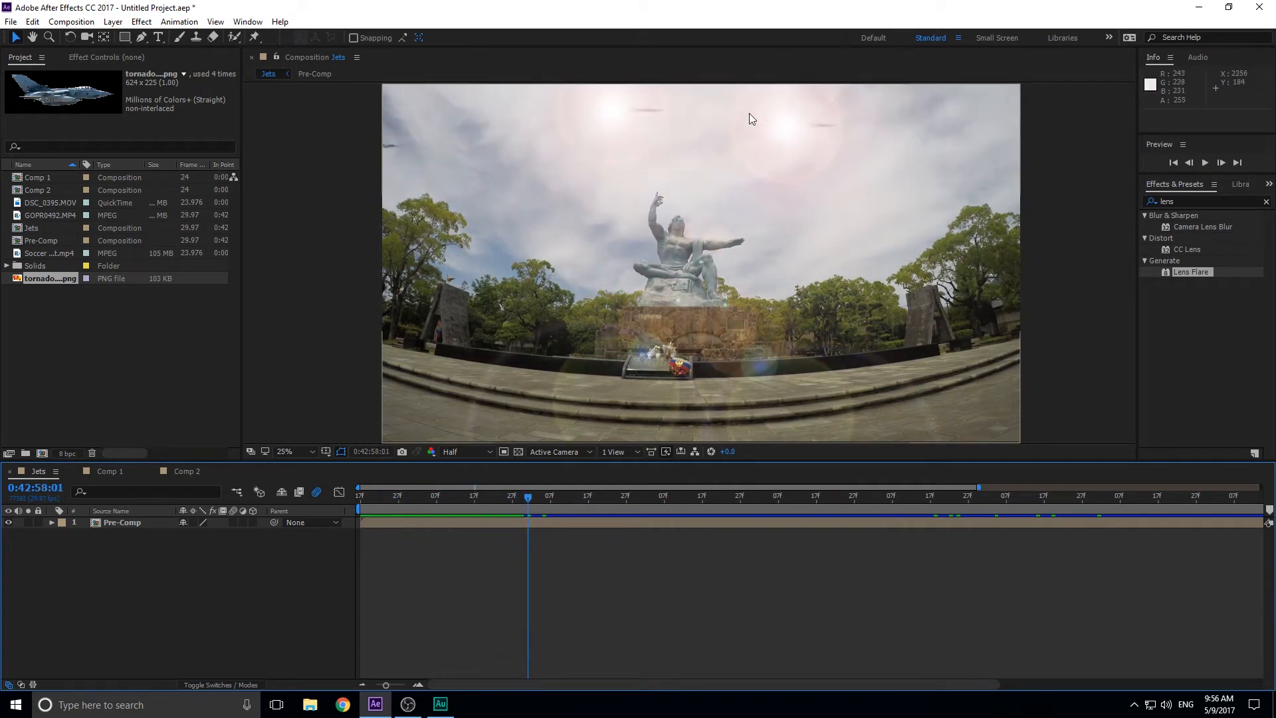
left_click(544, 496)
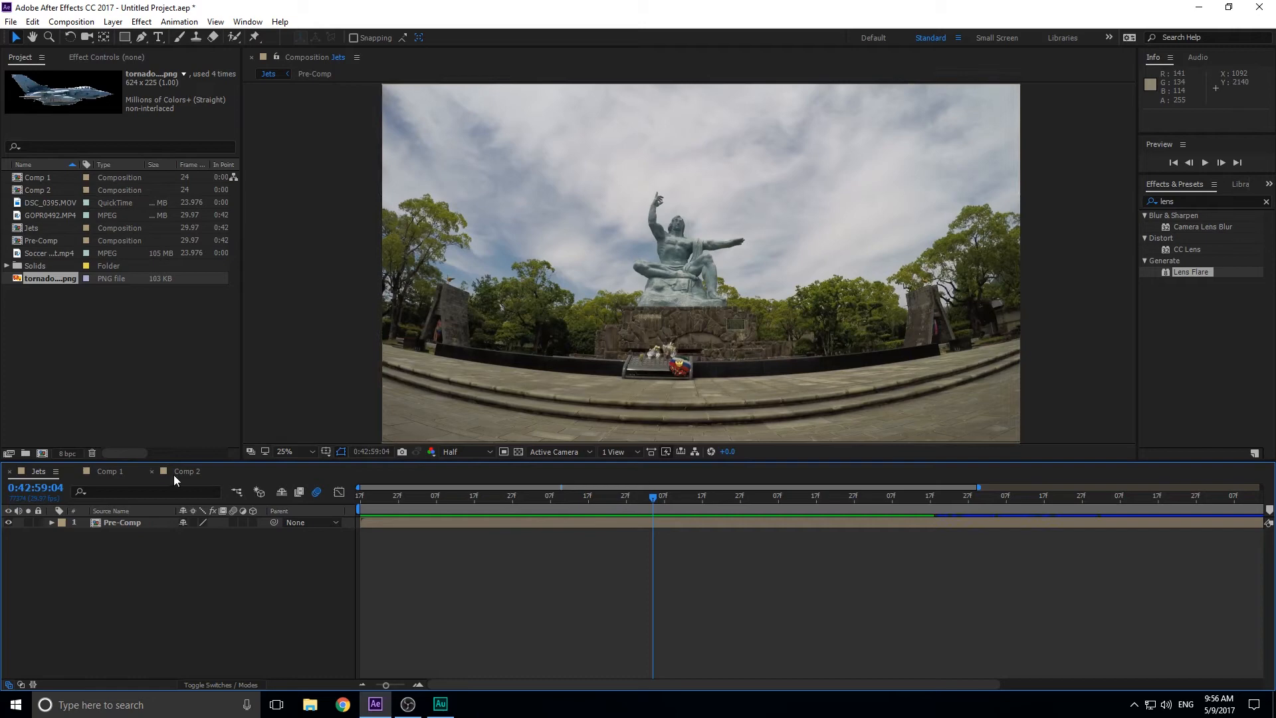
left_click(187, 471)
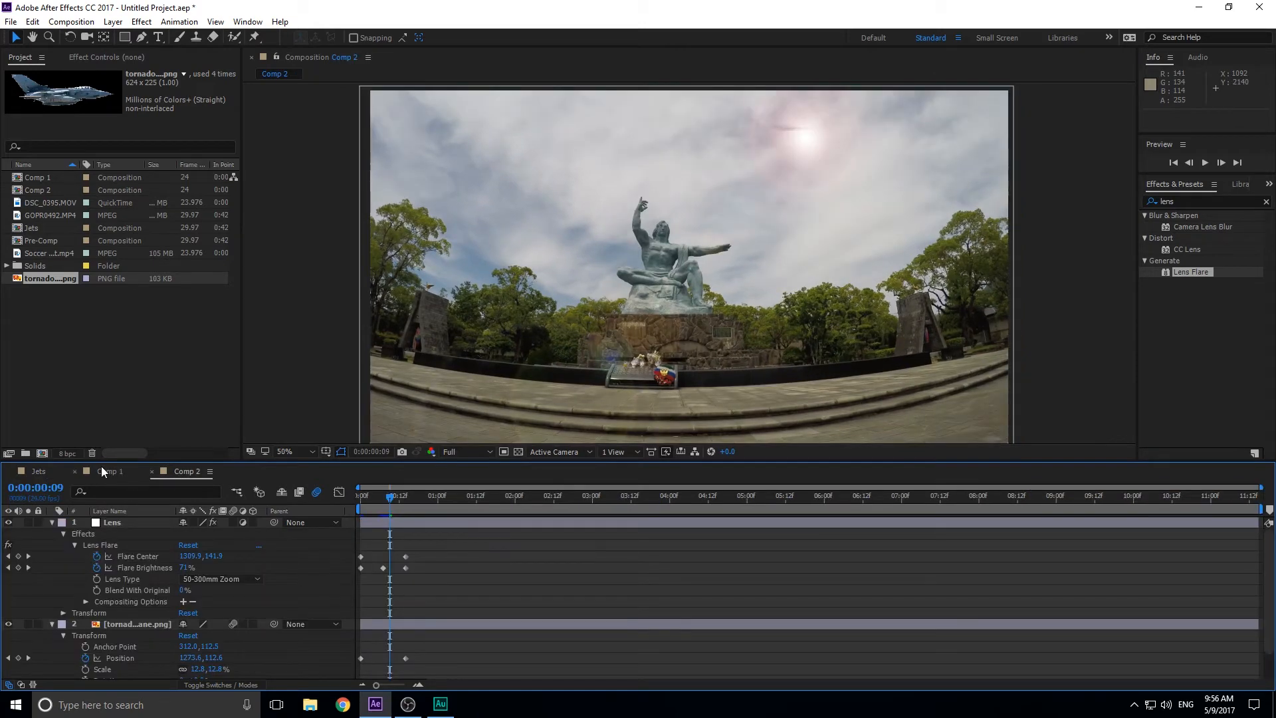
Open Comp 1 at its first frame and bring up the Composition menu.
left_click(109, 470)
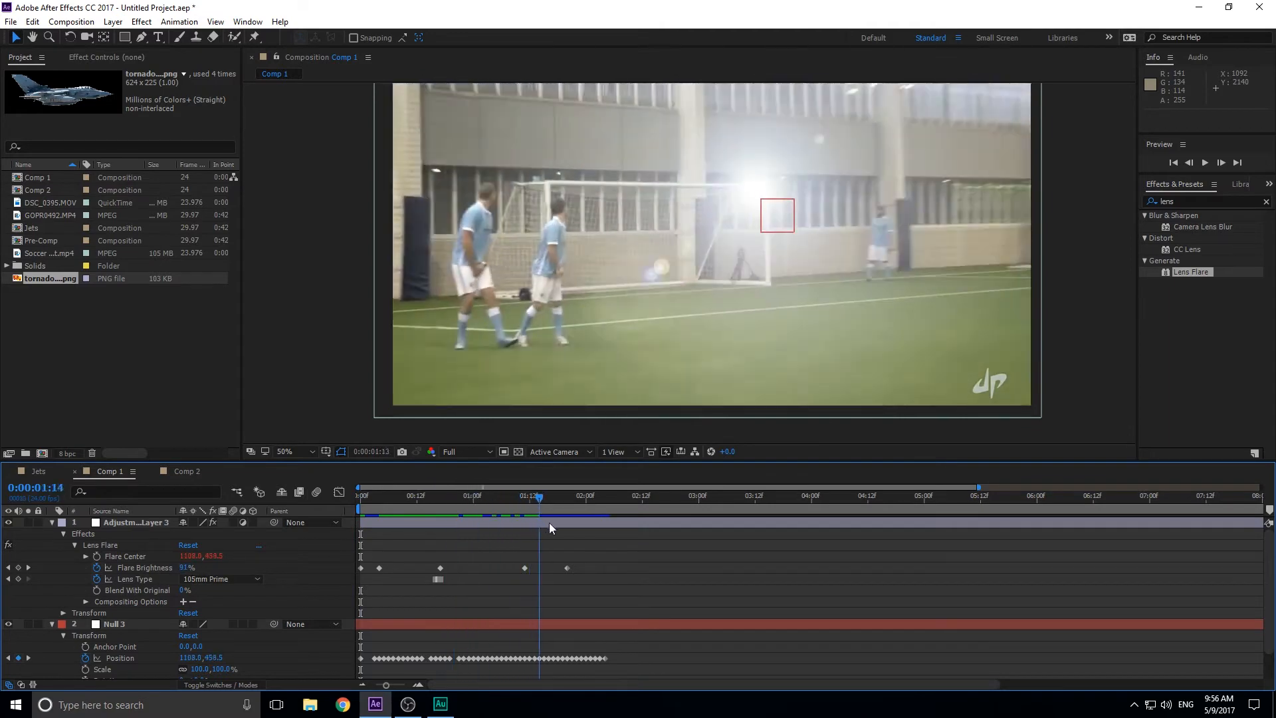
left_click(360, 495)
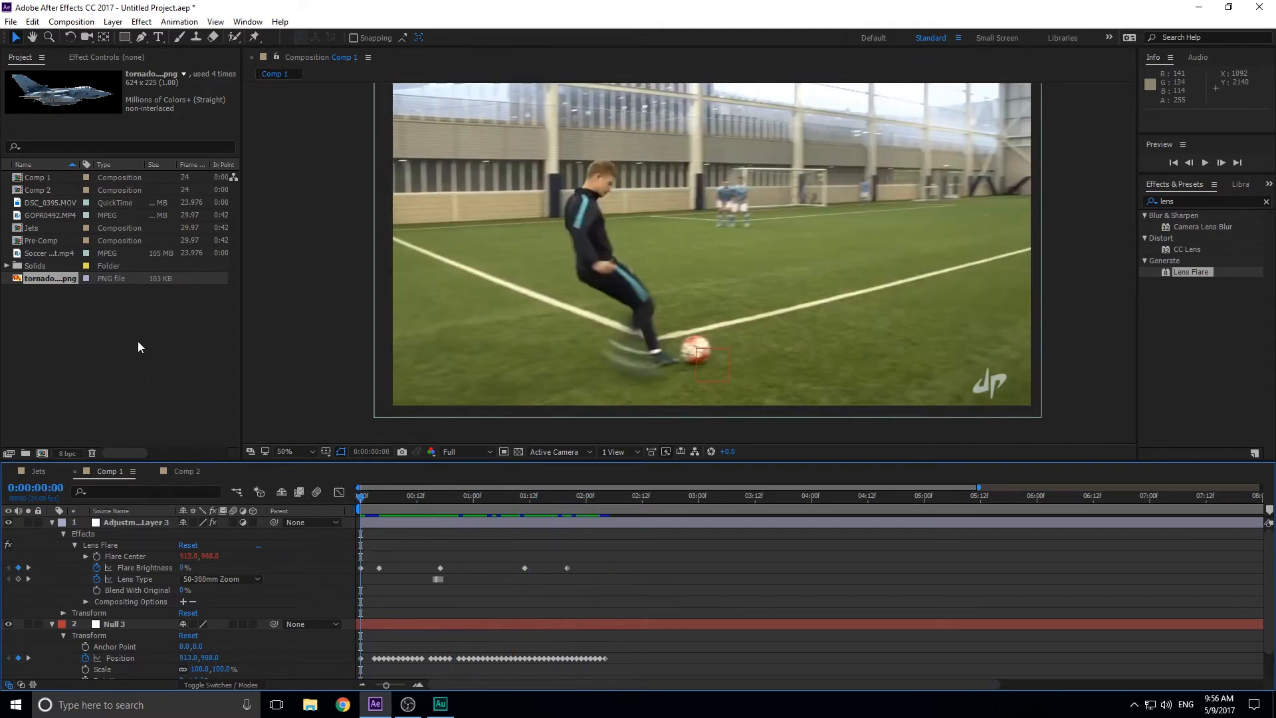
left_click(70, 21)
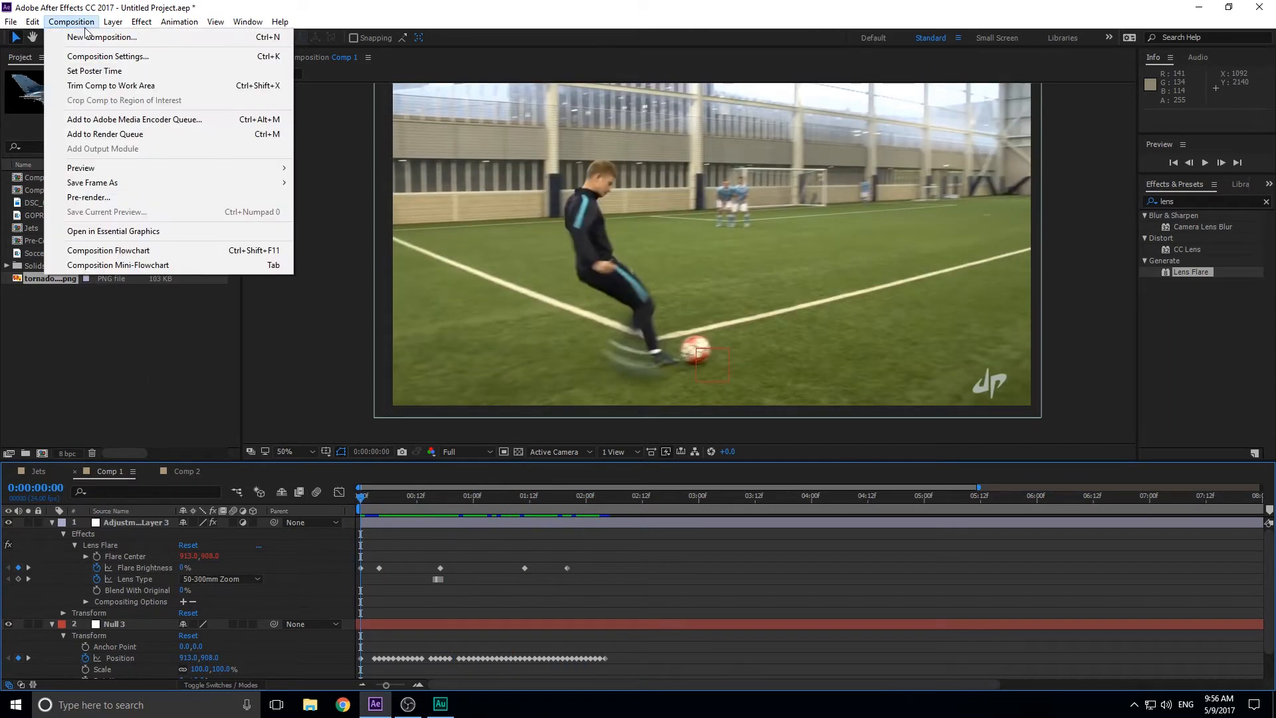
Create a new HDTV 1080 24 composition, Comp 3, with default settings.
left_click(101, 37)
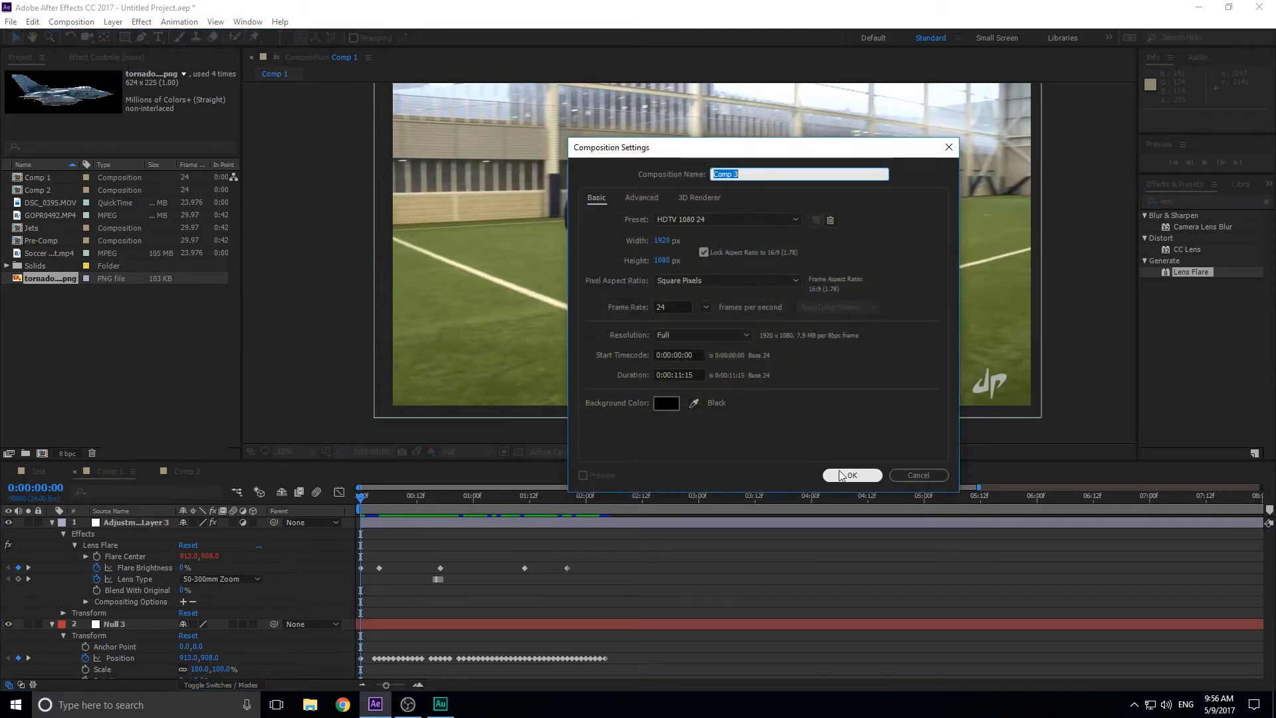
left_click(851, 475)
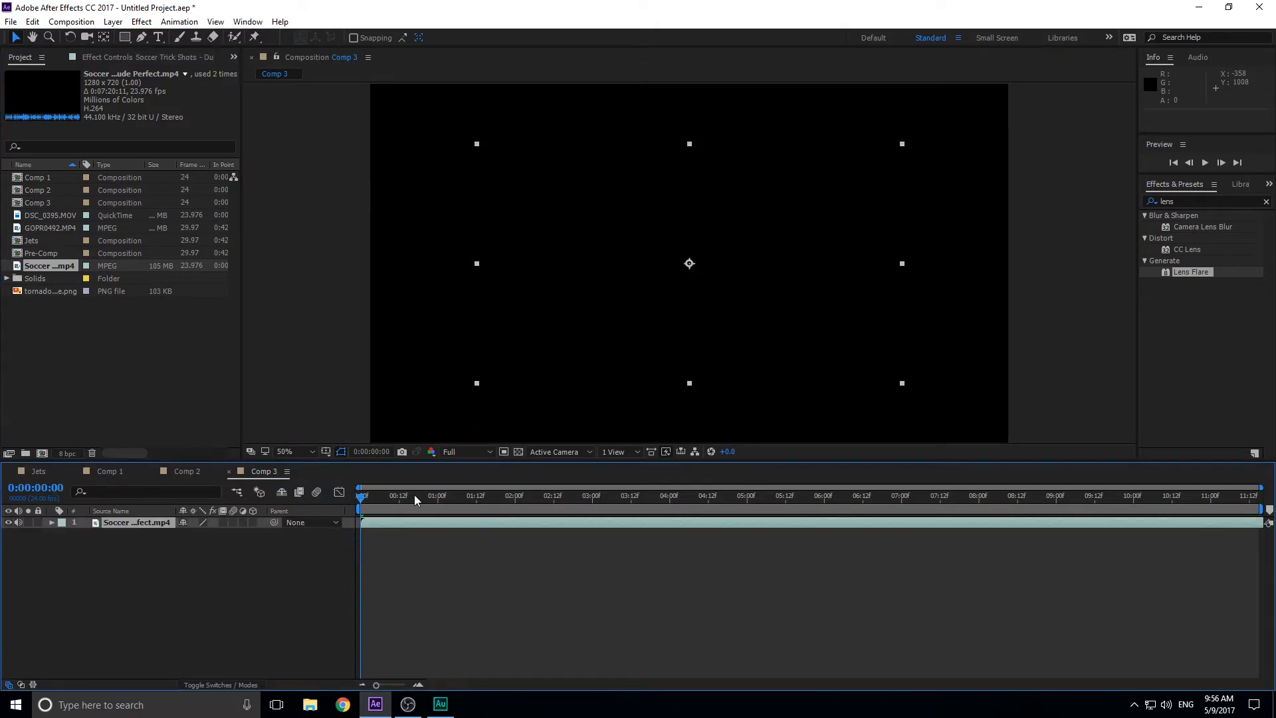
Move to about 0:00:02:03 and split the soccer clip into two layers there.
left_click(1123, 494)
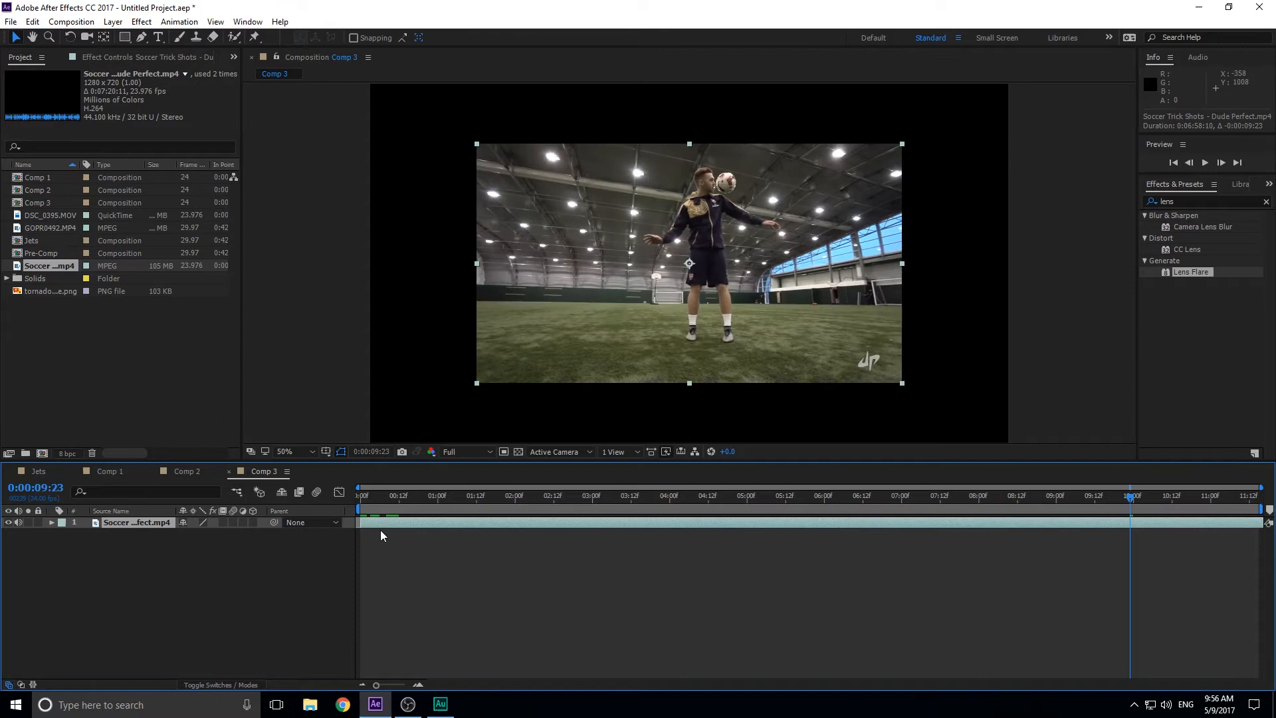
left_click(364, 494)
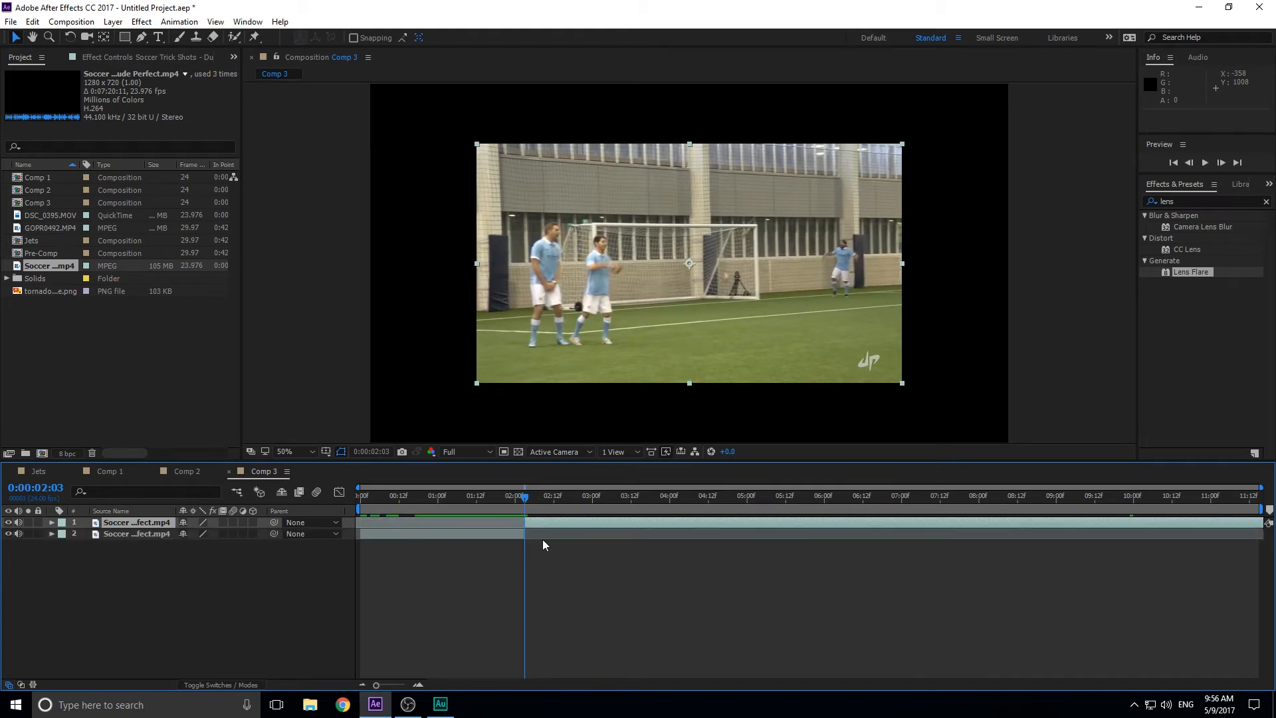
double_click(137, 521)
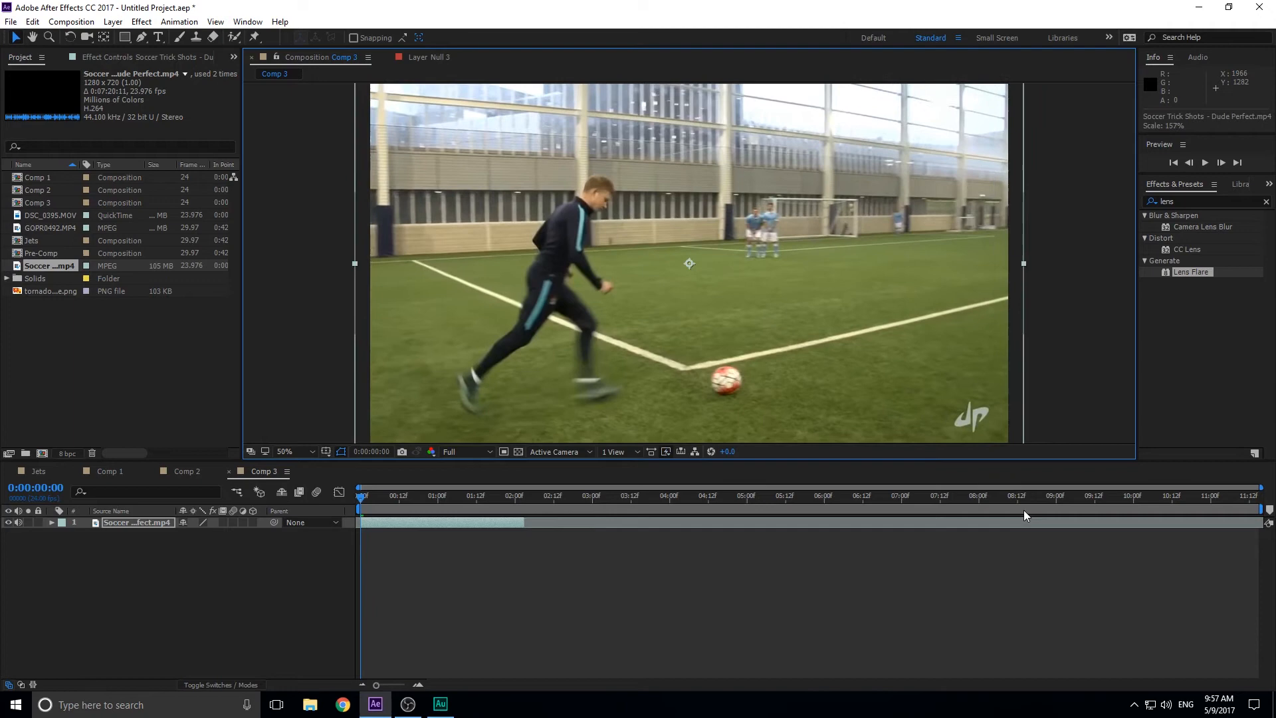
mouse_move(397, 503)
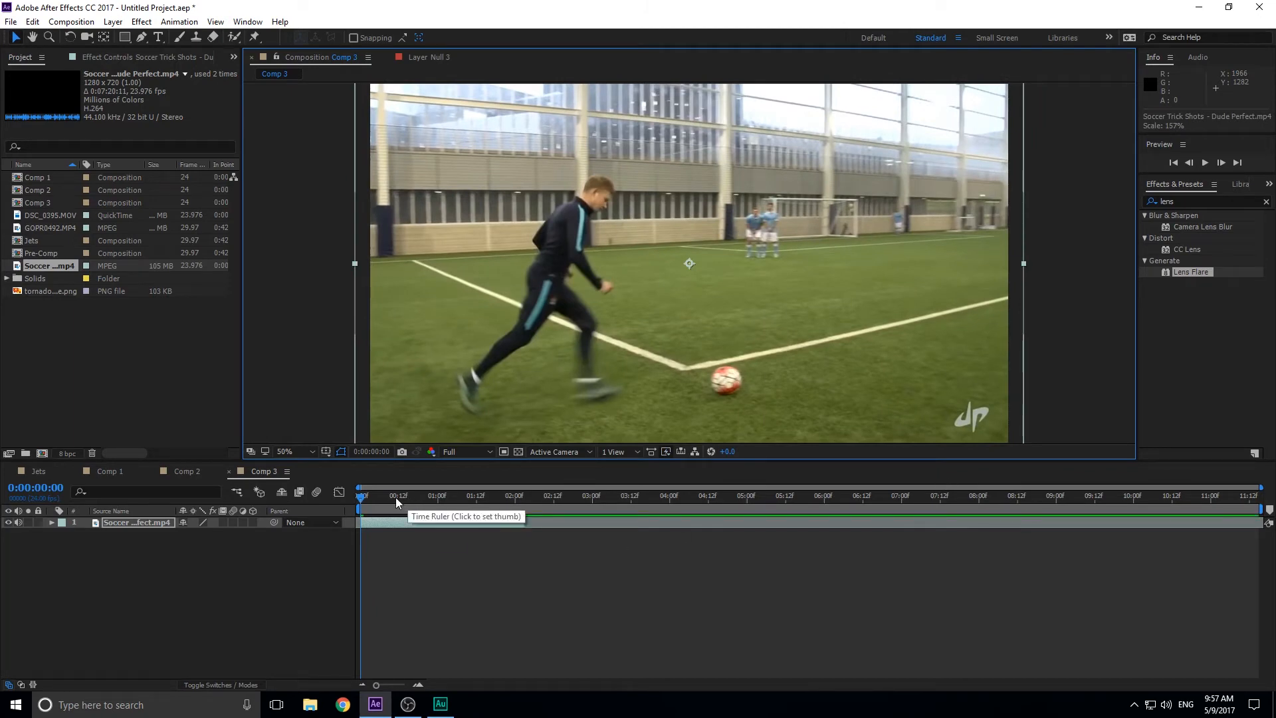
mouse_move(742, 382)
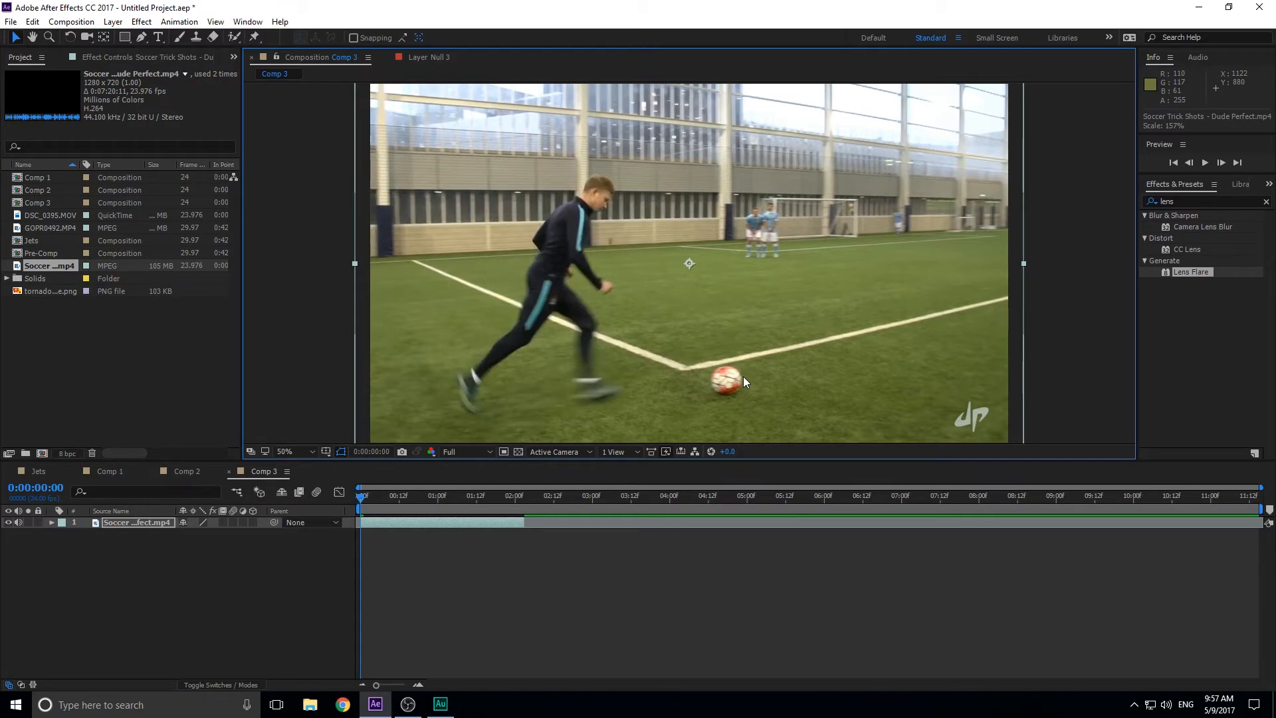
mouse_move(738, 477)
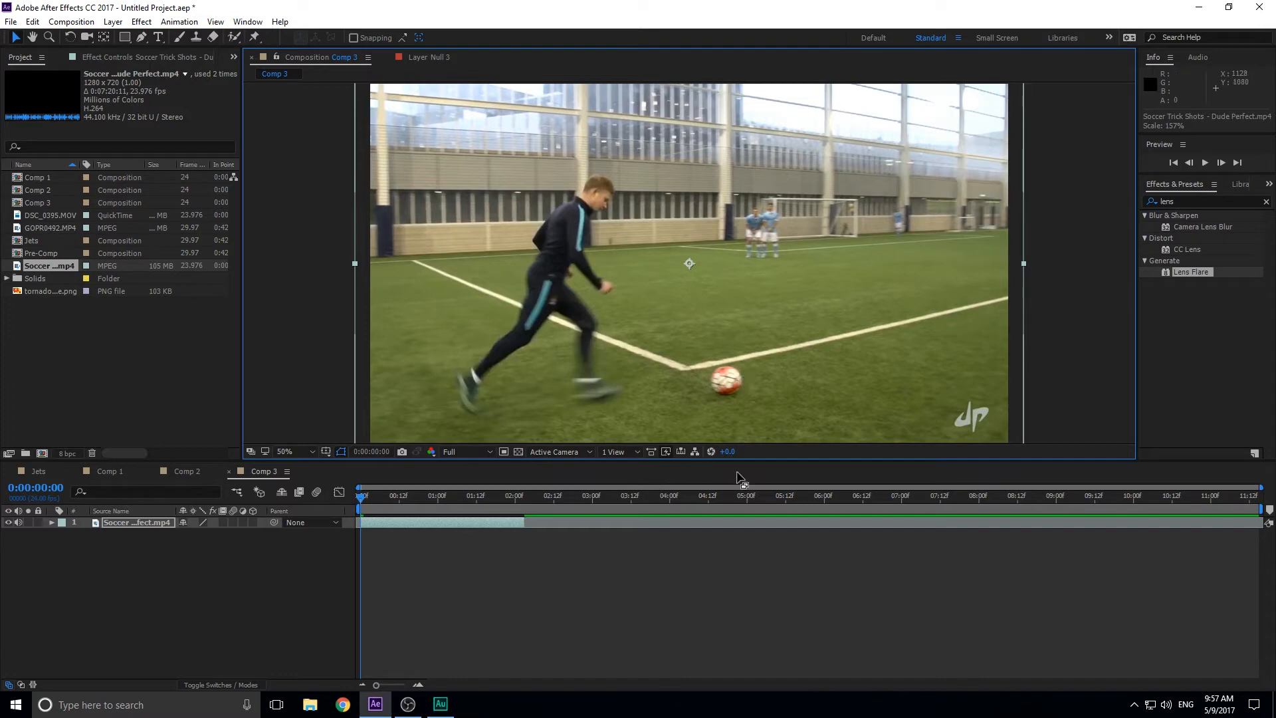
mouse_move(763, 521)
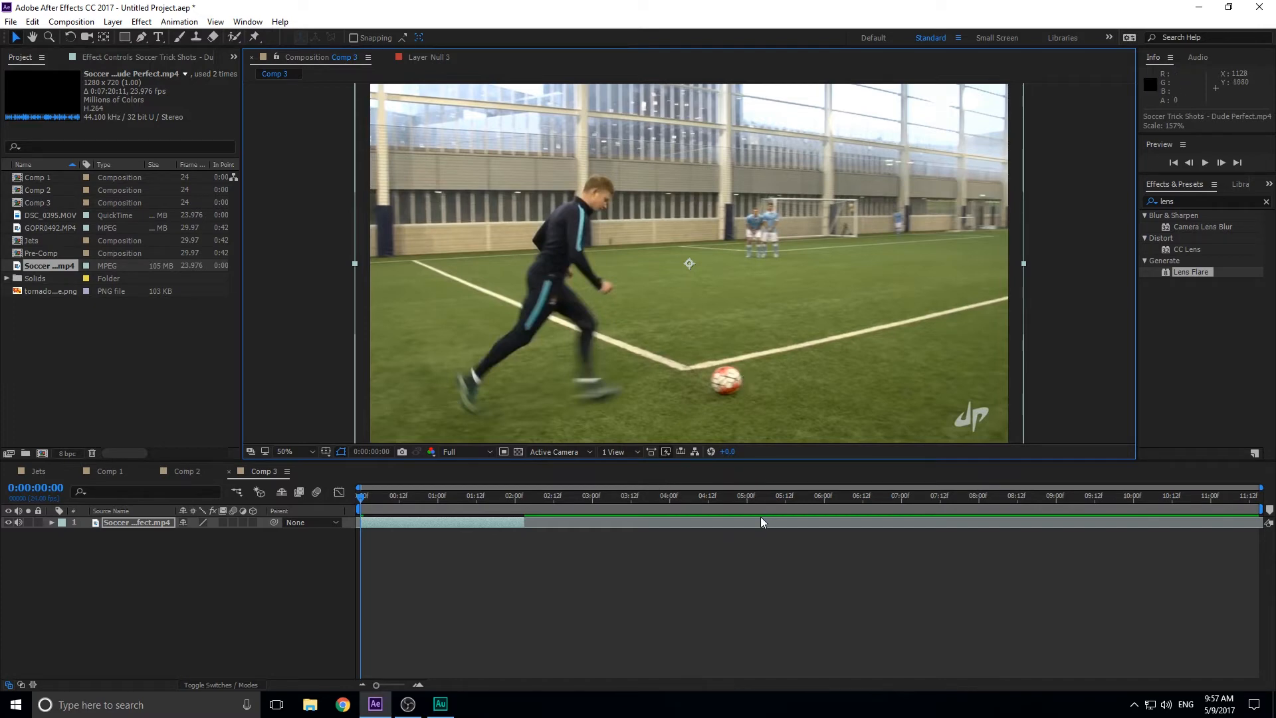
mouse_move(727, 383)
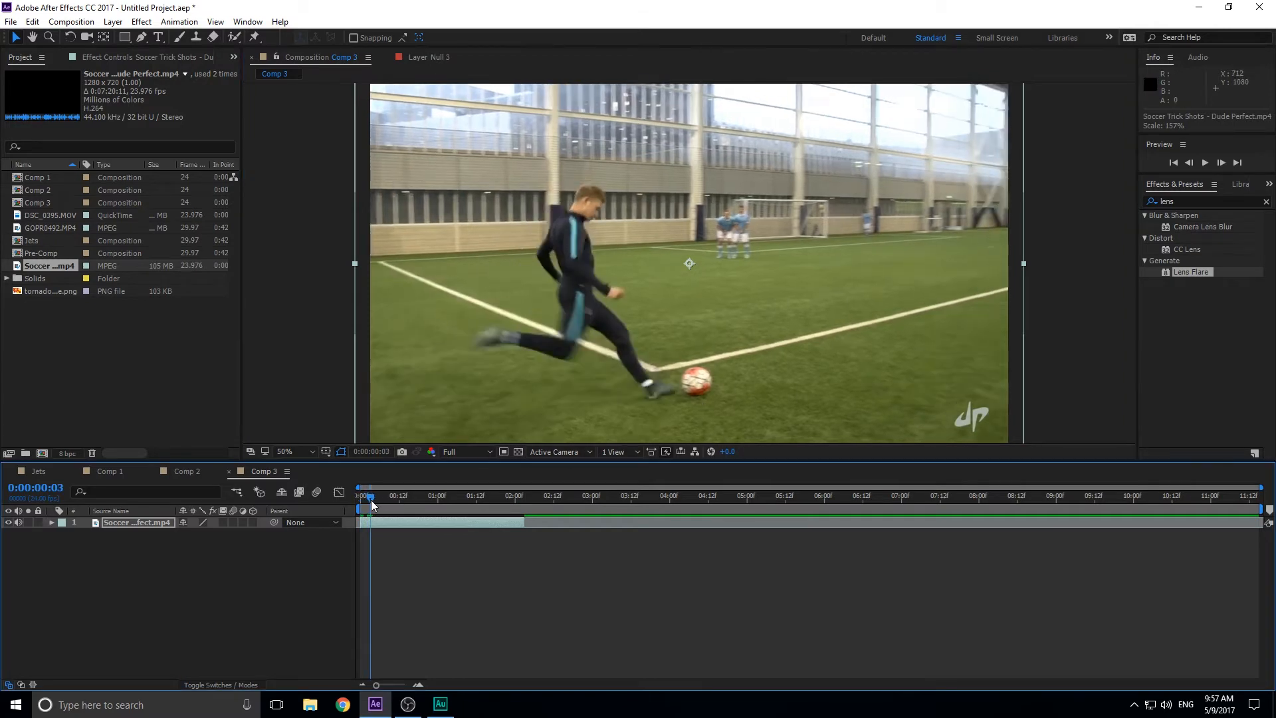
Scrub through the kick, then return via Comp 2 to Comp 1 and select Null 3.
left_click(379, 495)
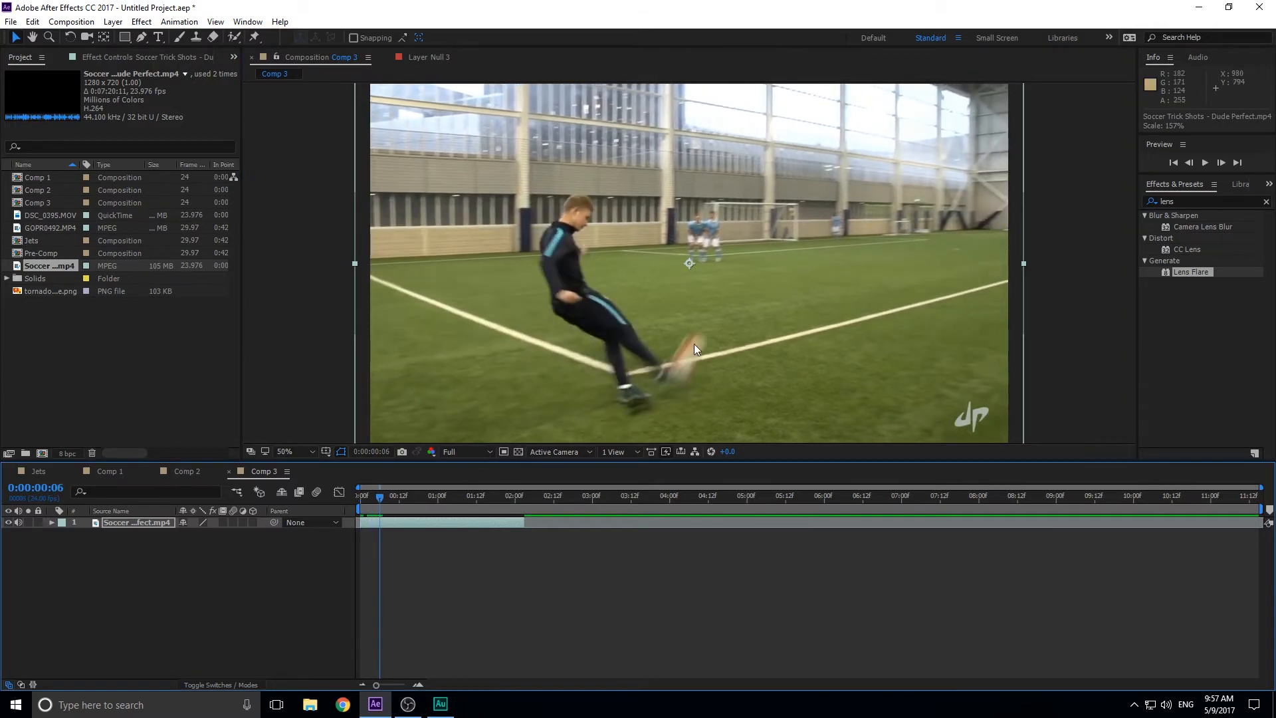
left_click(391, 496)
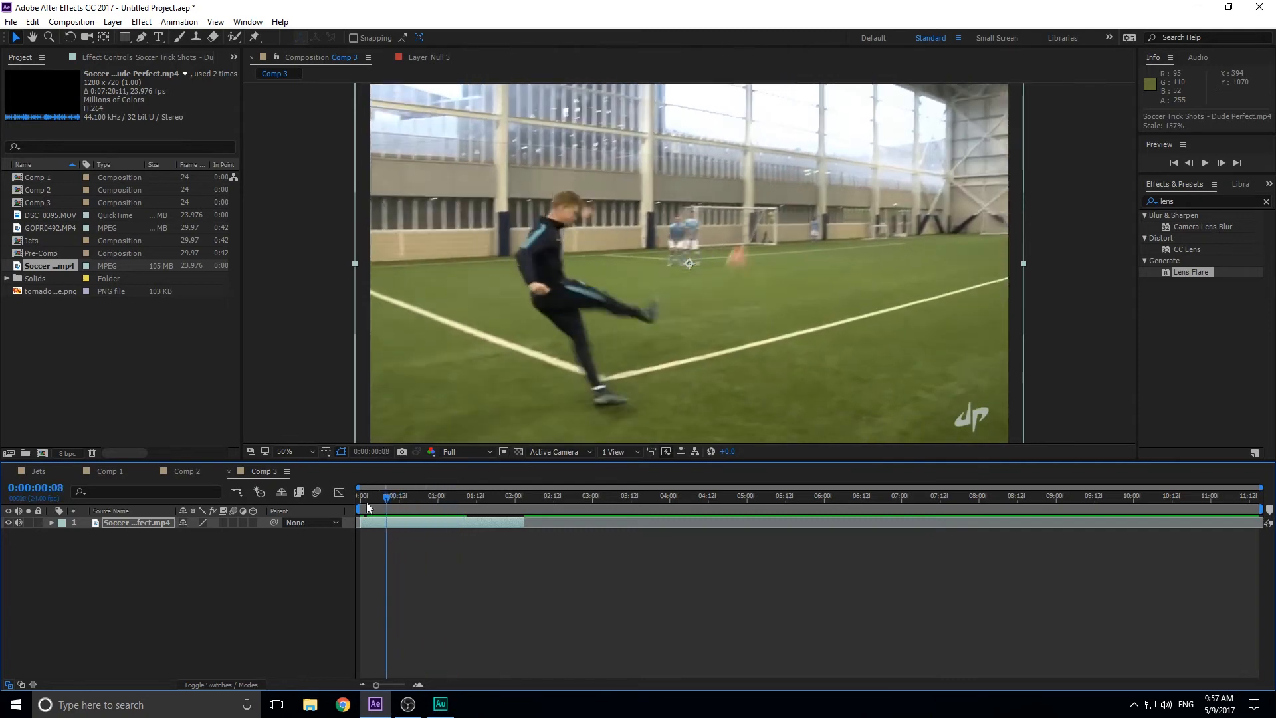
left_click(186, 471)
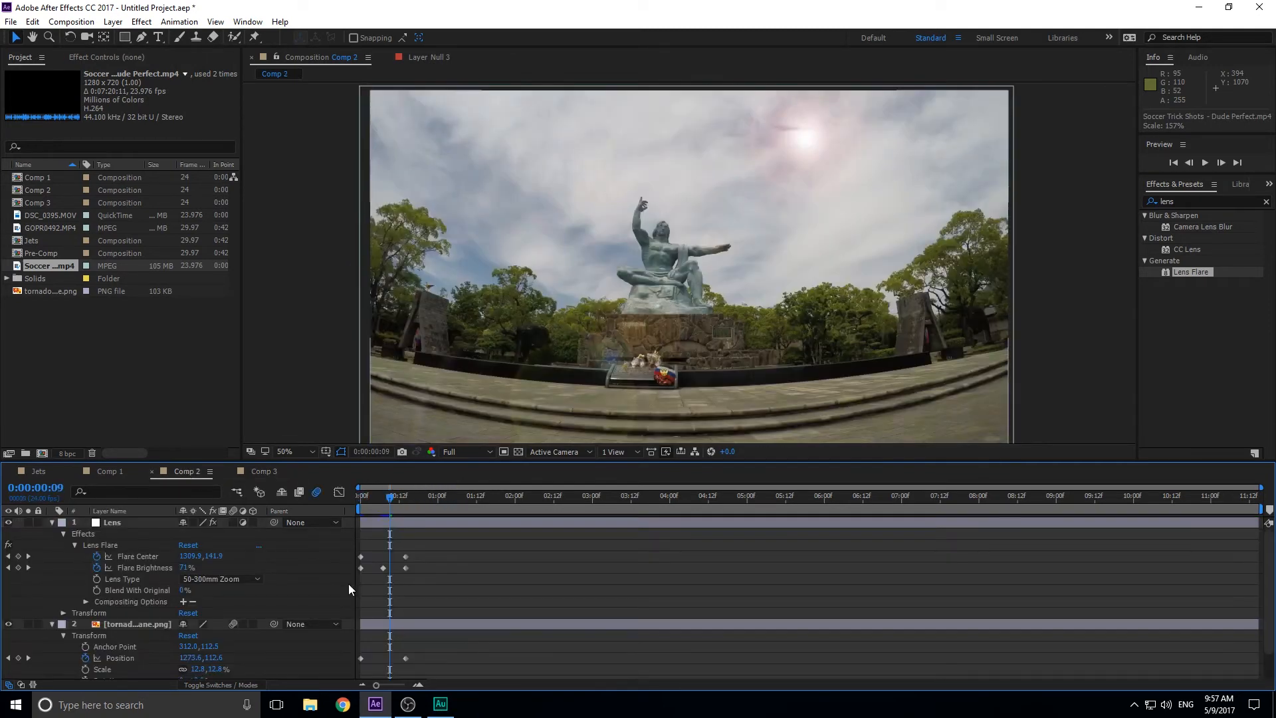
left_click(107, 471)
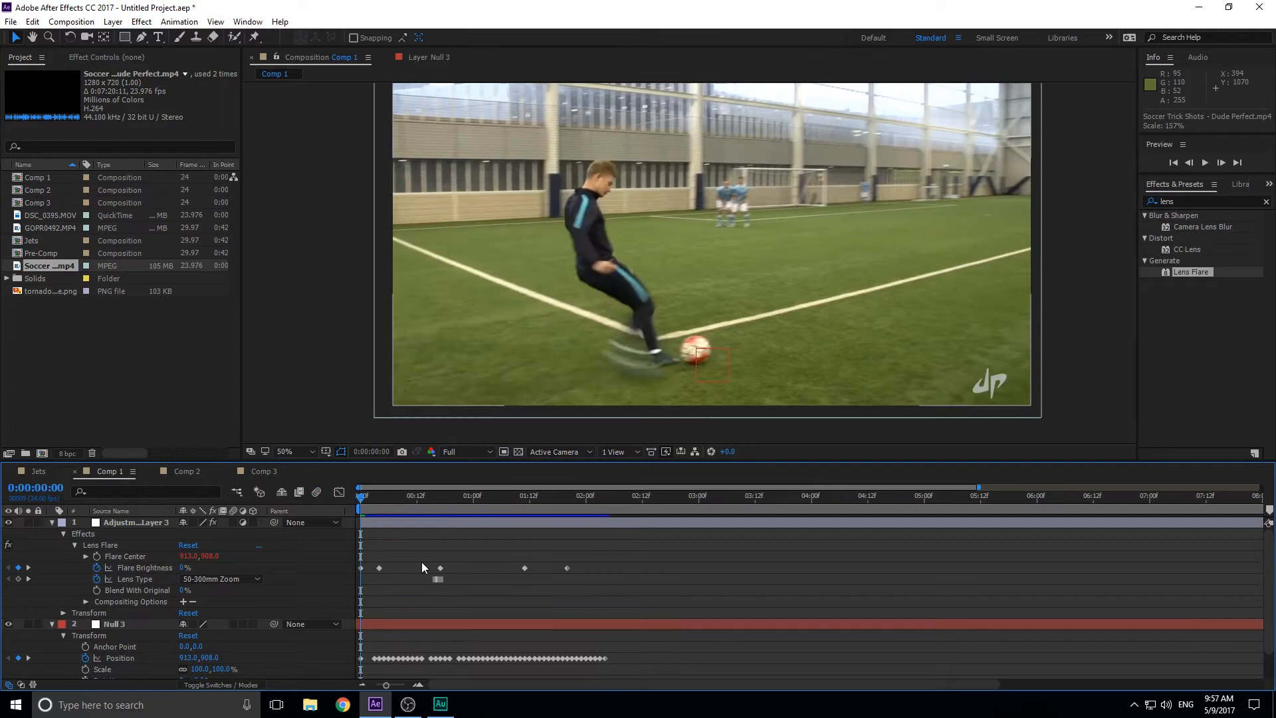
left_click(135, 522)
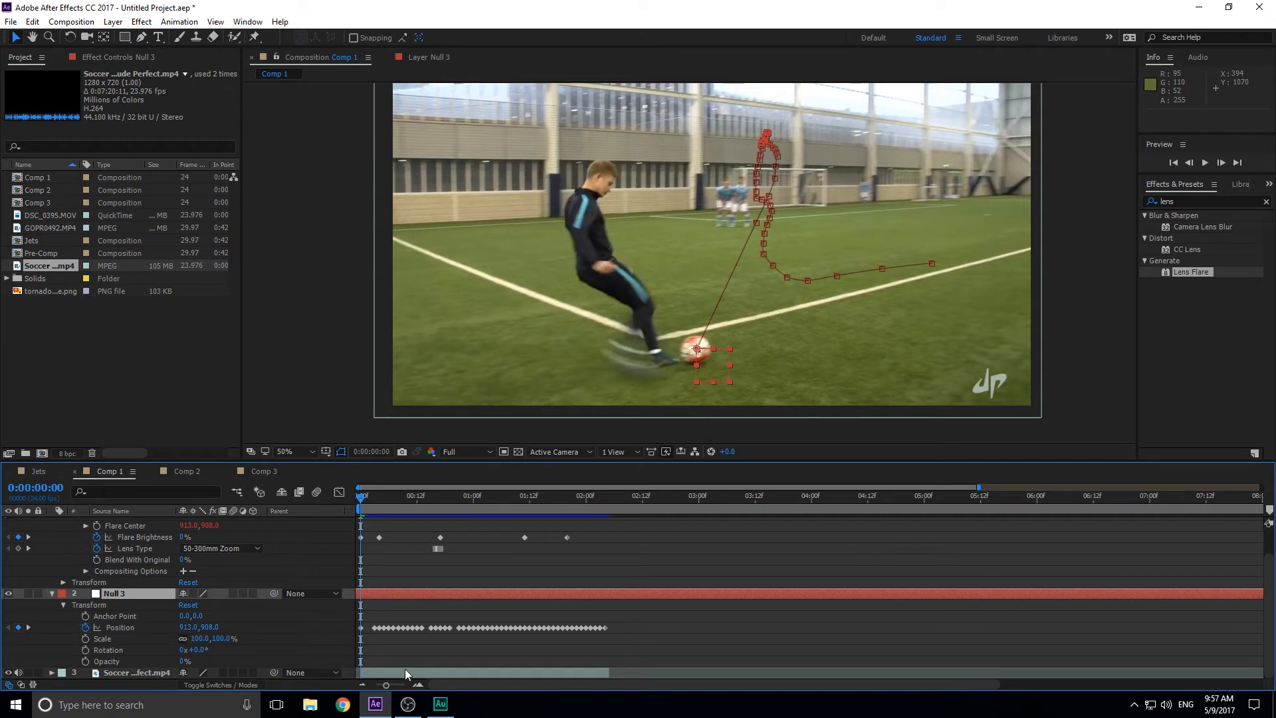
Copy Null 3 and the footage layers and paste them into Comp 3.
key("ctrl+c")
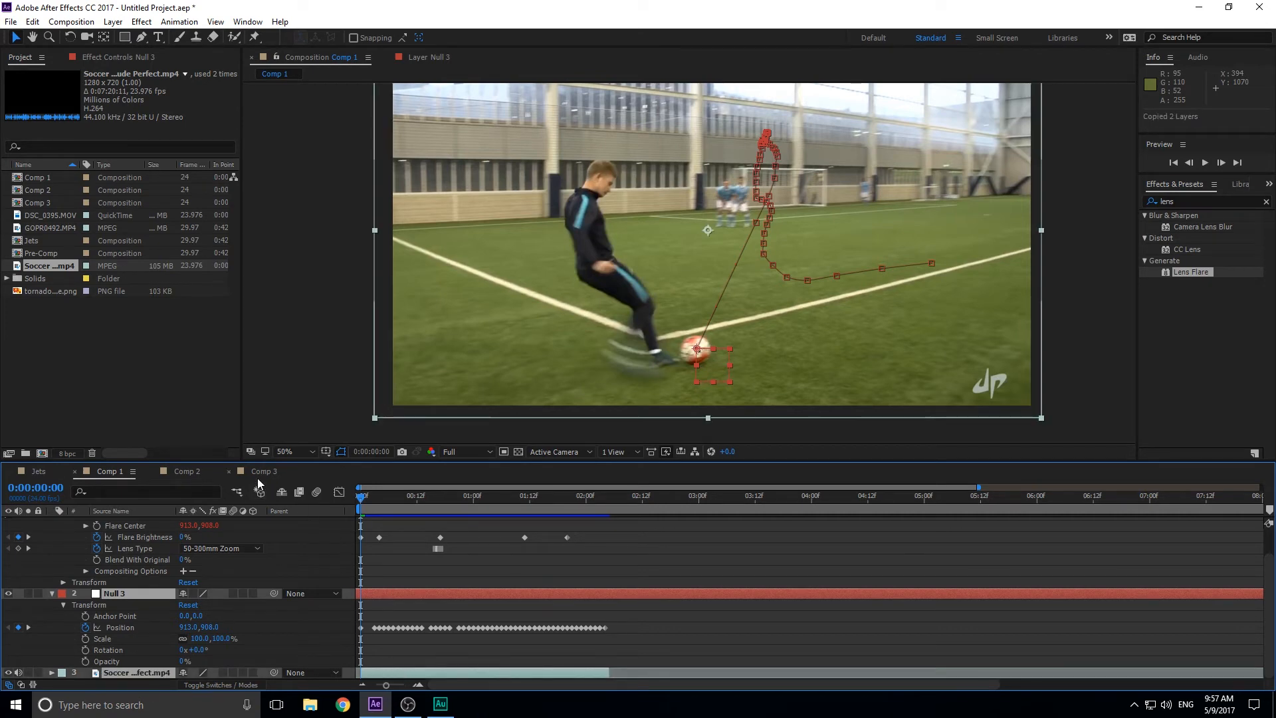
left_click(263, 471)
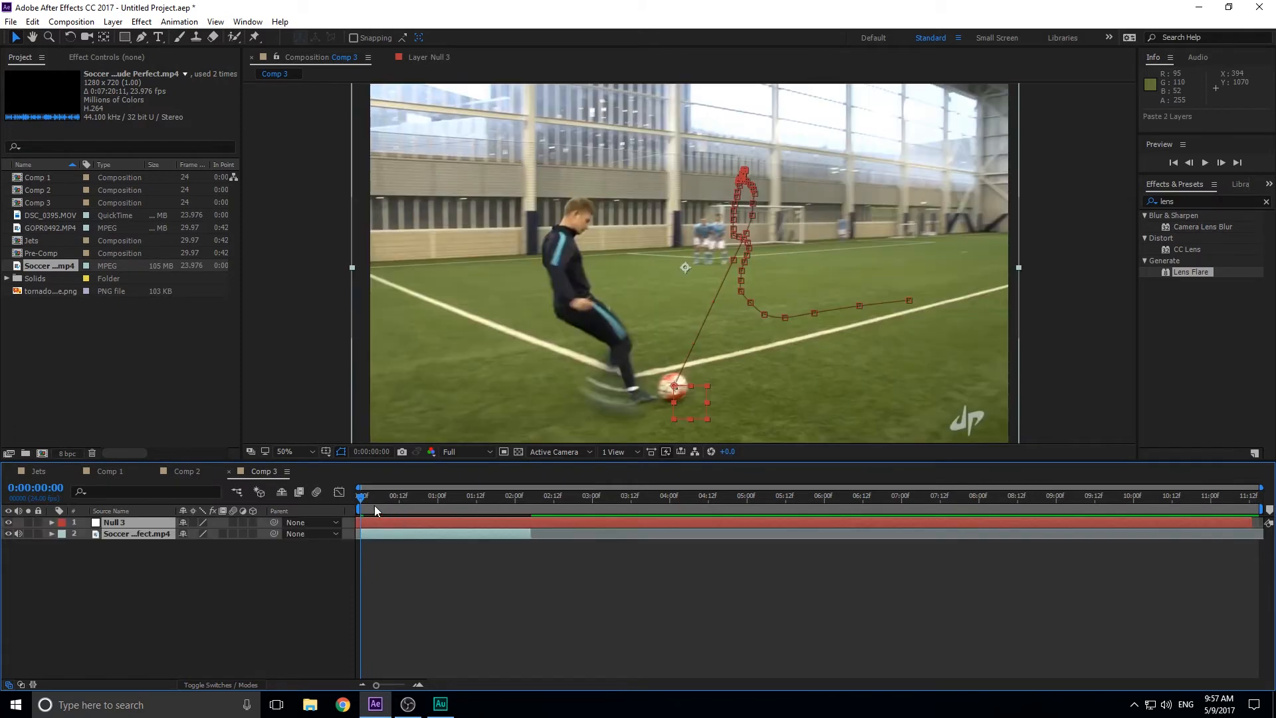
mouse_move(371, 516)
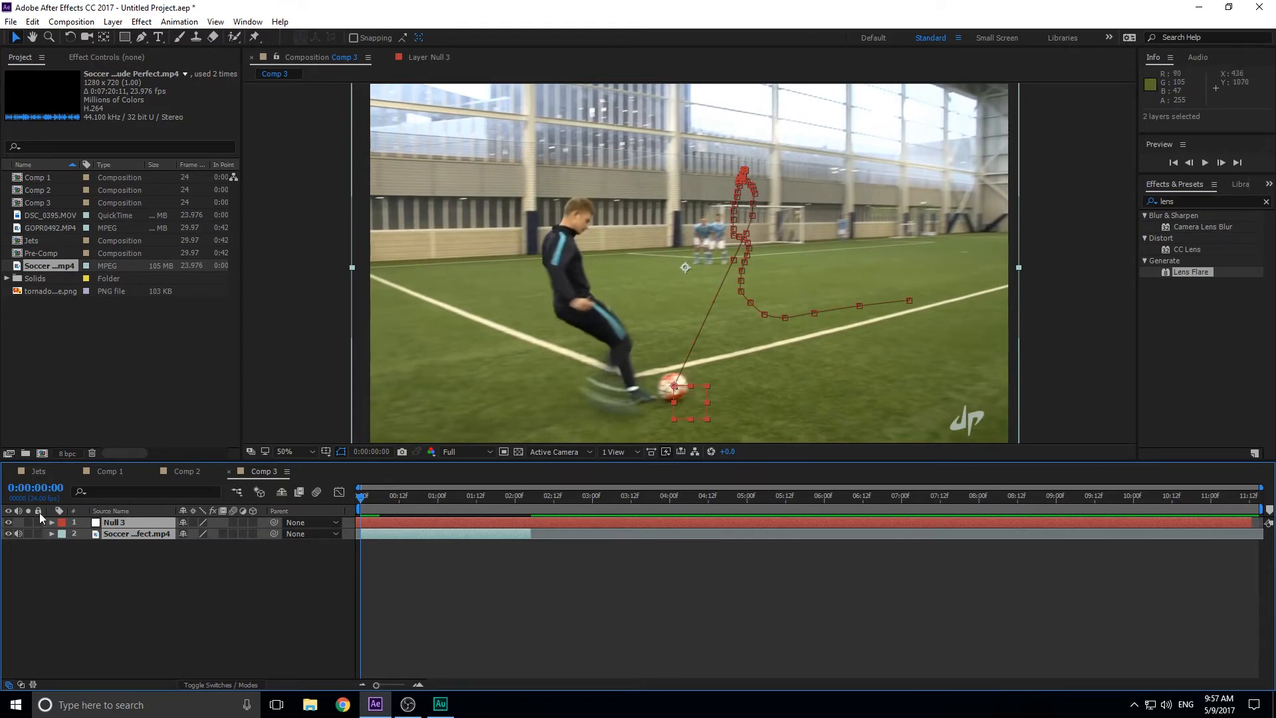
left_click(50, 521)
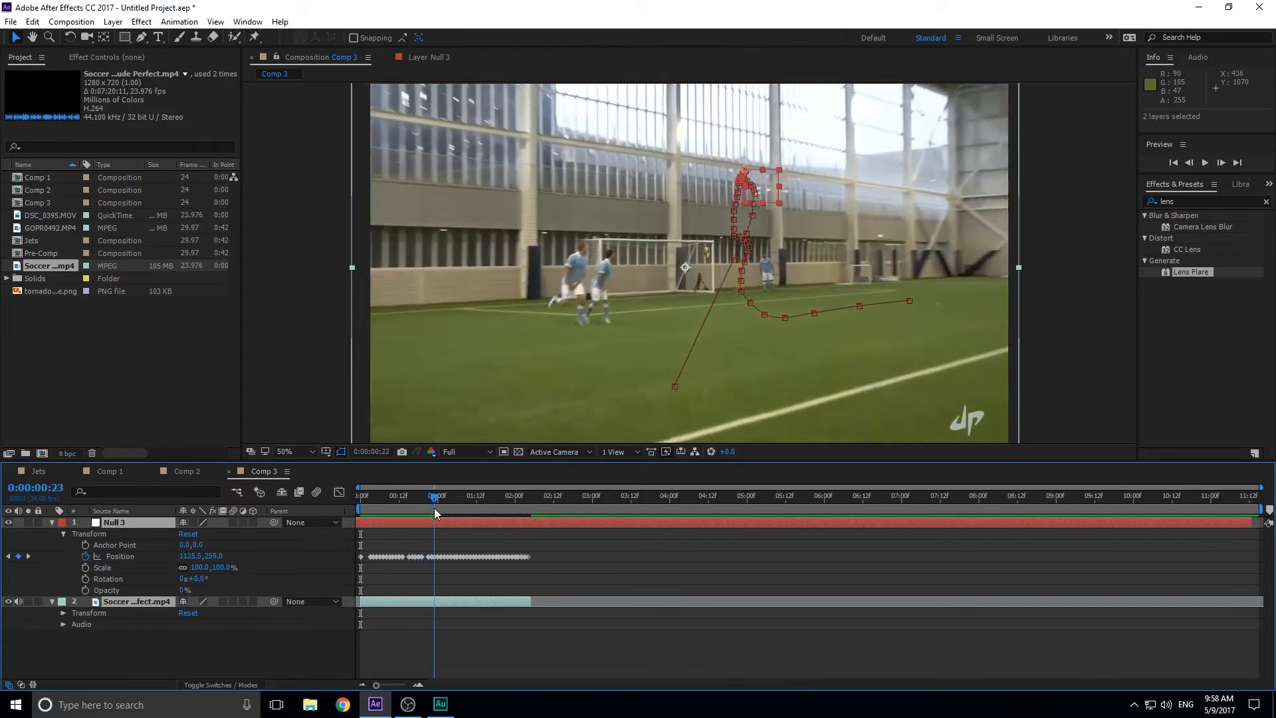
Scrub Null 3's position keyframes past the end, mid-flight and back to the kick start.
left_click(542, 495)
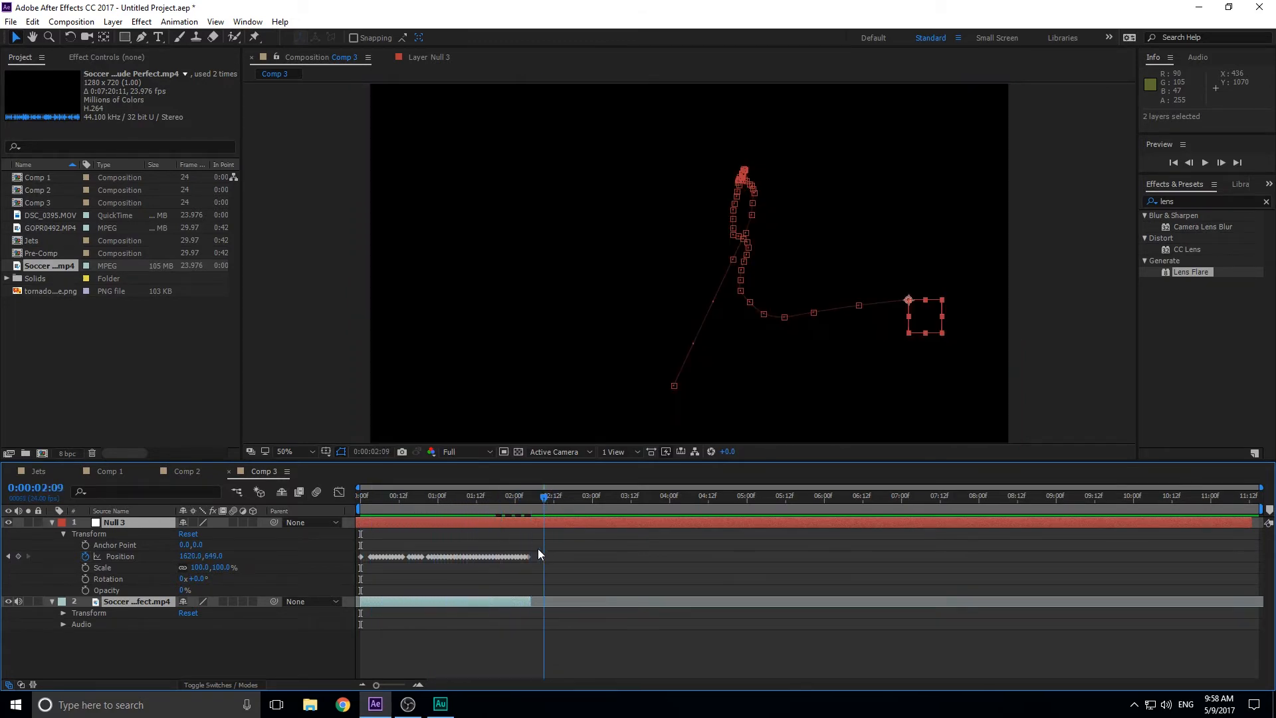
left_click(512, 494)
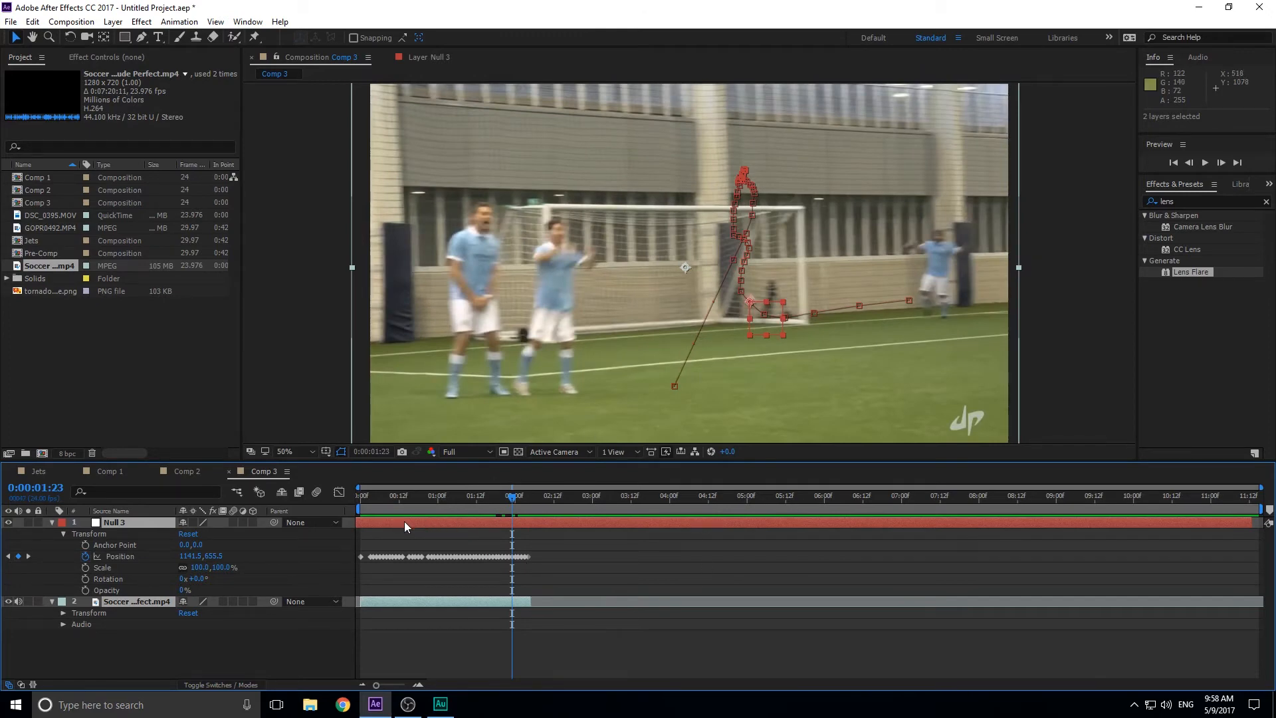
mouse_move(383, 502)
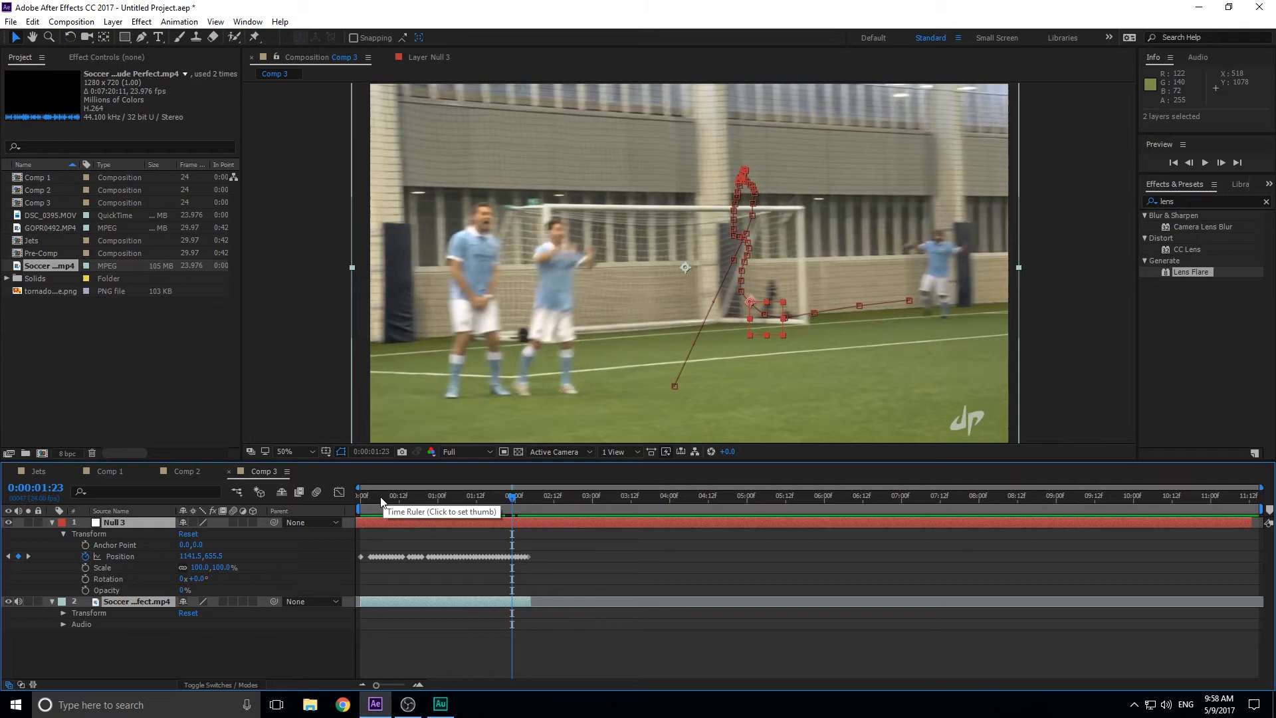
left_click(360, 495)
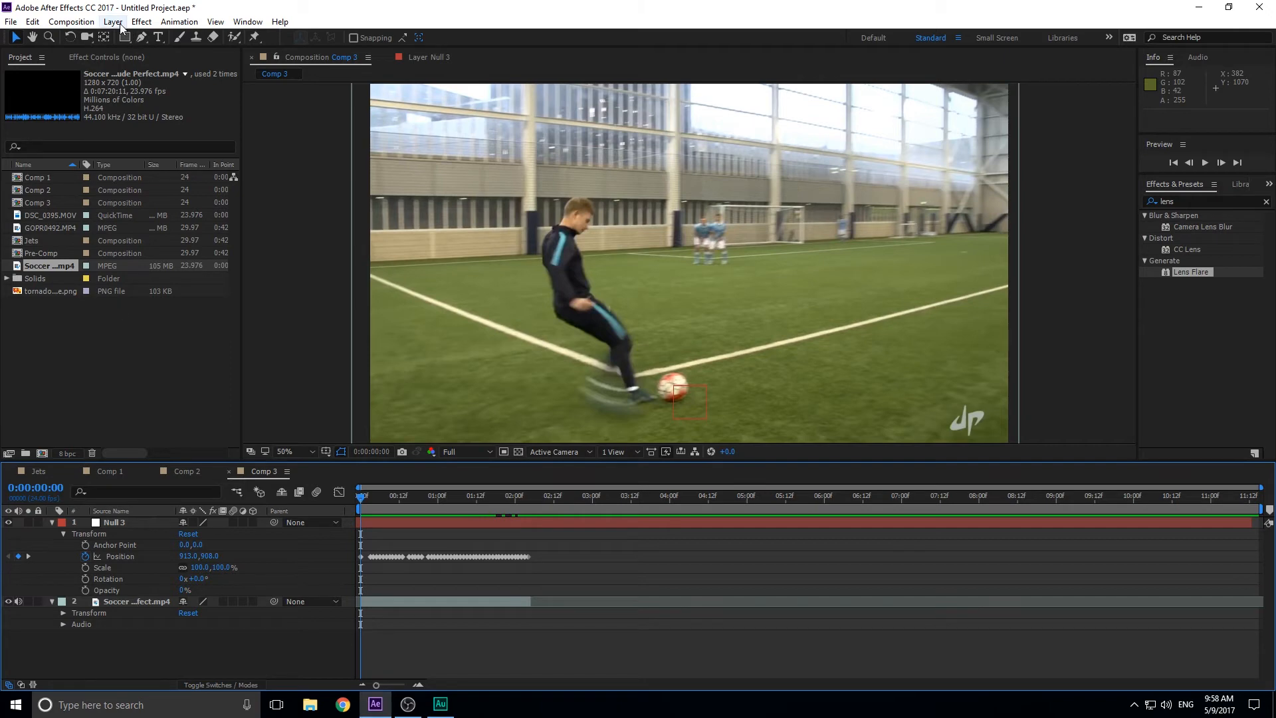
Add a new adjustment layer with Lens Flare to Comp 3, parented to Null 3.
left_click(112, 22)
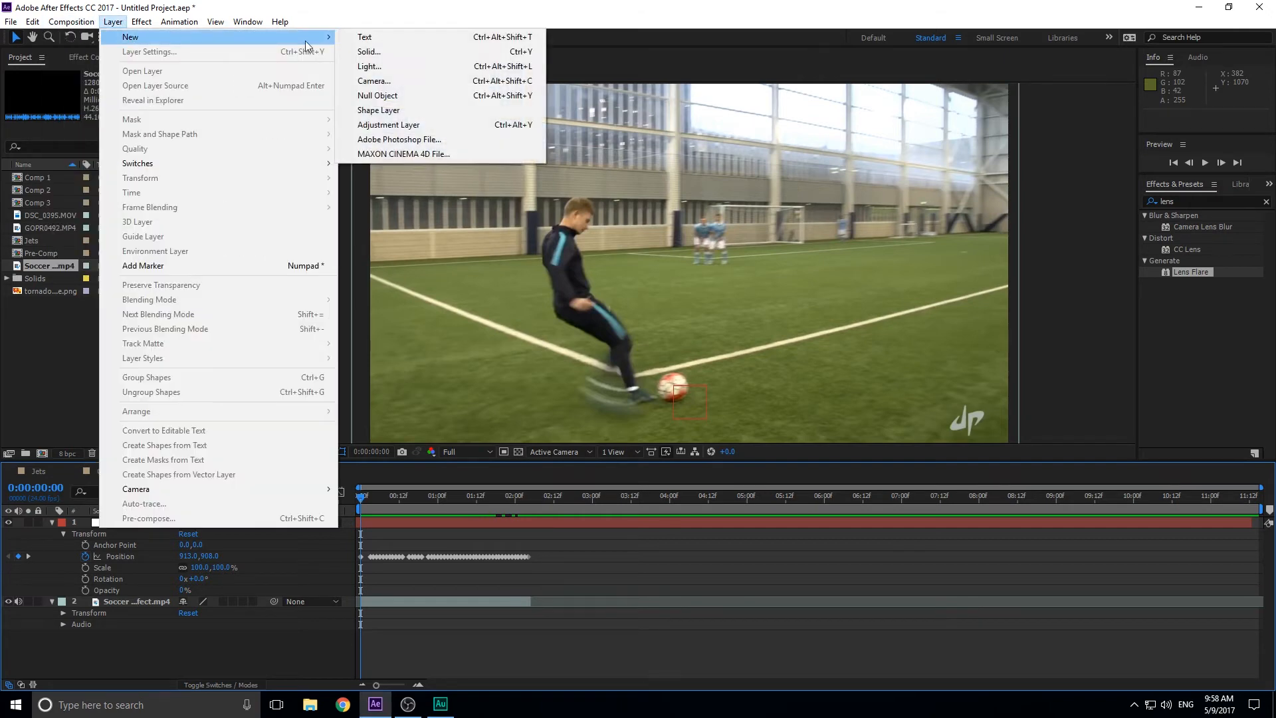
left_click(388, 125)
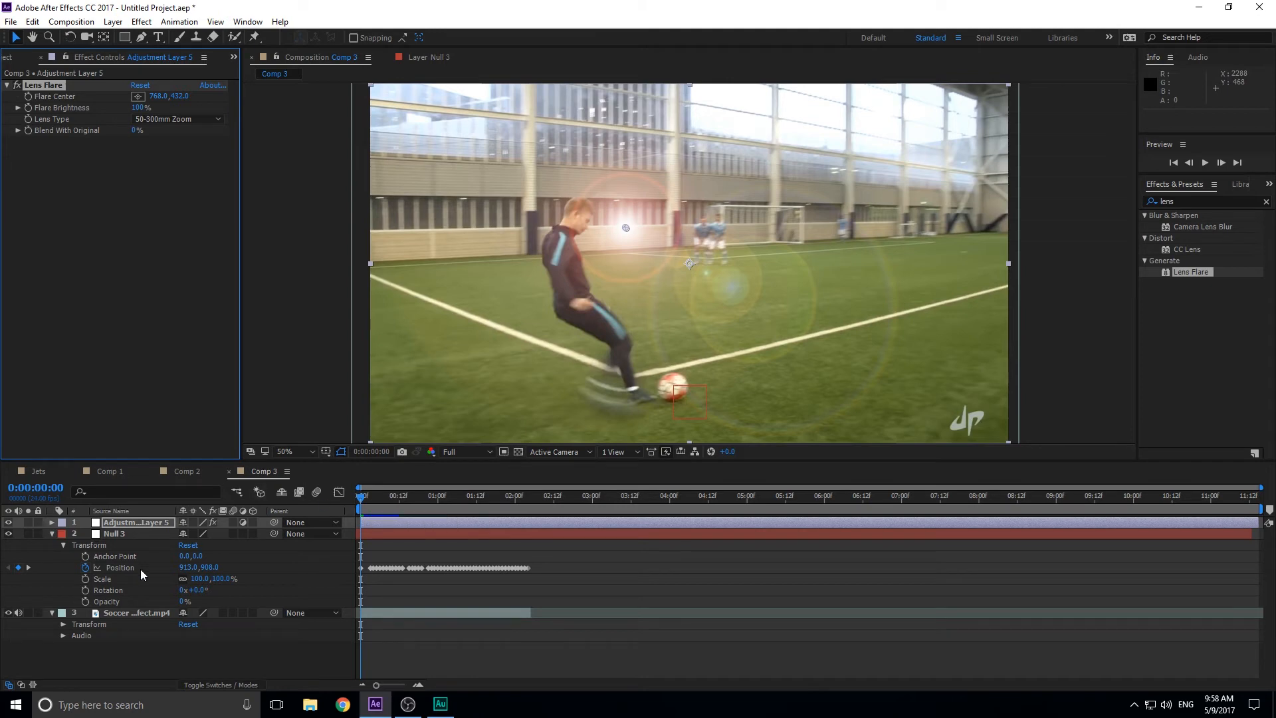
mouse_move(276, 530)
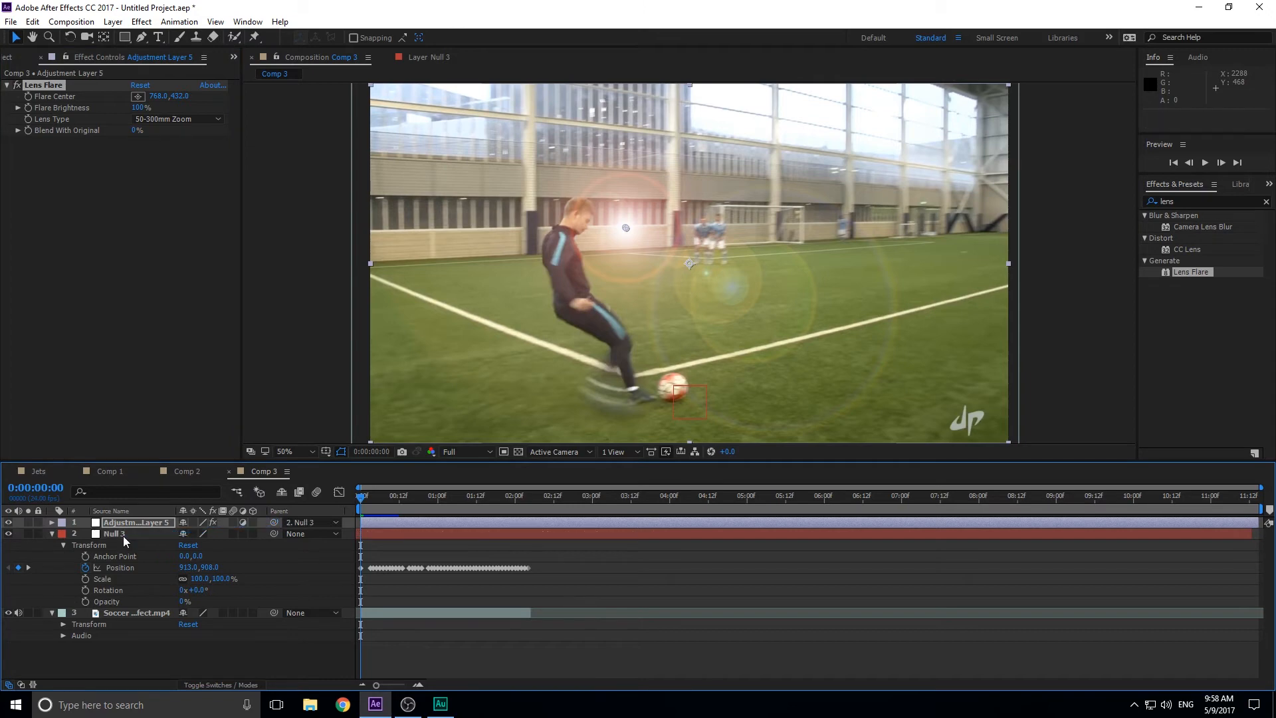
left_click(364, 495)
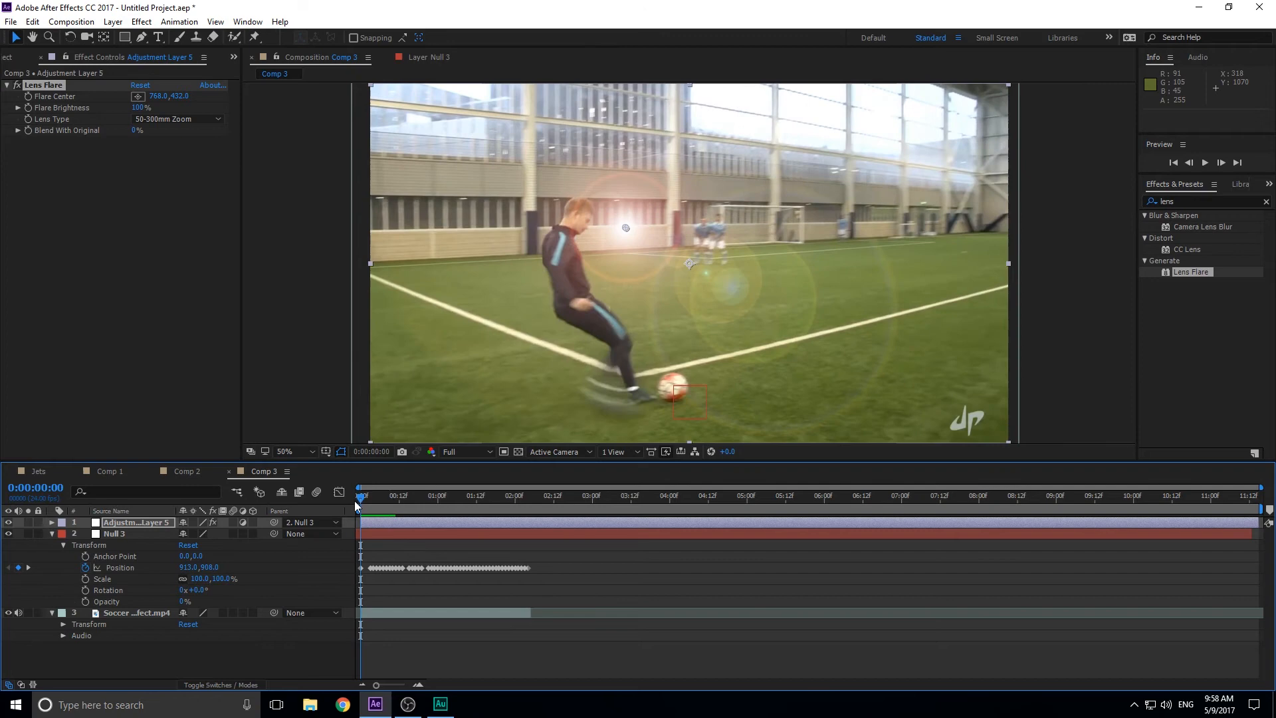
Unparent the adjustment layer from Null 3 and expand its Lens Flare properties.
left_click(312, 521)
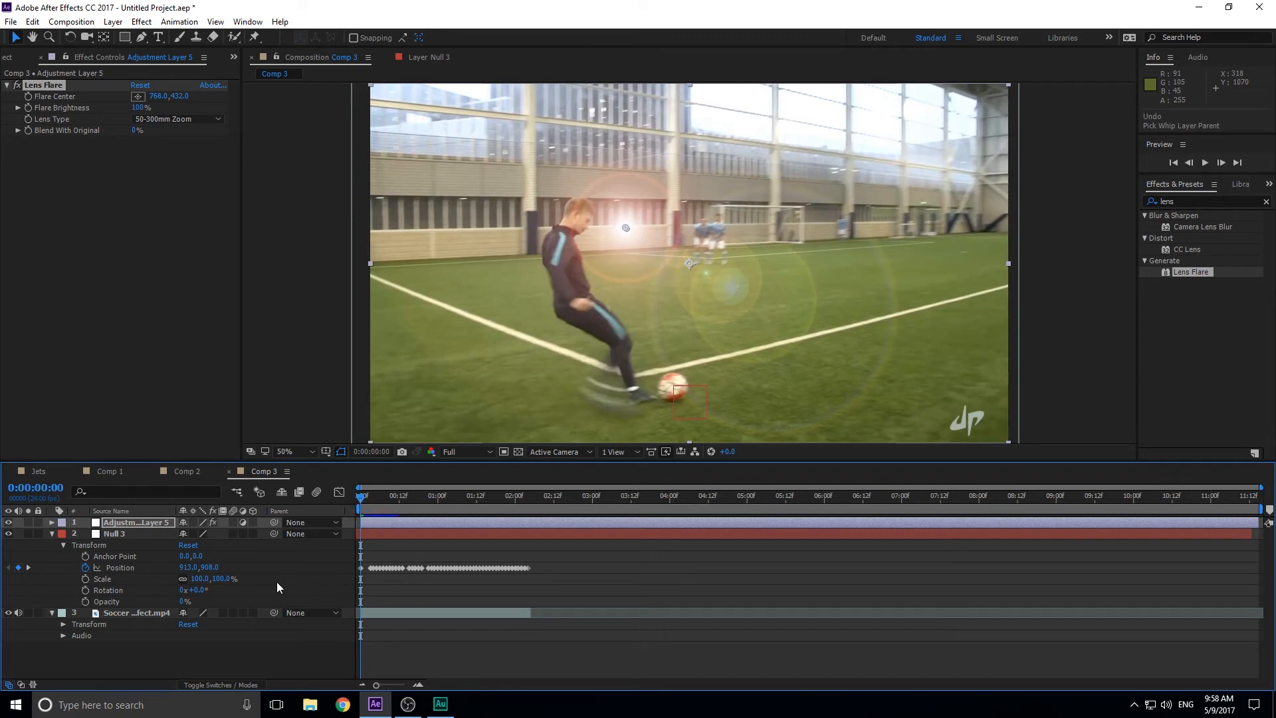
mouse_move(169, 532)
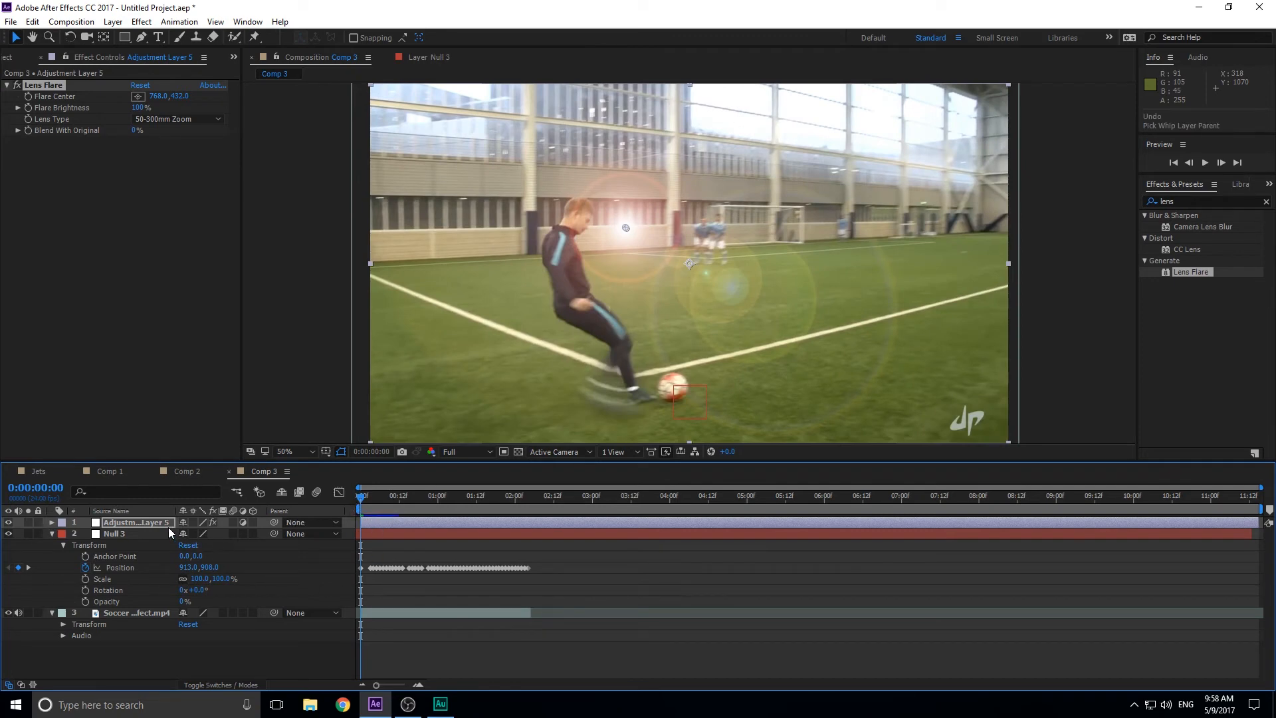
left_click(50, 521)
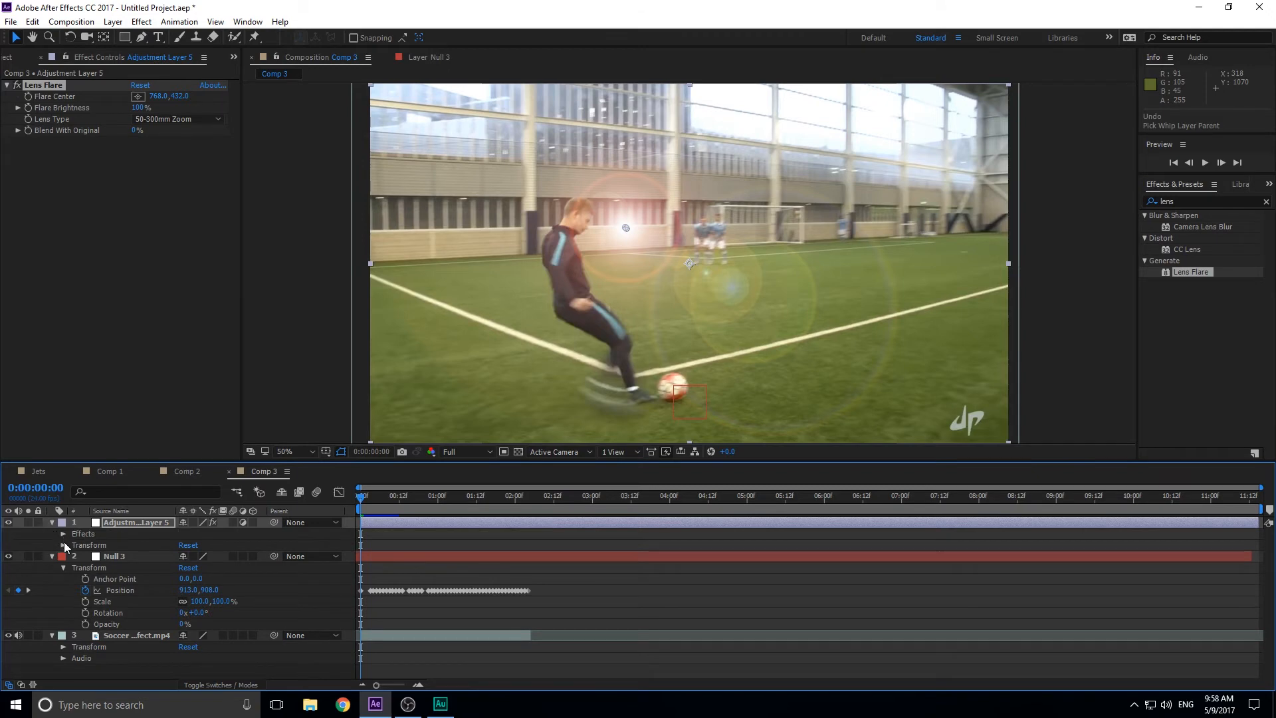
left_click(64, 533)
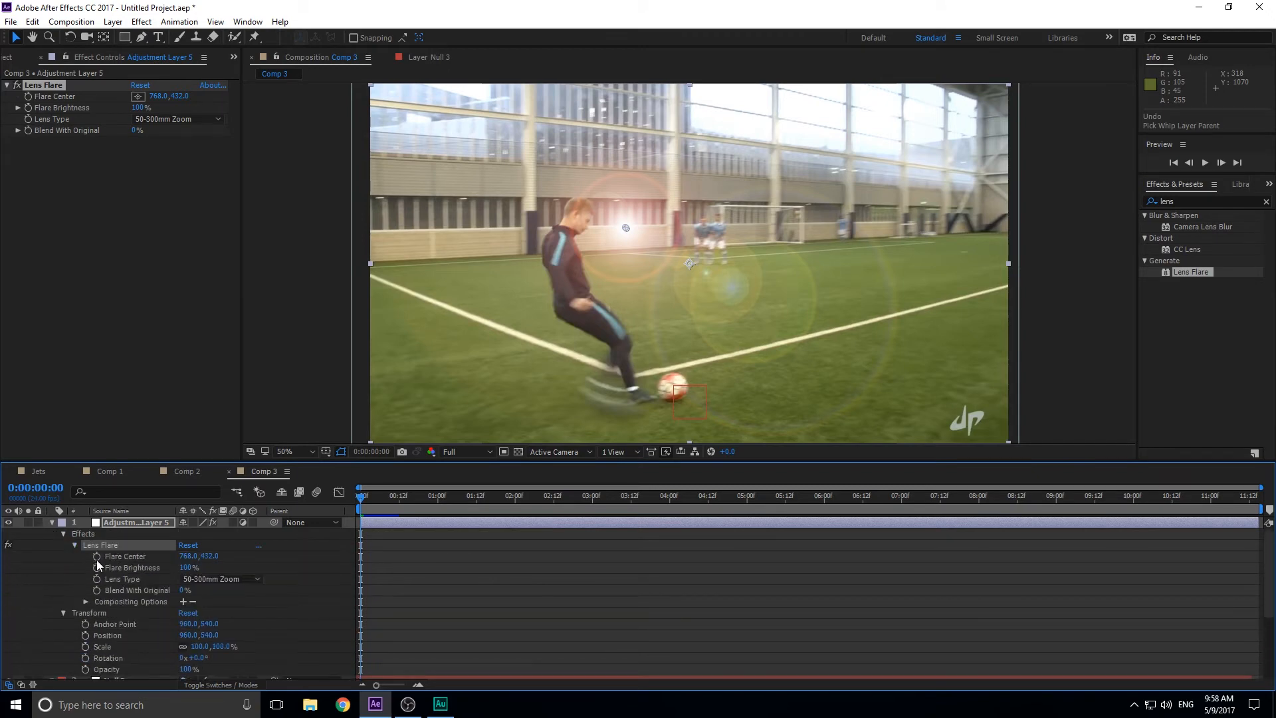
scroll("down", 3)
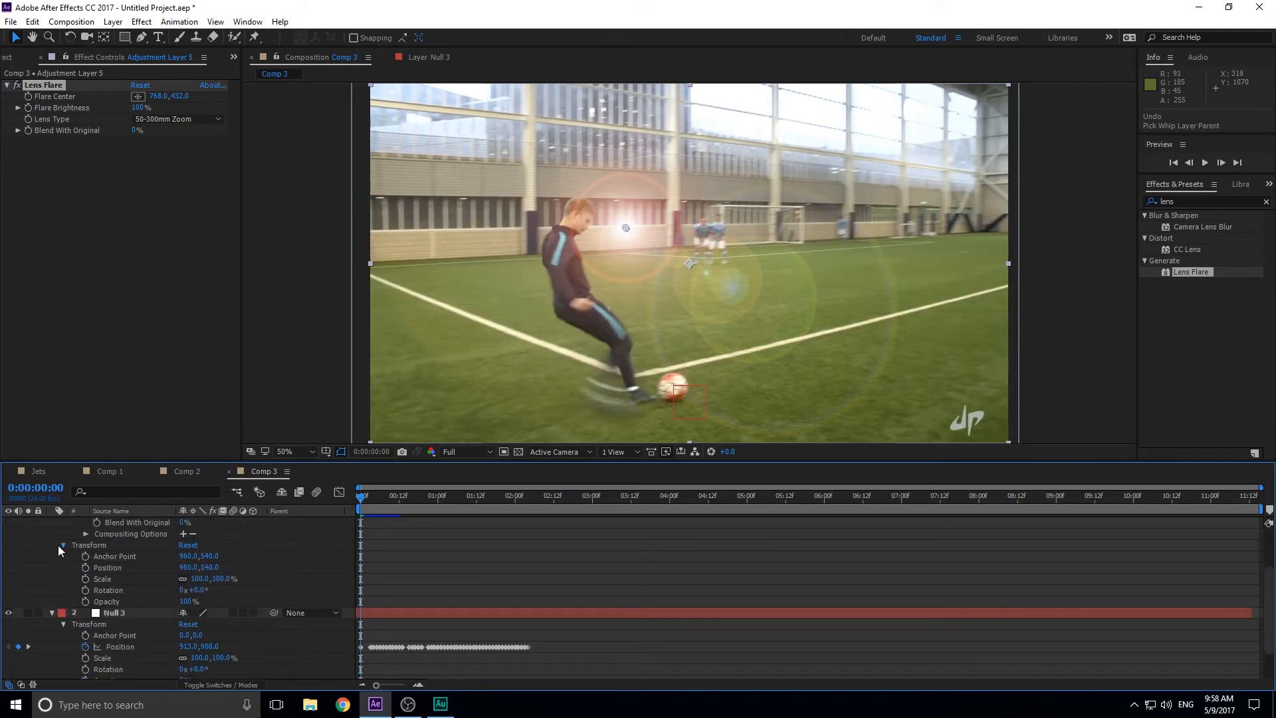
scroll("down", 3)
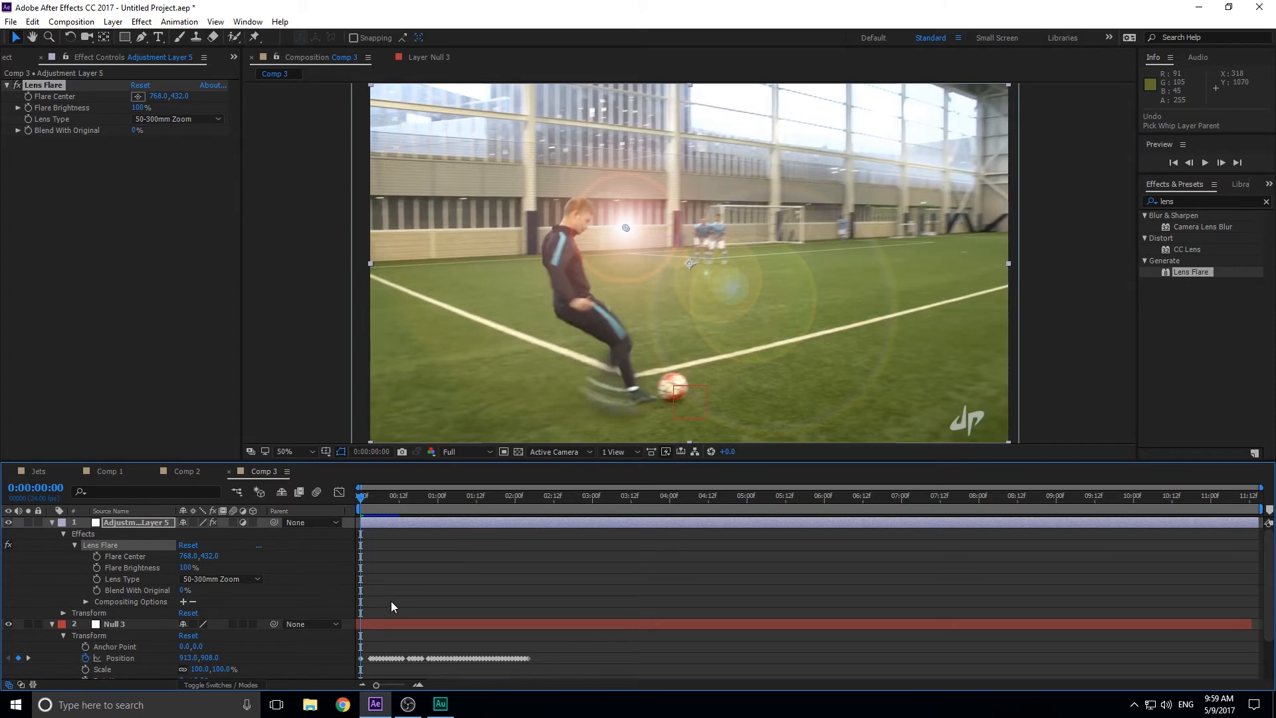
mouse_move(417, 626)
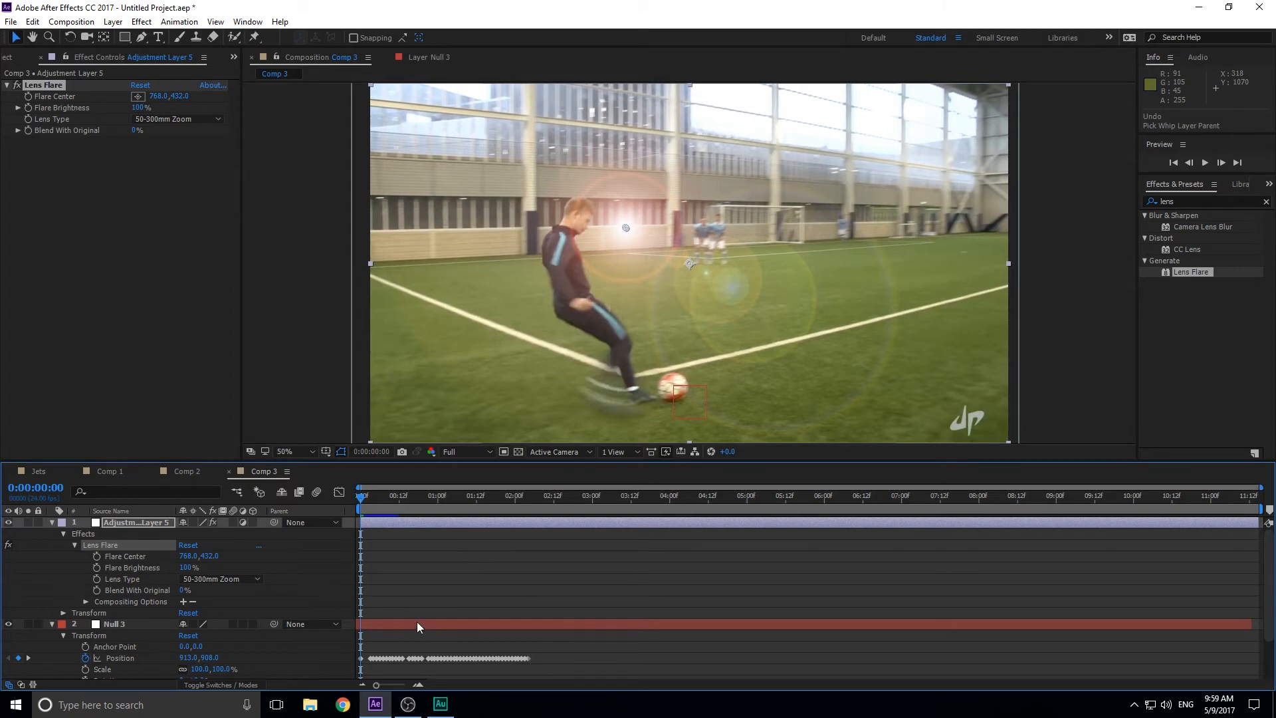
mouse_move(206, 571)
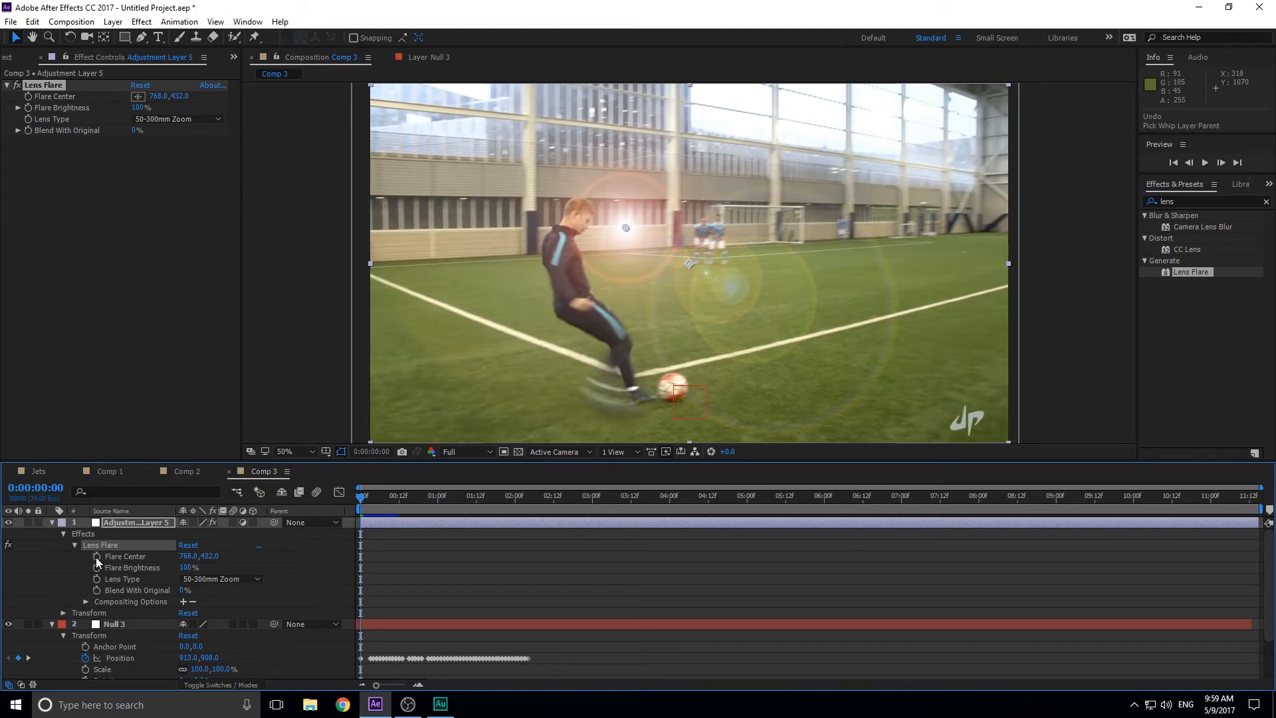
mouse_move(96, 568)
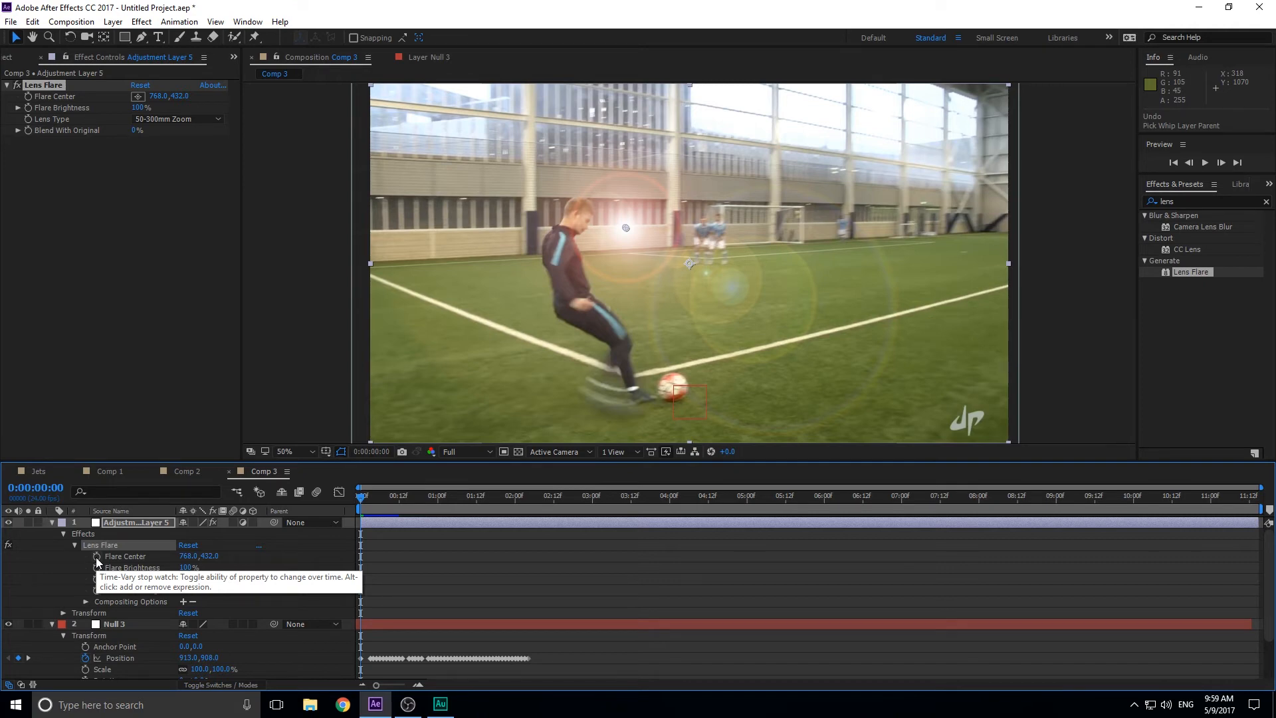
Link Flare Center to Null 3's Position with an expression and scrub to verify tracking.
left_click(96, 556)
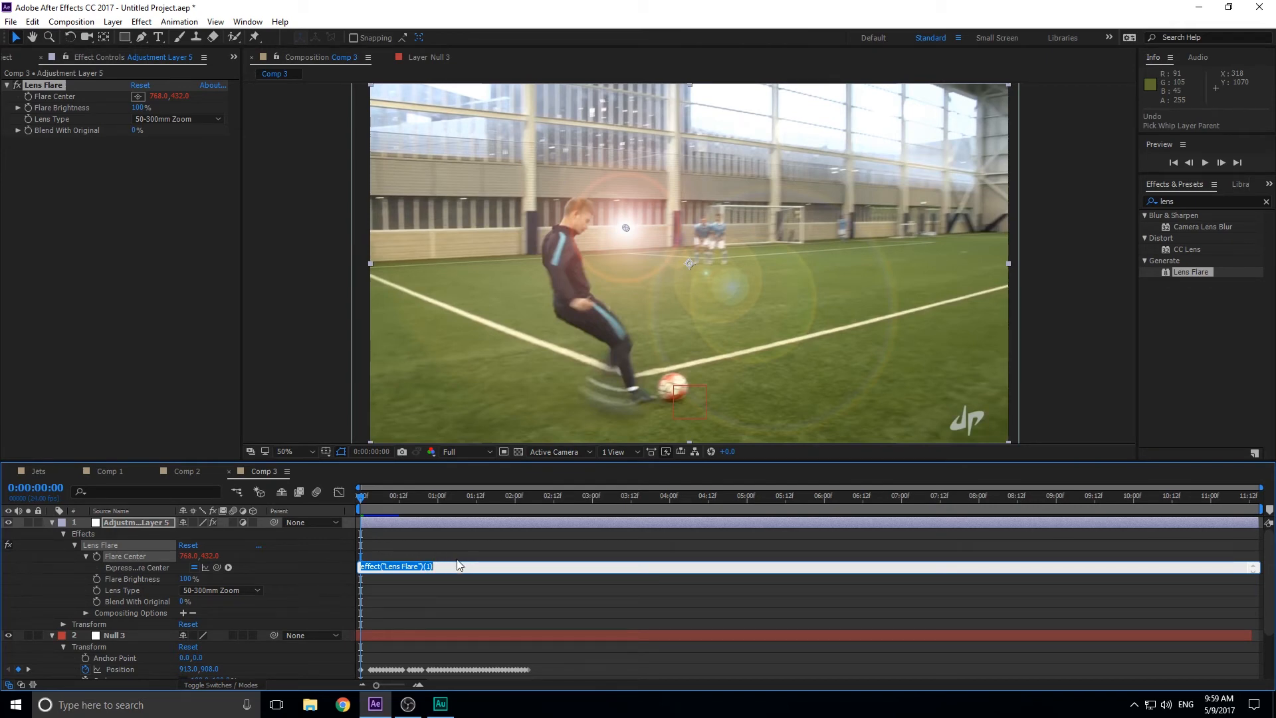
mouse_move(655, 398)
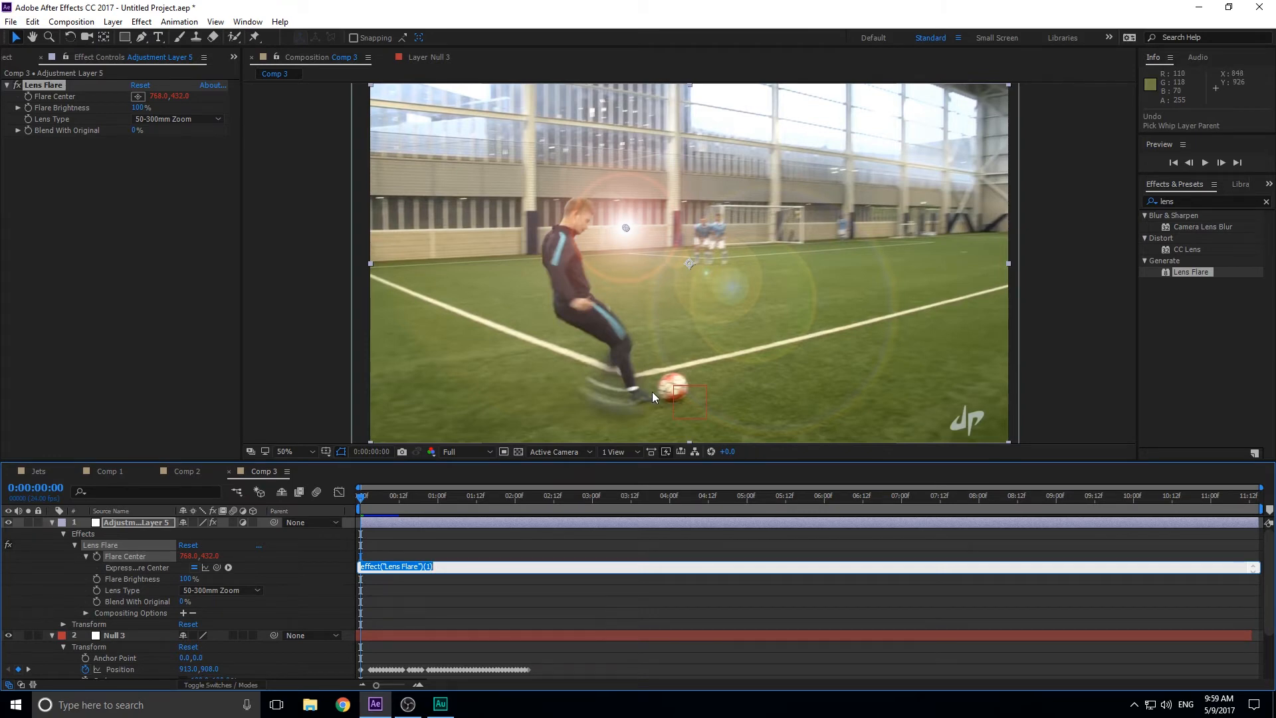
mouse_move(581, 495)
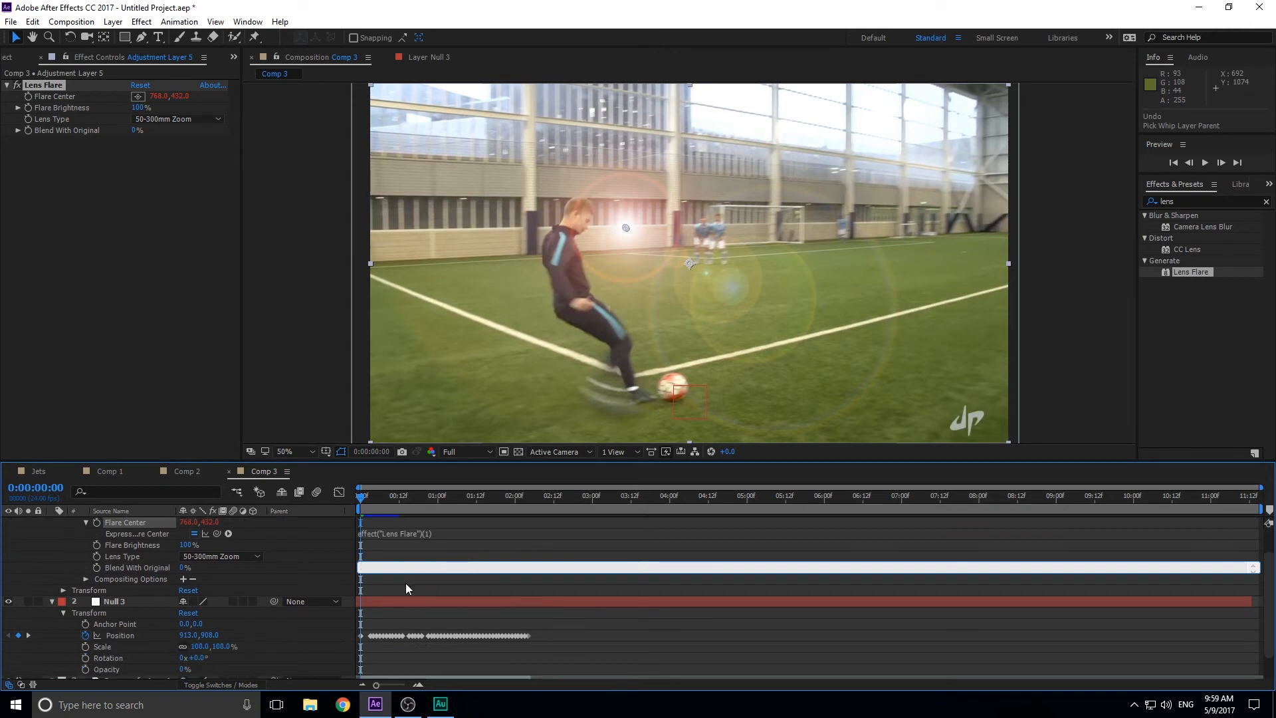
mouse_move(217, 533)
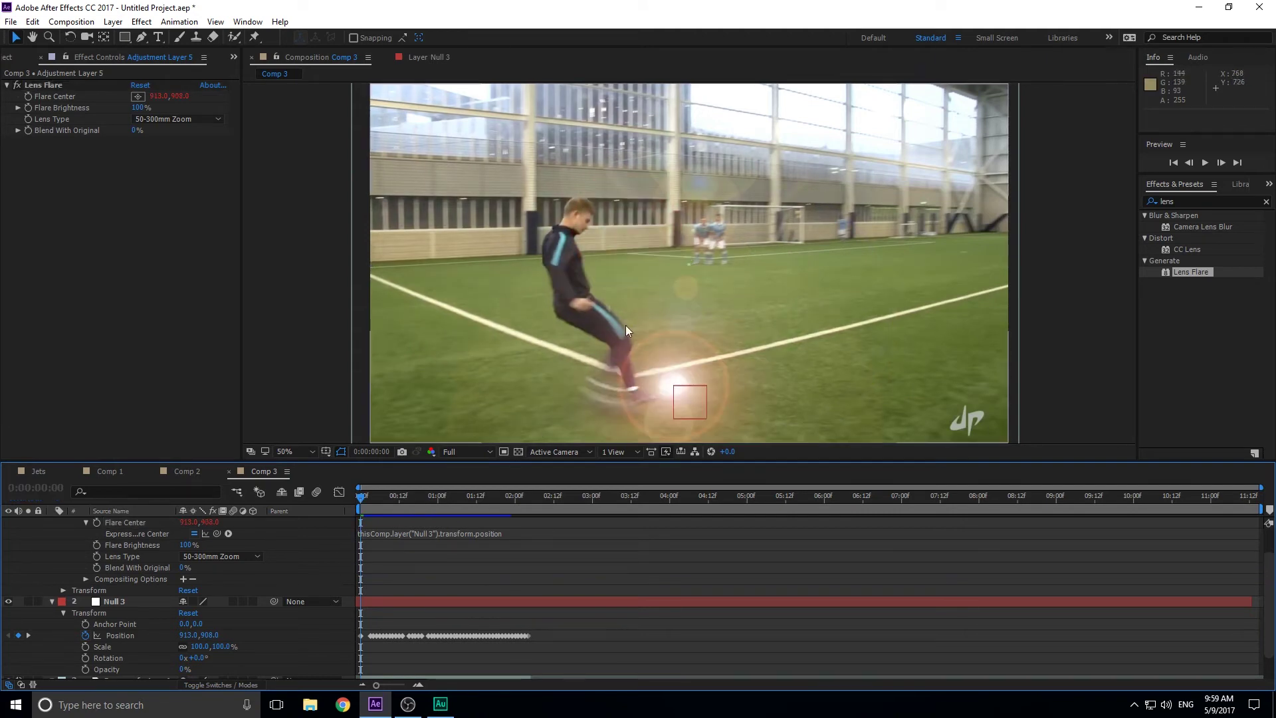
mouse_move(361, 507)
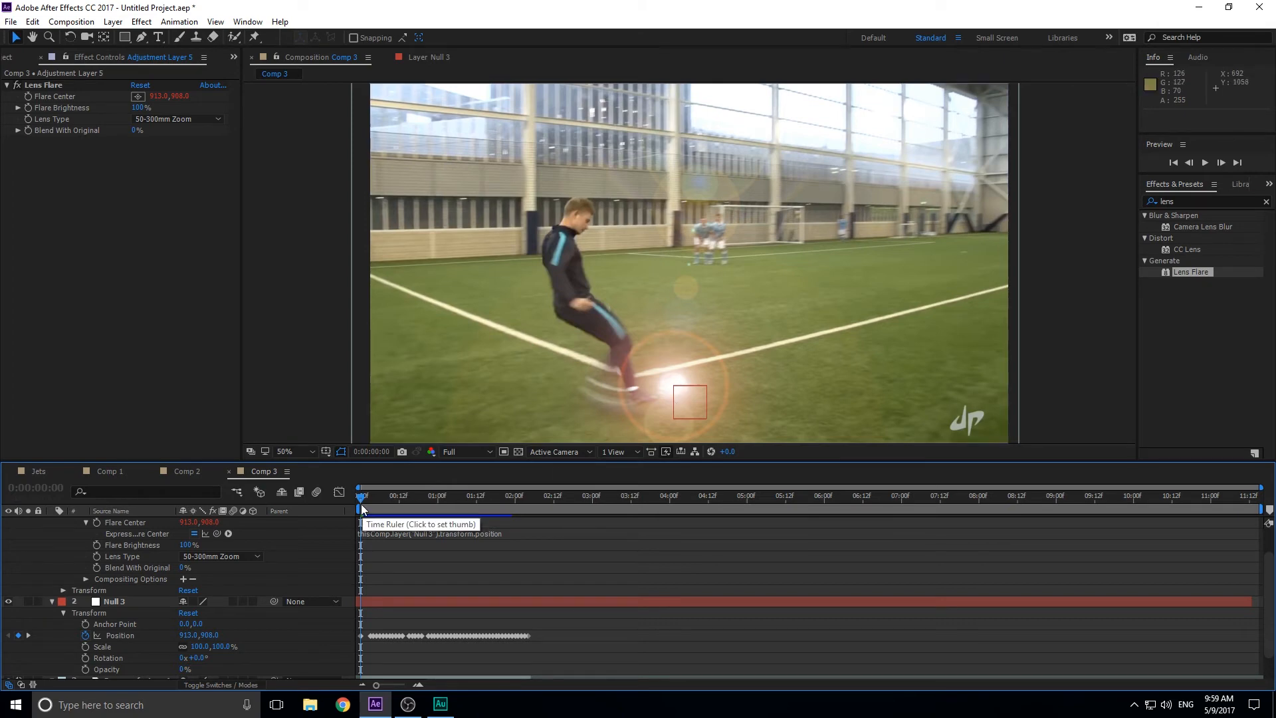
left_click(396, 495)
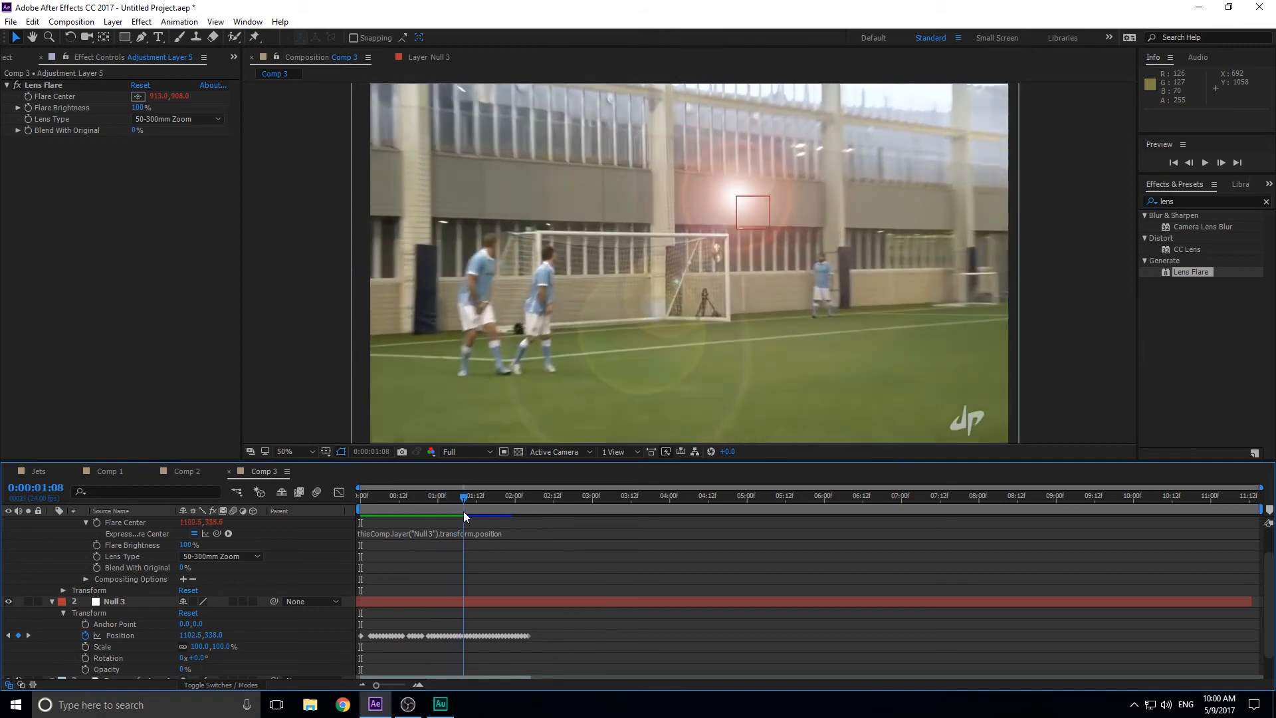
left_click(520, 495)
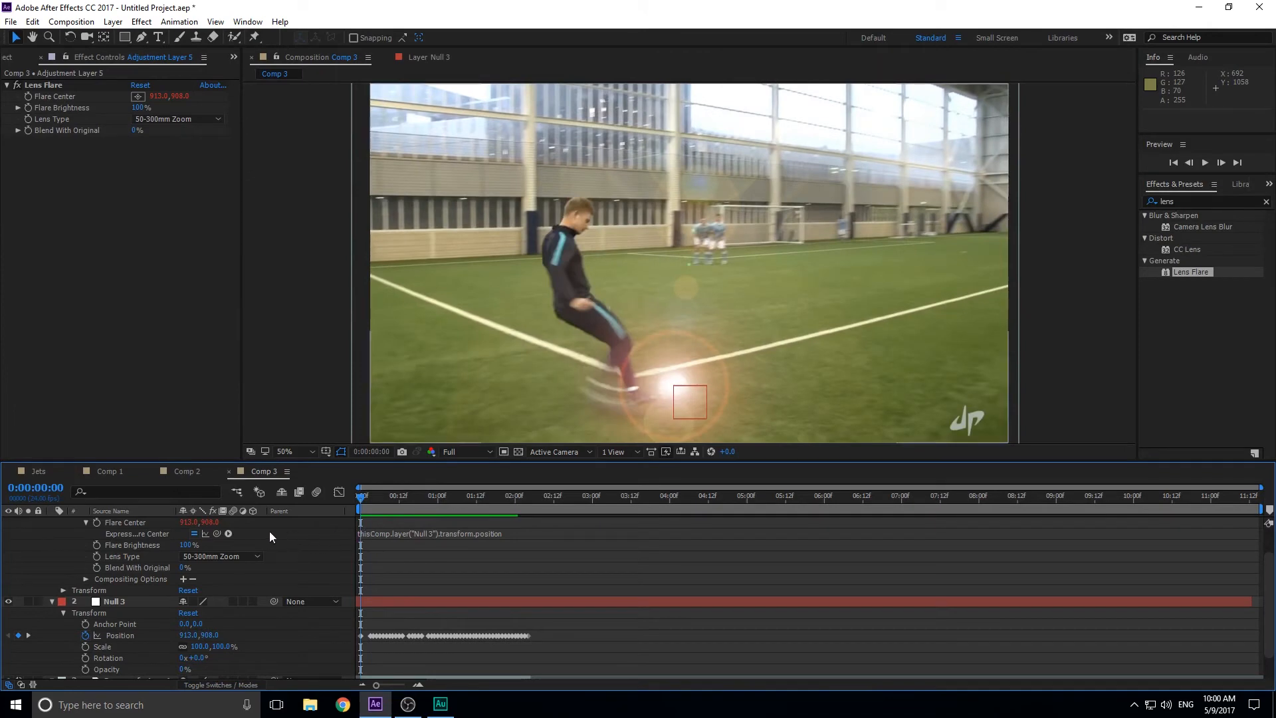
mouse_move(278, 547)
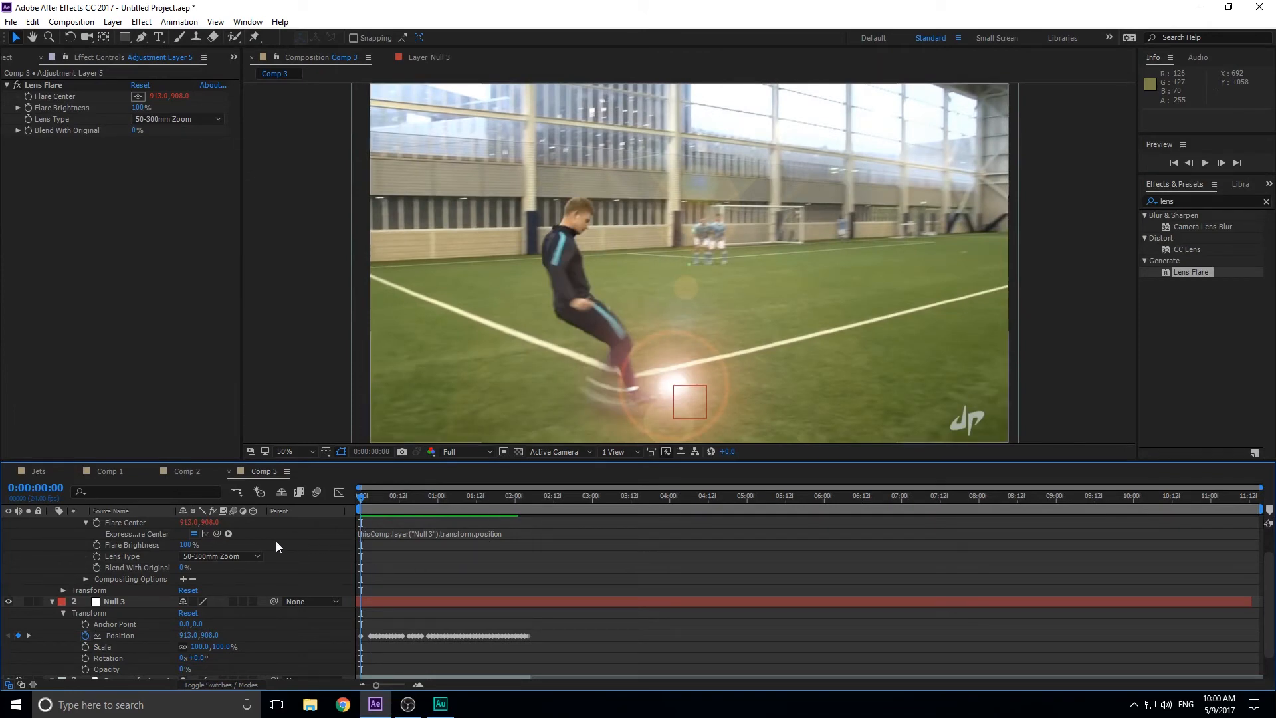
mouse_move(196, 539)
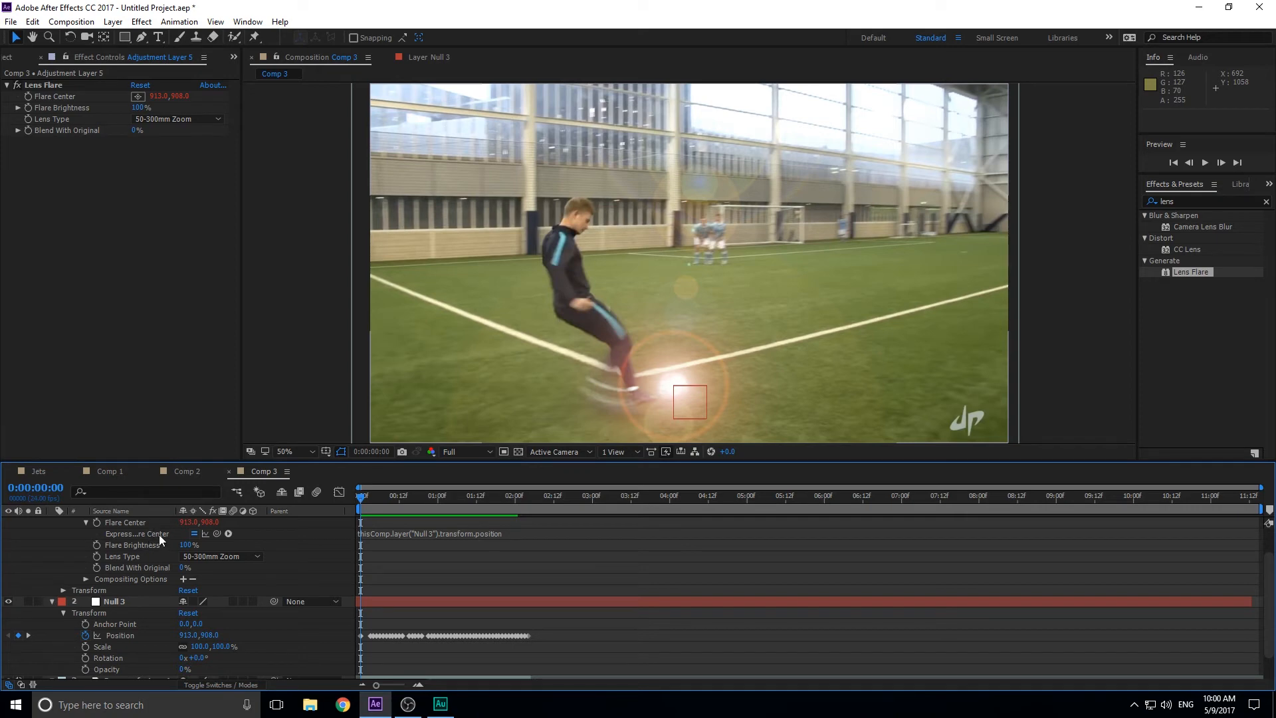
mouse_move(196, 556)
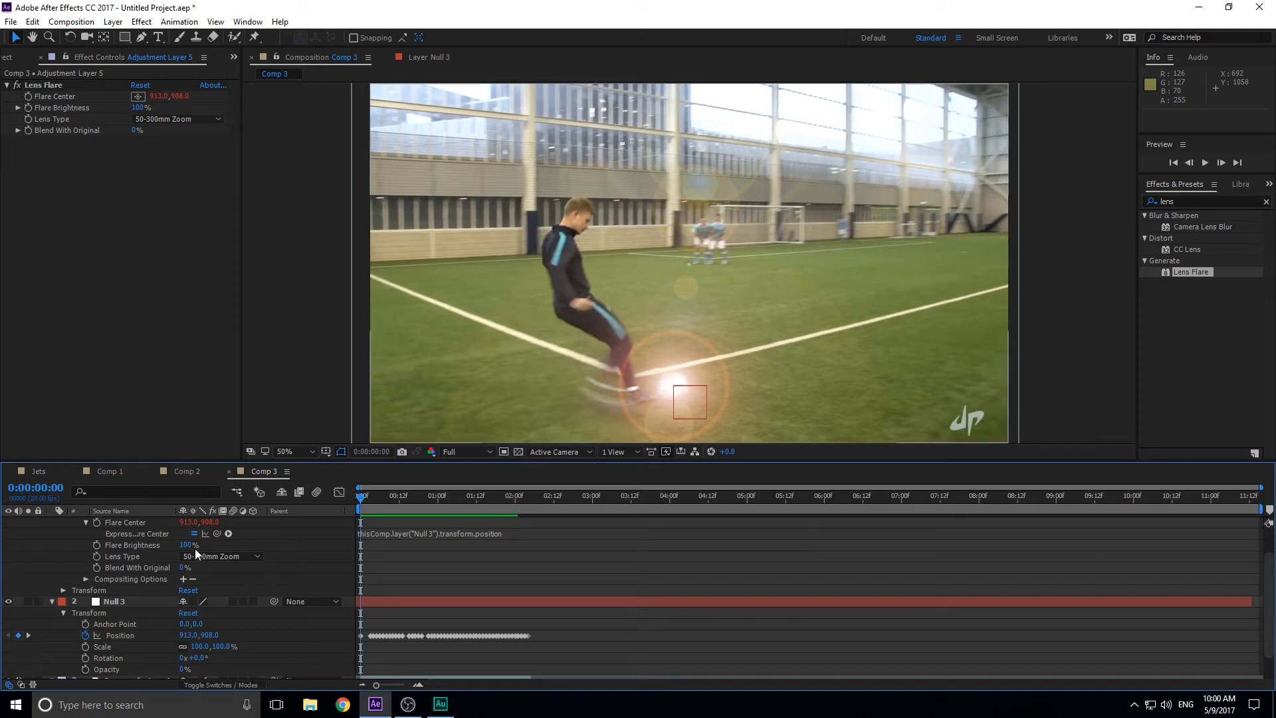
mouse_move(307, 566)
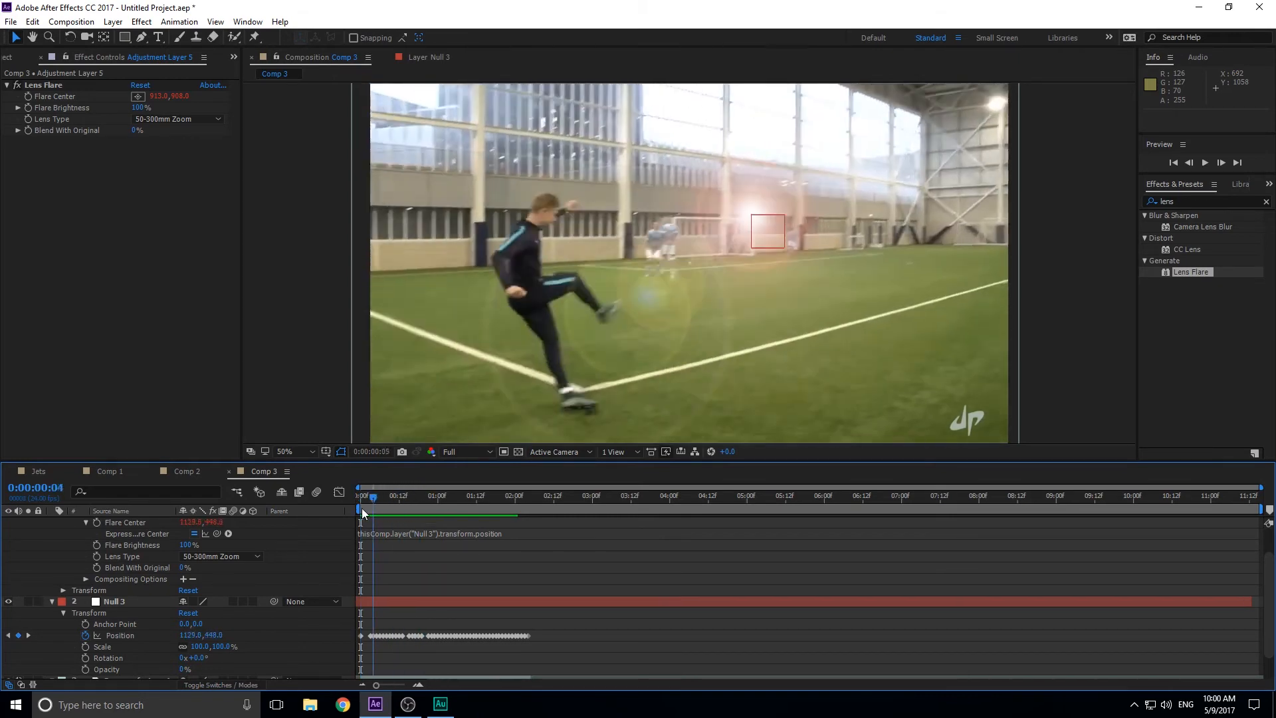
left_click(361, 494)
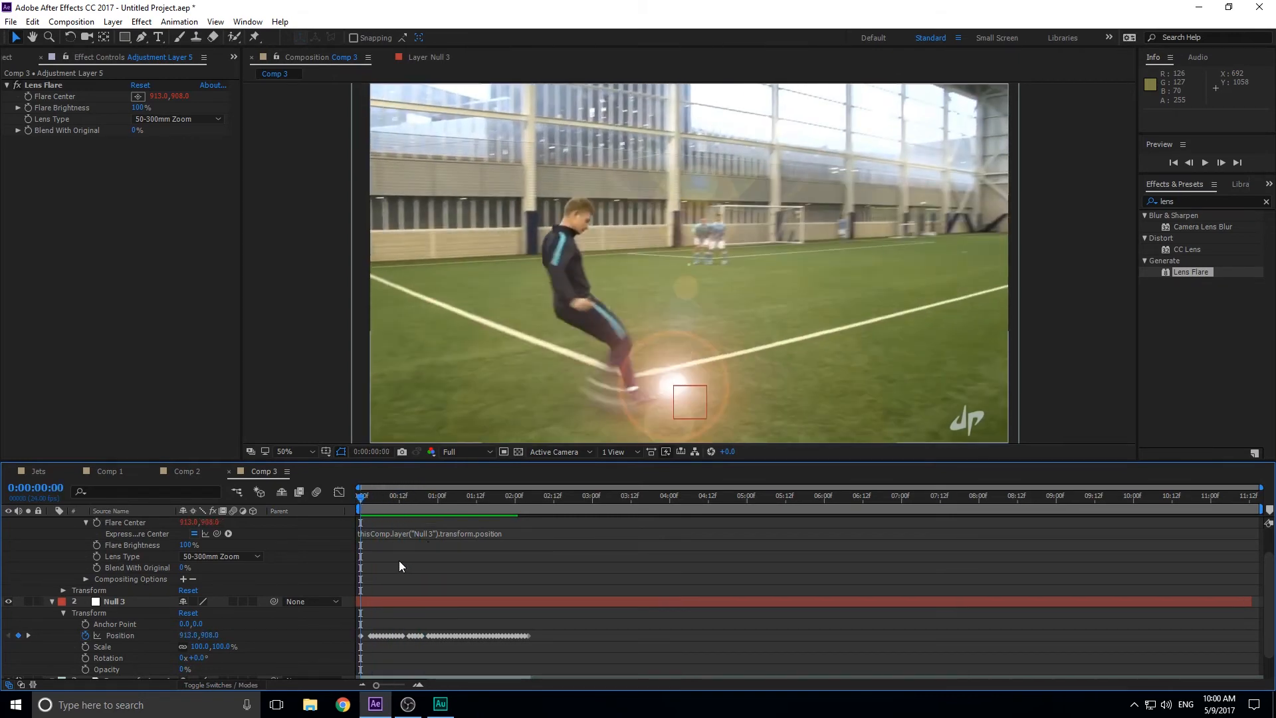
mouse_move(135, 469)
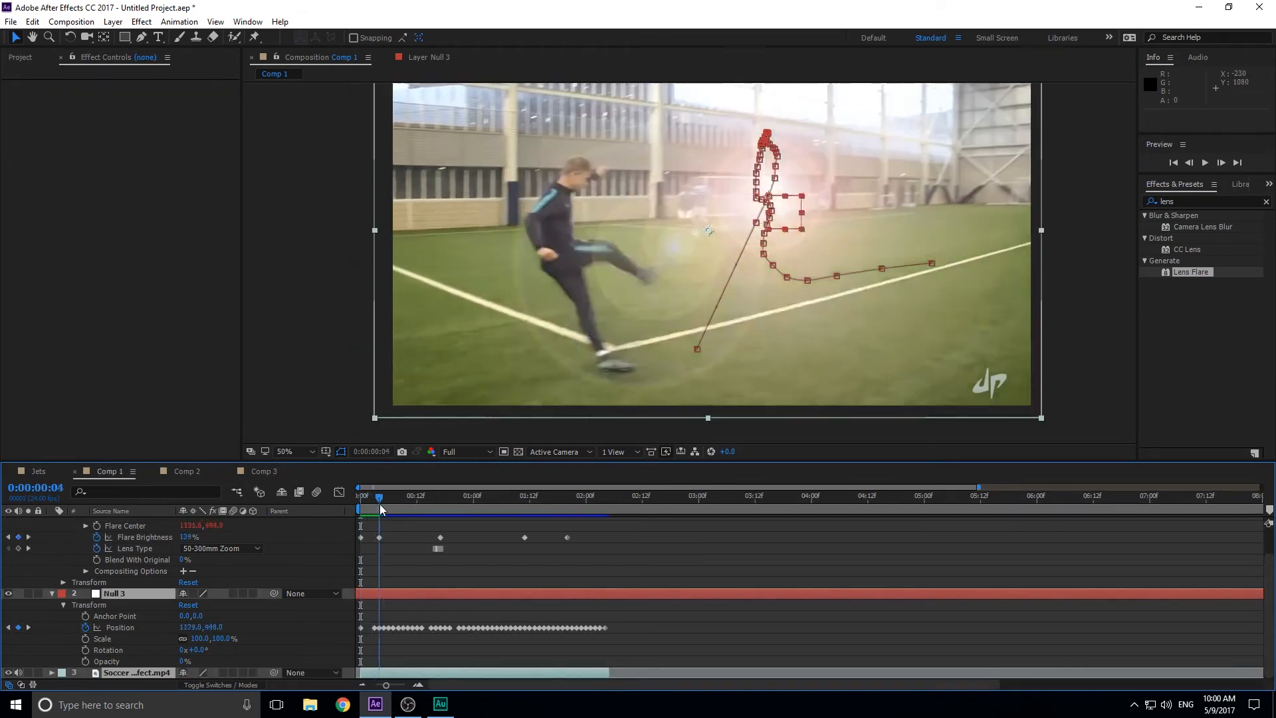
left_click(511, 496)
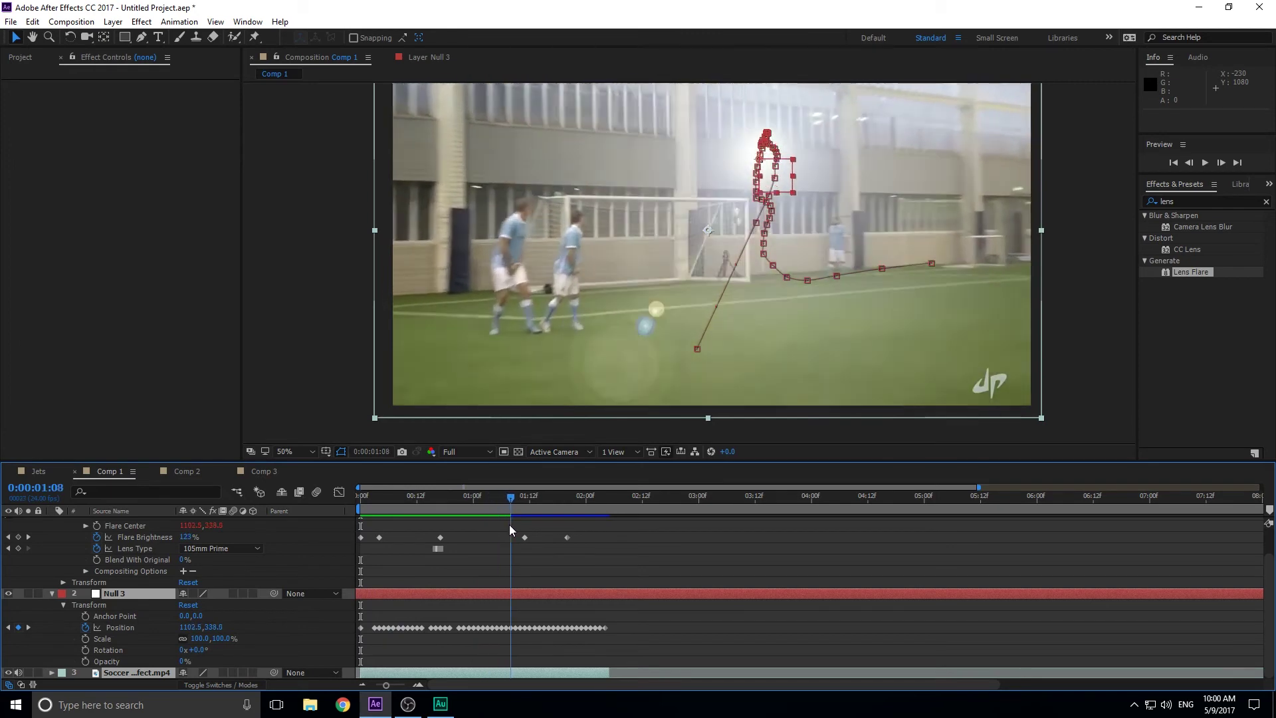
left_click(359, 495)
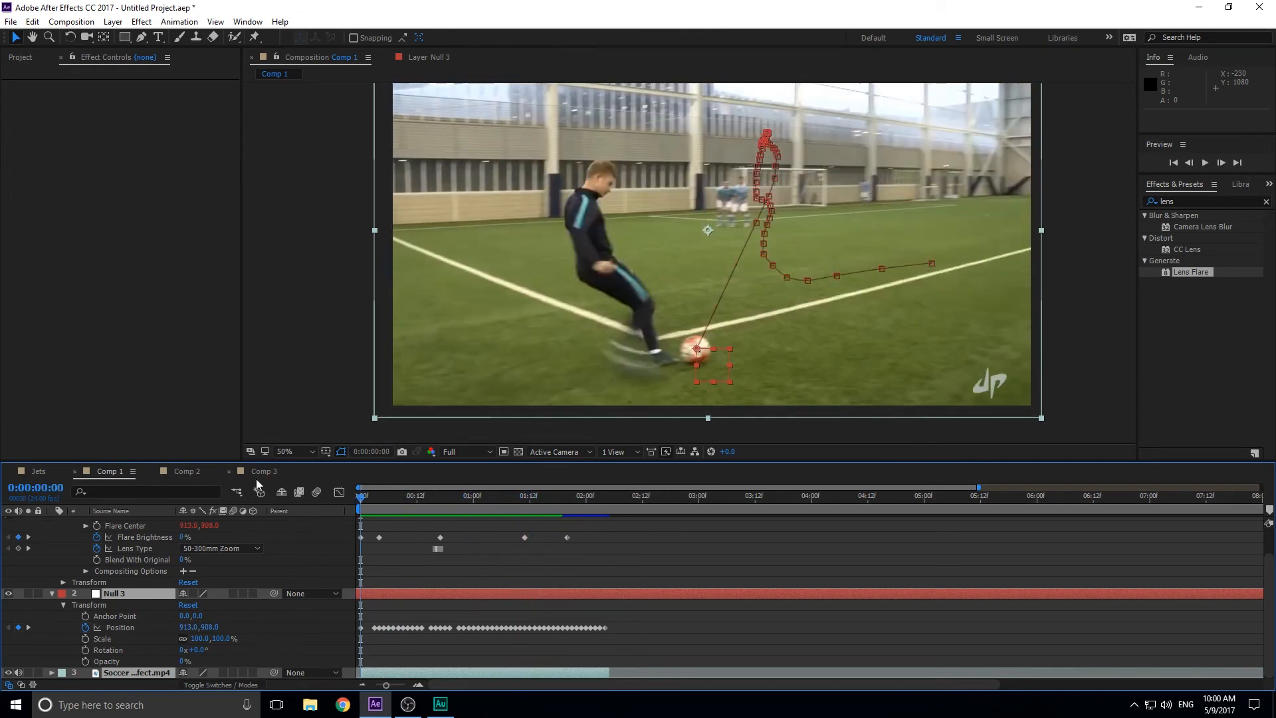
left_click(263, 471)
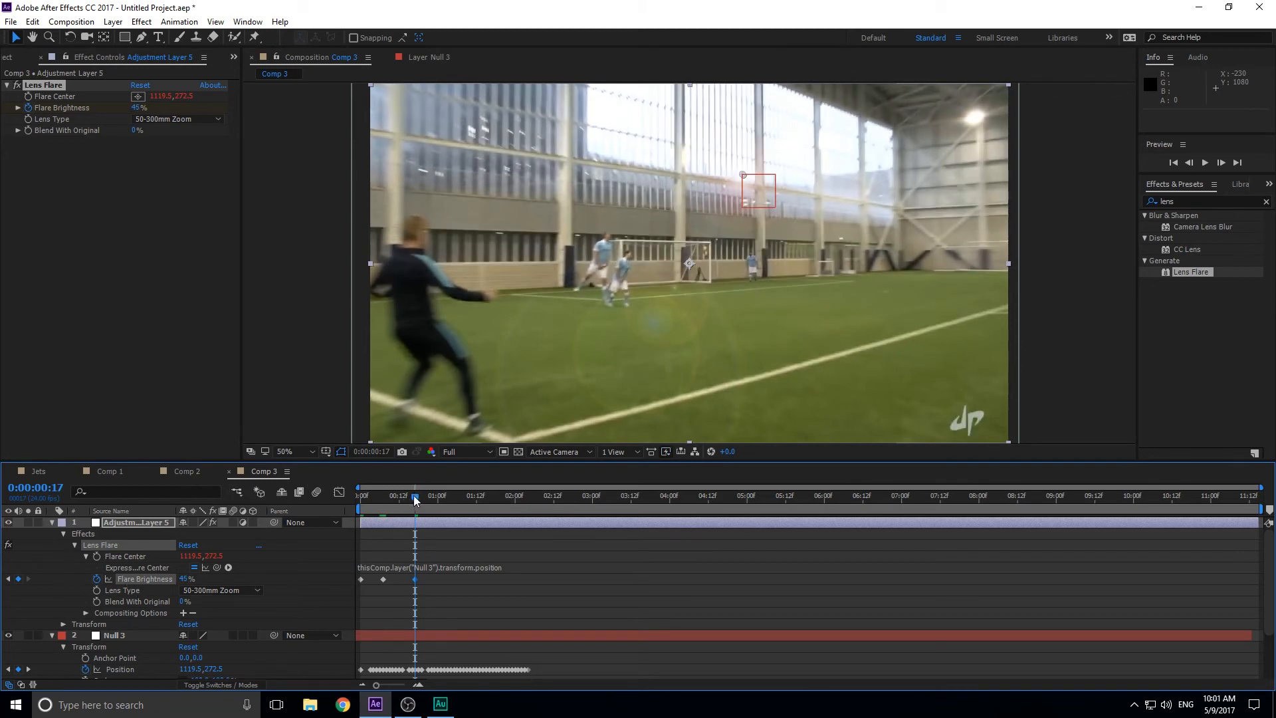
mouse_move(415, 499)
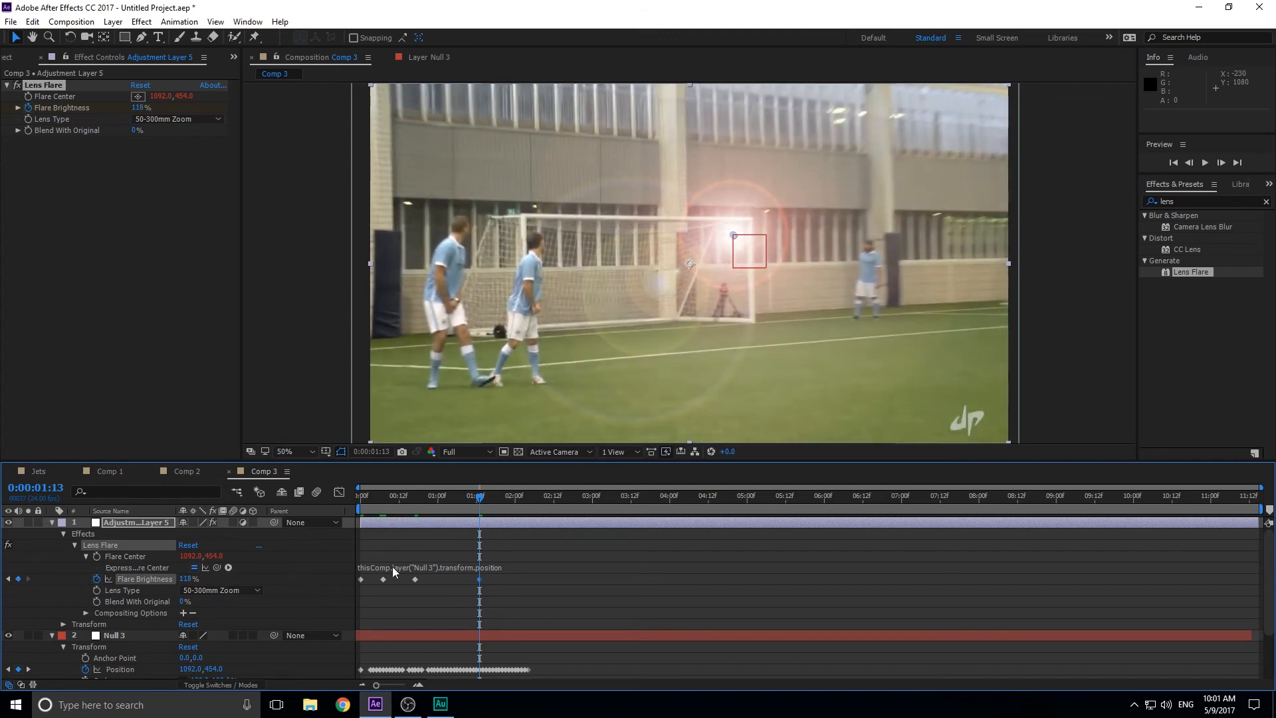
Jump to the 0:00:17 frame where Flare Brightness is keyframed at 45%.
left_click(421, 494)
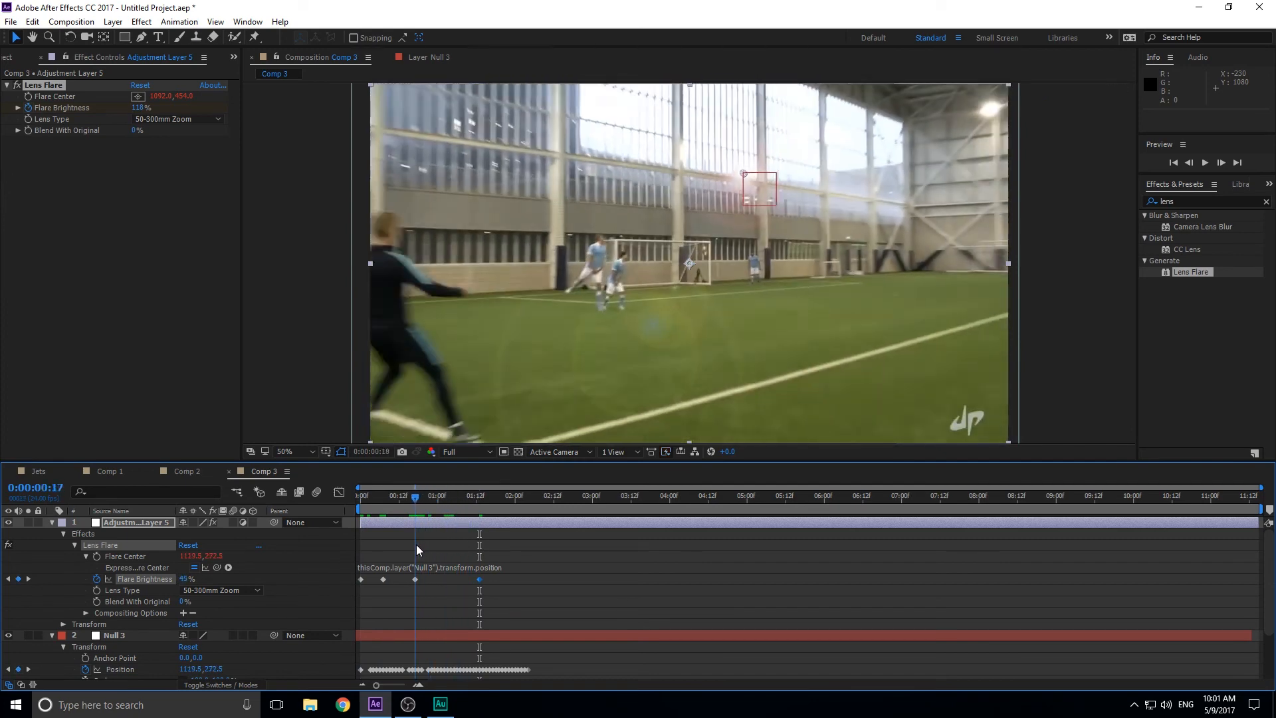
Step back two frames, enable Lens Type keyframing and choose 105mm Prime.
left_click(1187, 162)
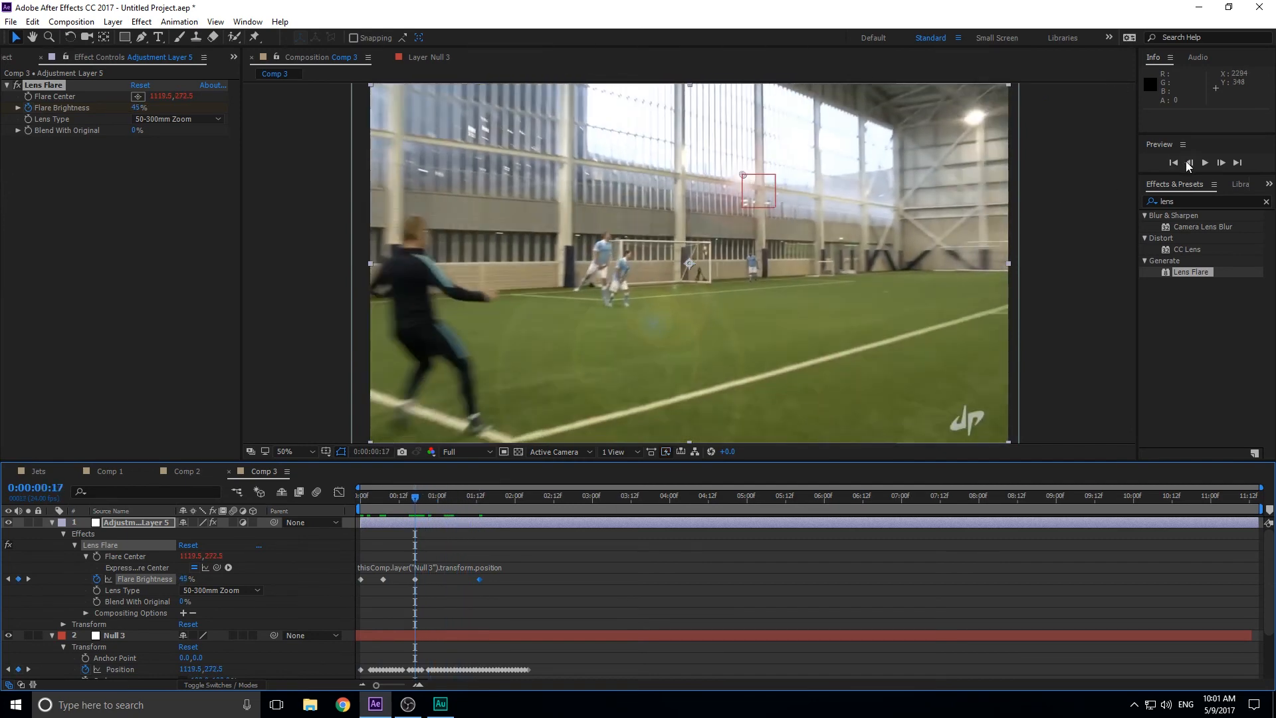
left_click(1173, 162)
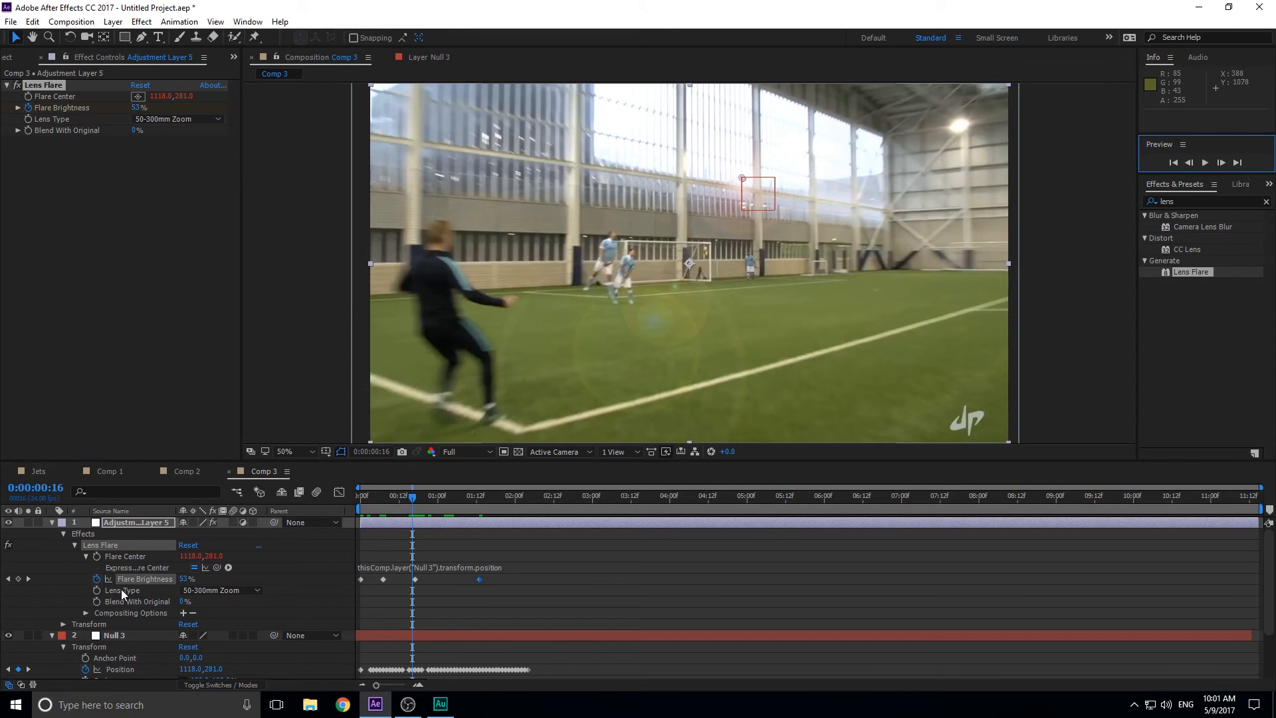
left_click(136, 590)
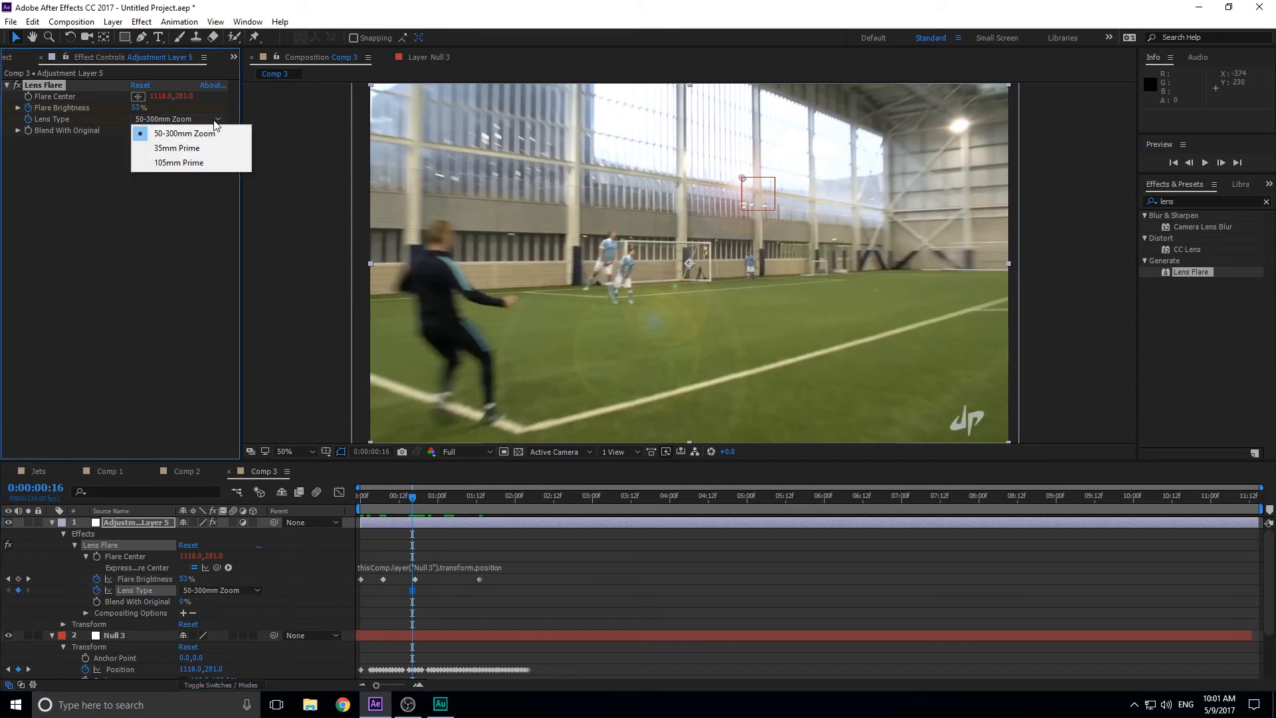
left_click(178, 162)
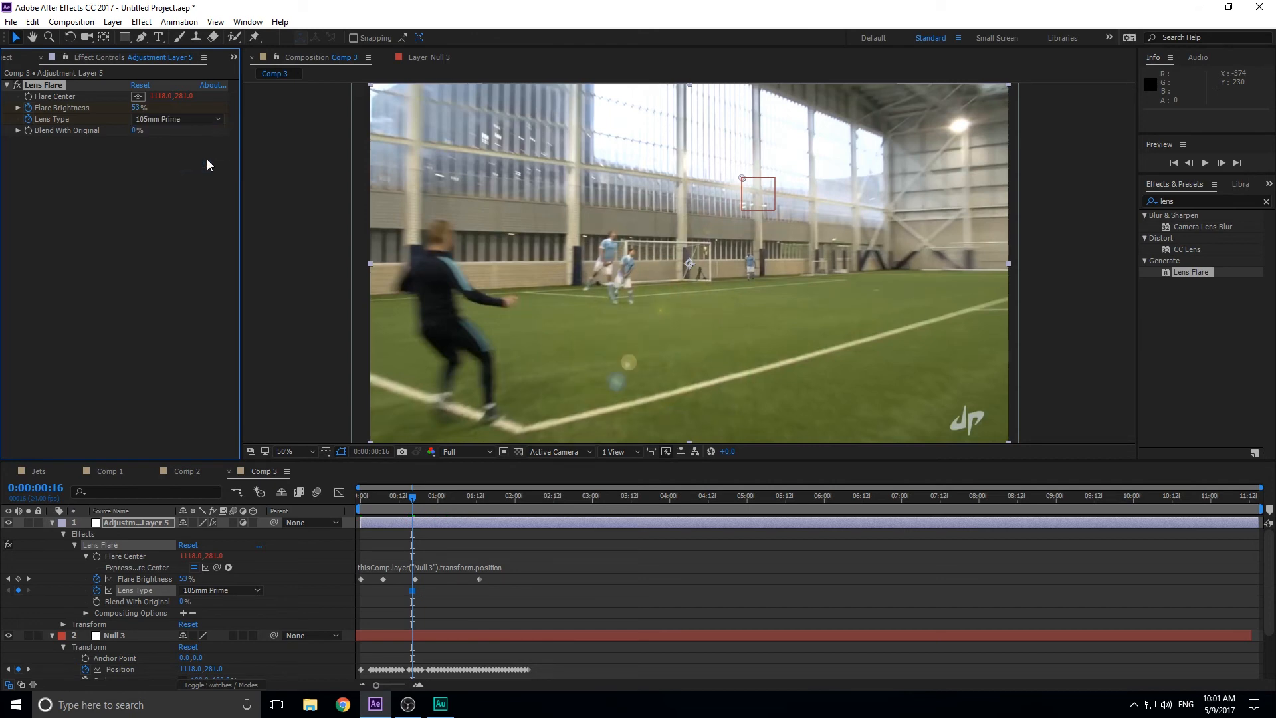
mouse_move(397, 304)
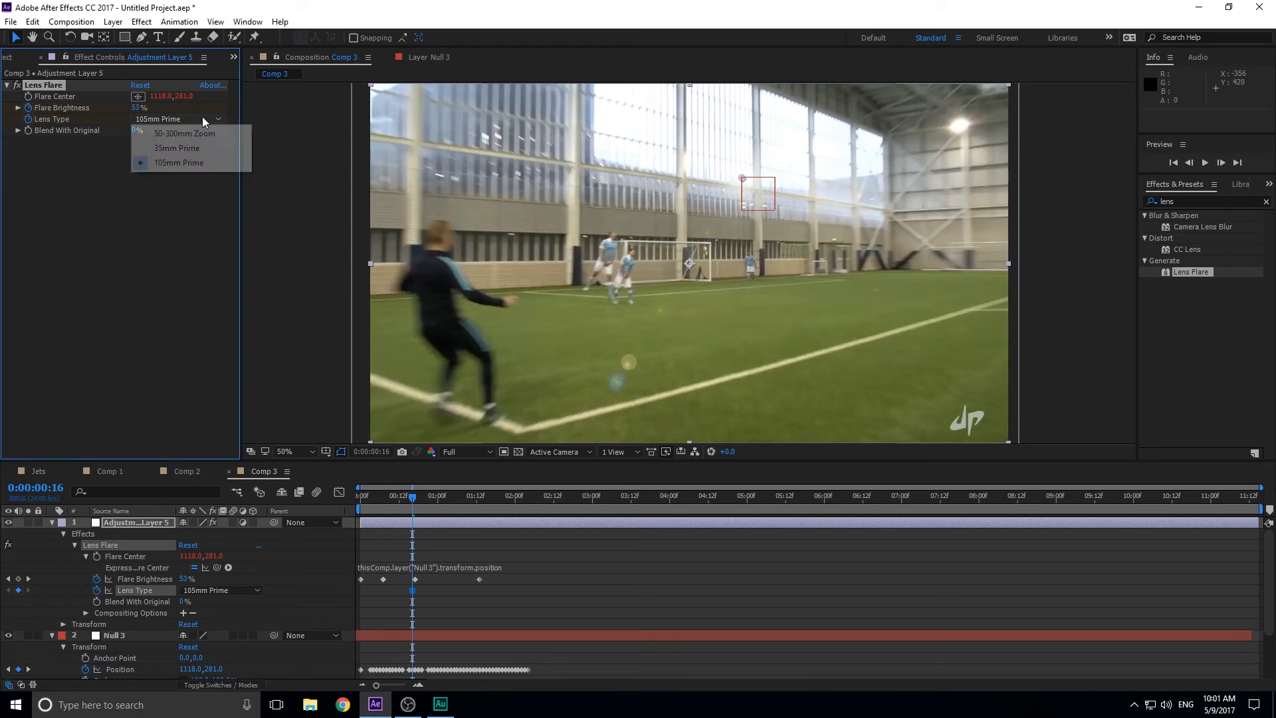
mouse_move(186, 215)
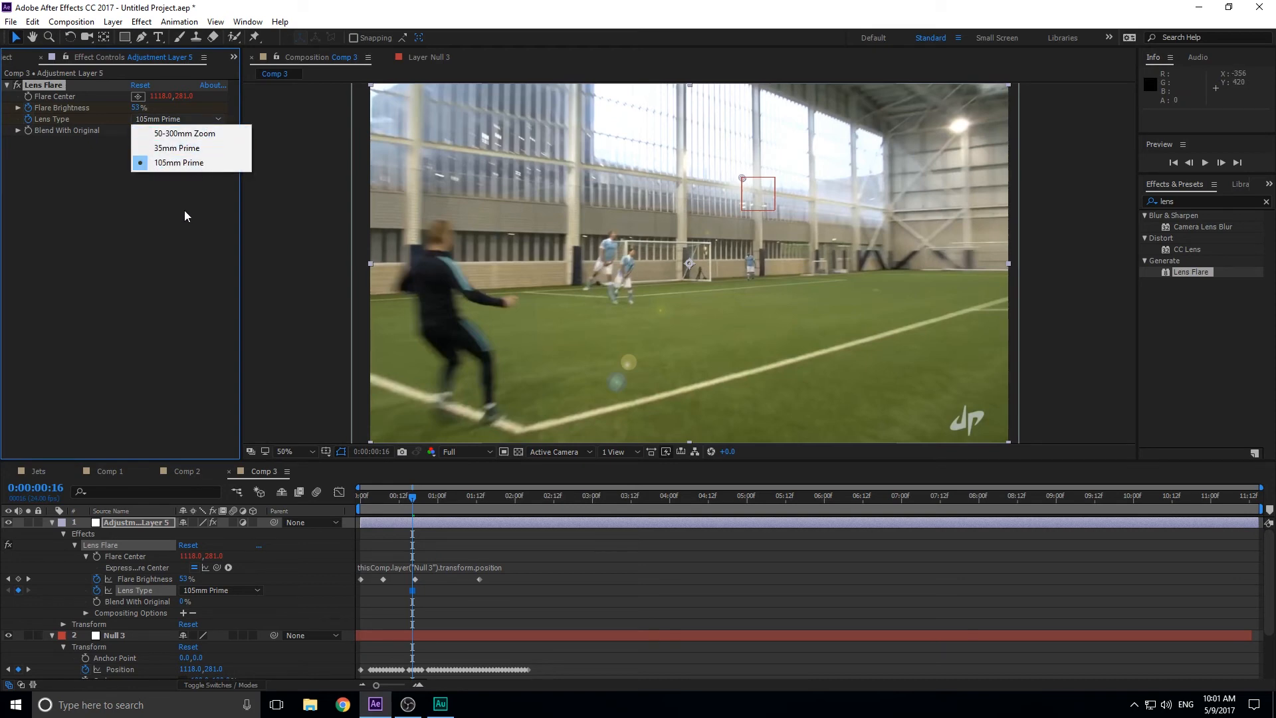
mouse_move(210, 127)
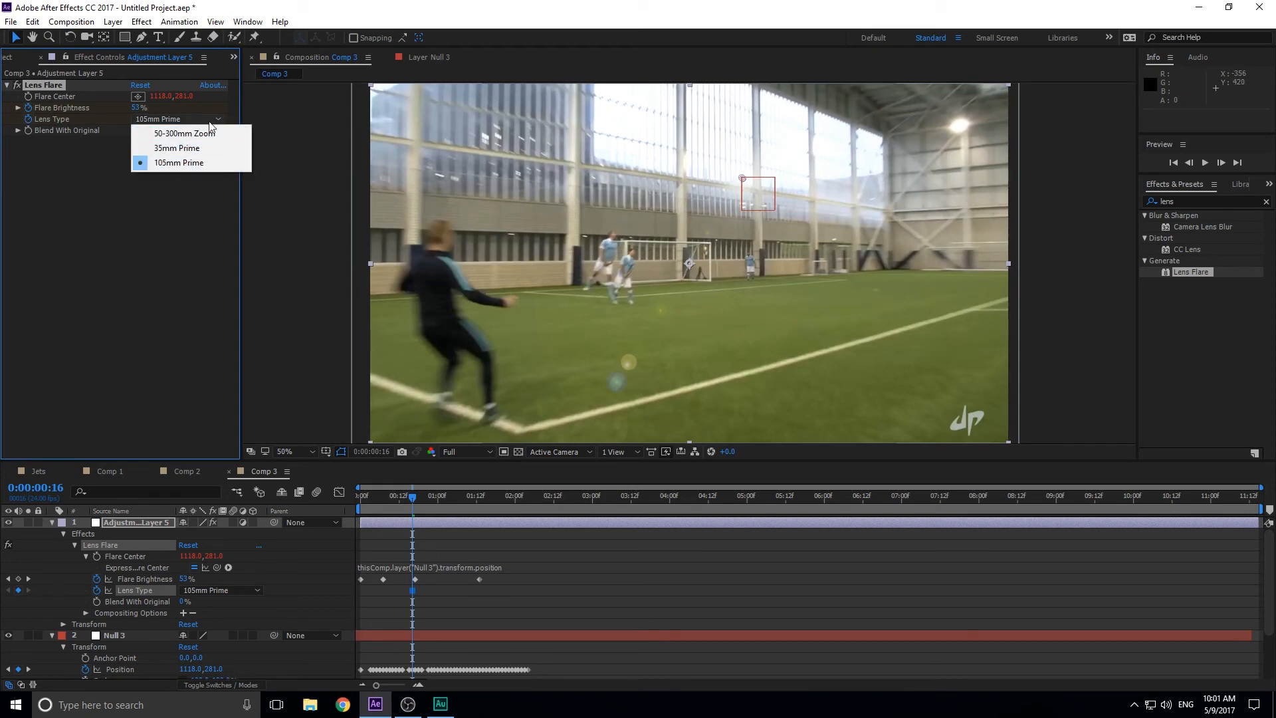
mouse_move(177, 147)
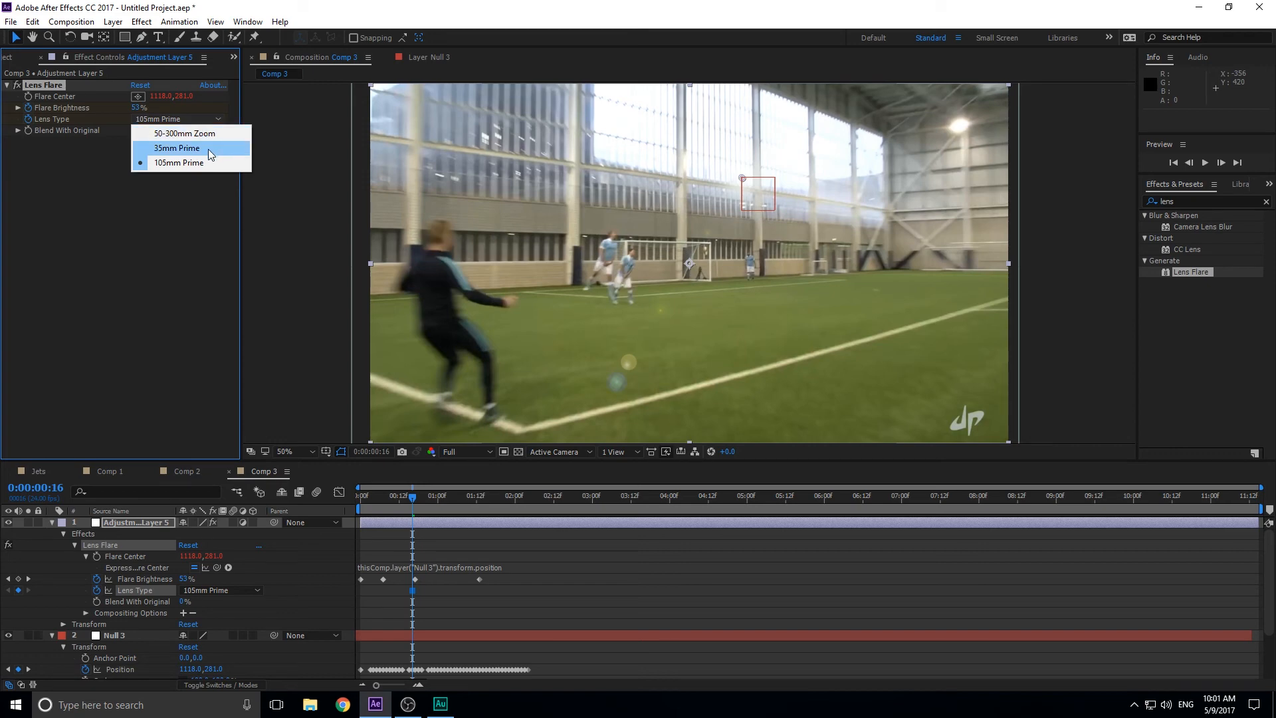
mouse_move(214, 186)
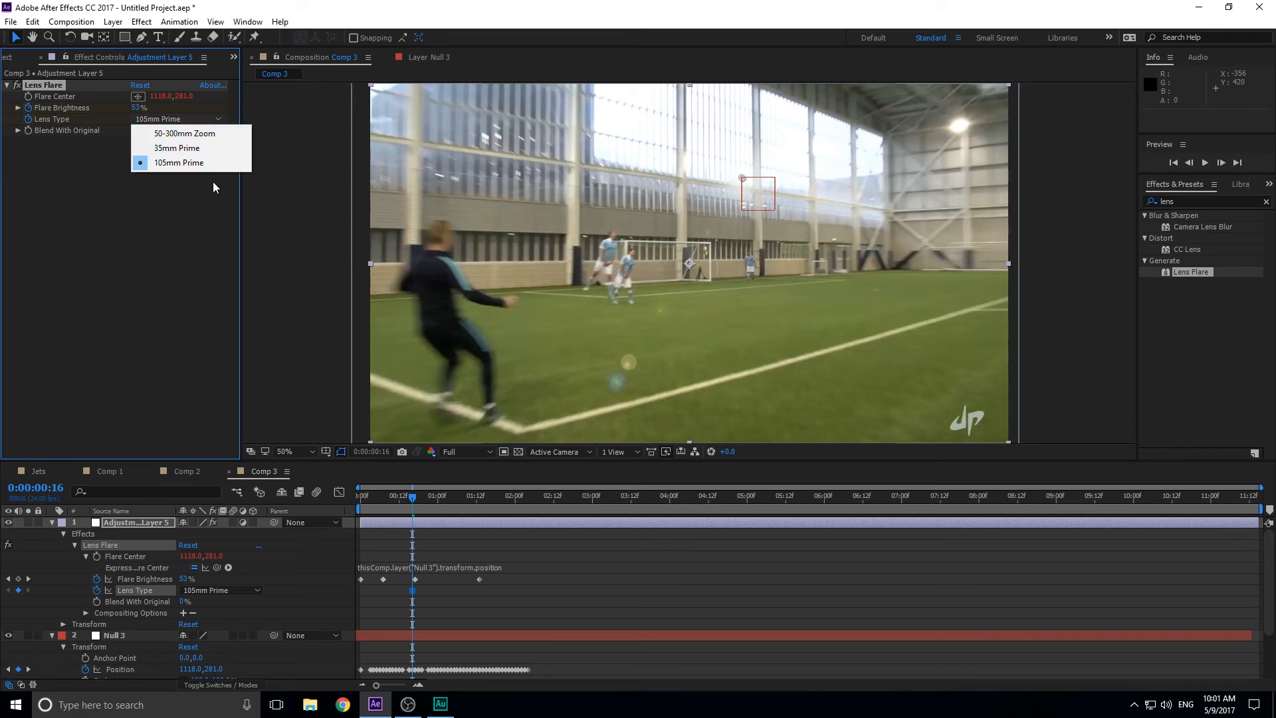
mouse_move(177, 148)
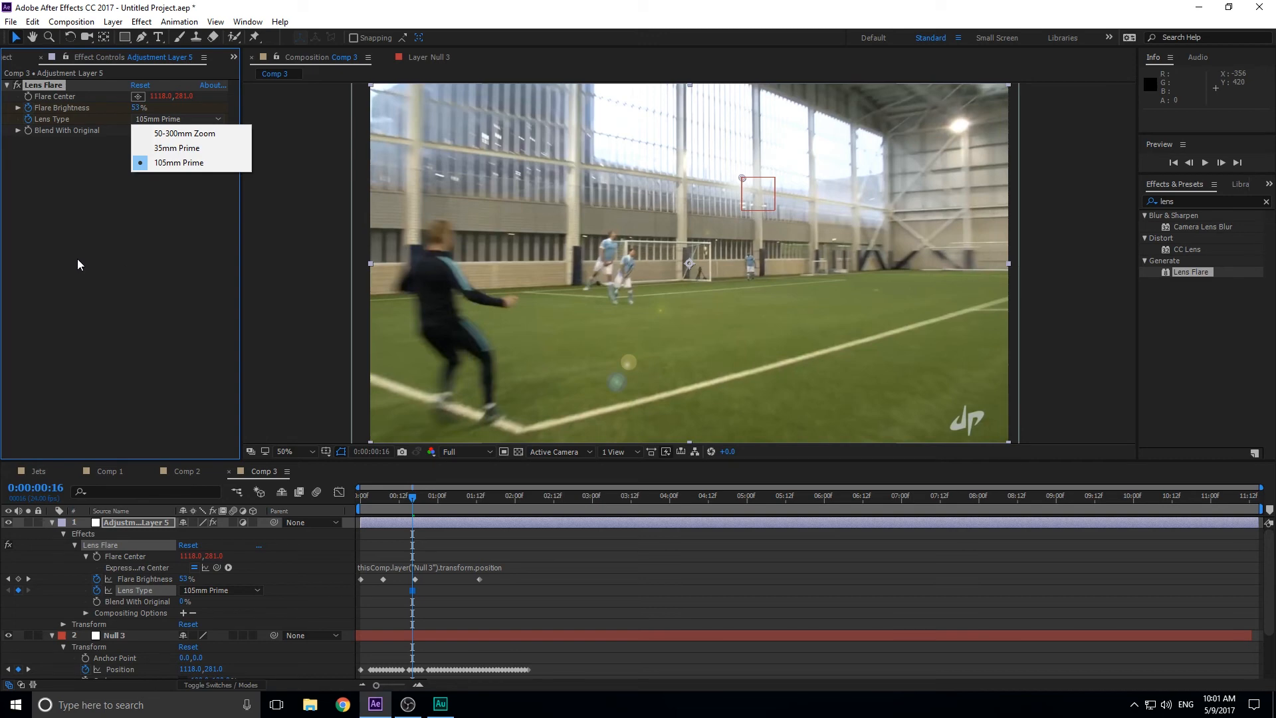
mouse_move(179, 162)
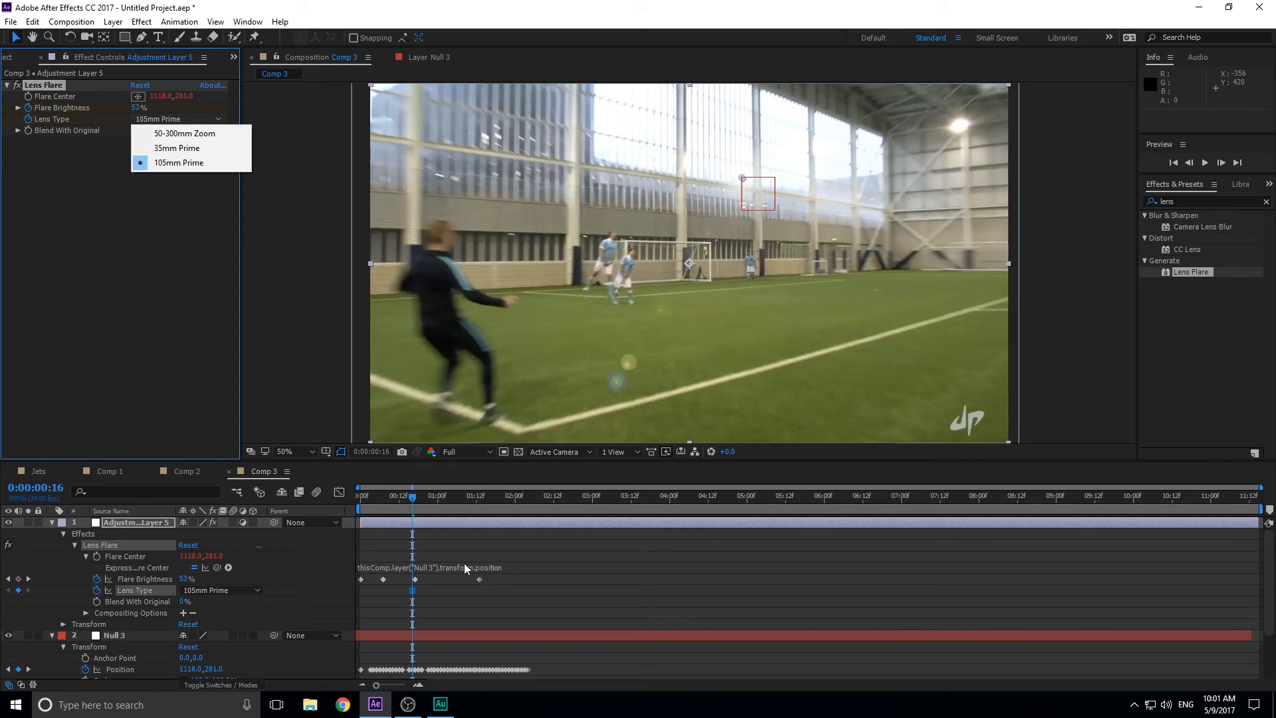
Keyframe Lens Type as 50-300mm Zoom at the kick and 105mm Prime afterwards.
left_click(219, 589)
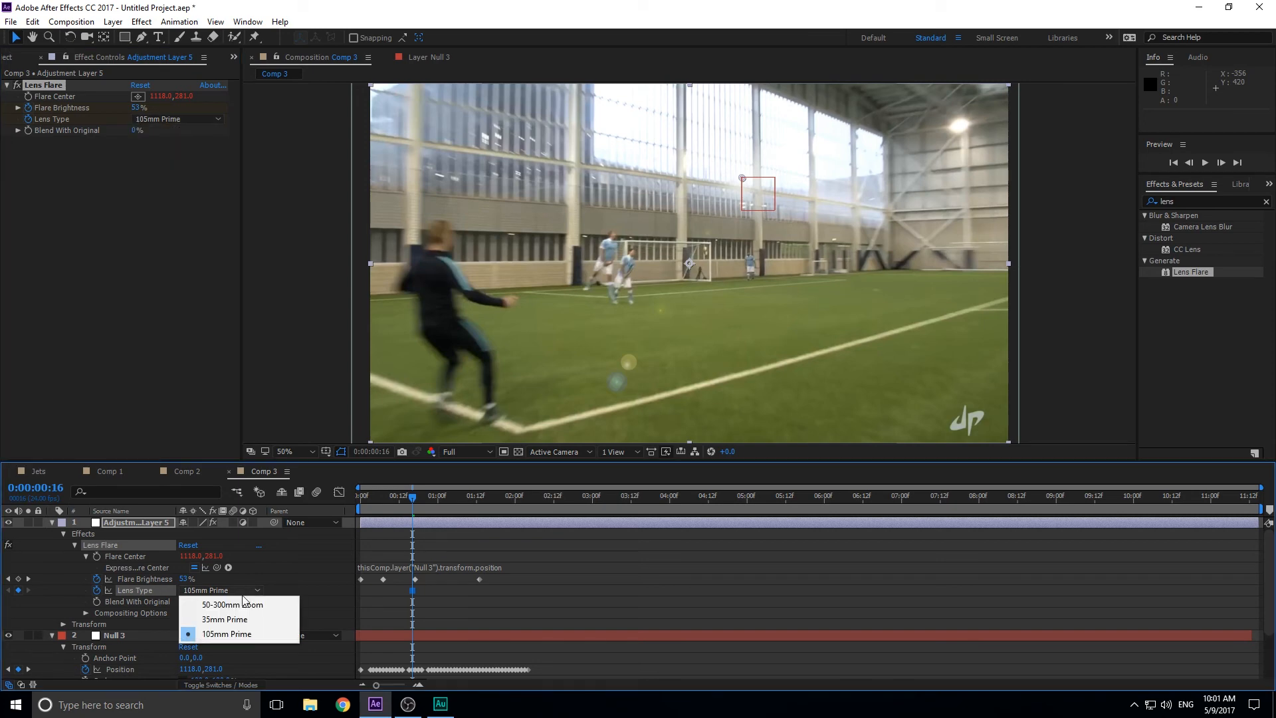
left_click(232, 604)
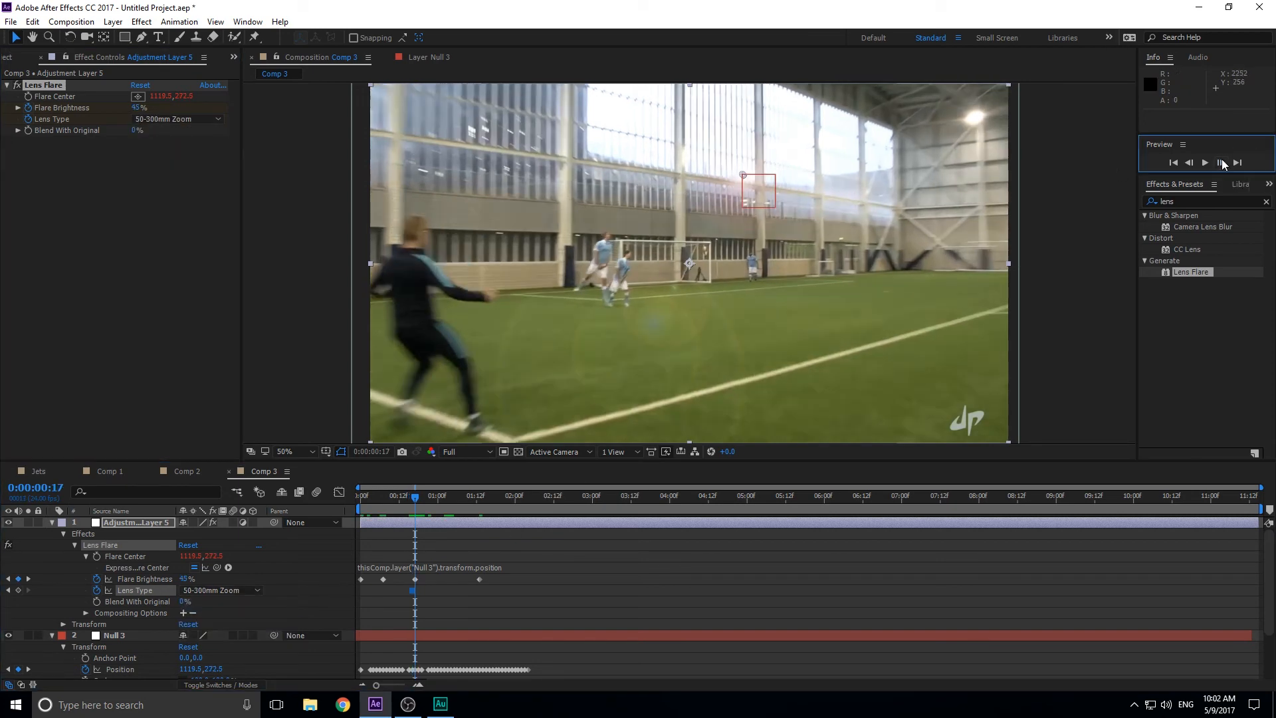
left_click(219, 590)
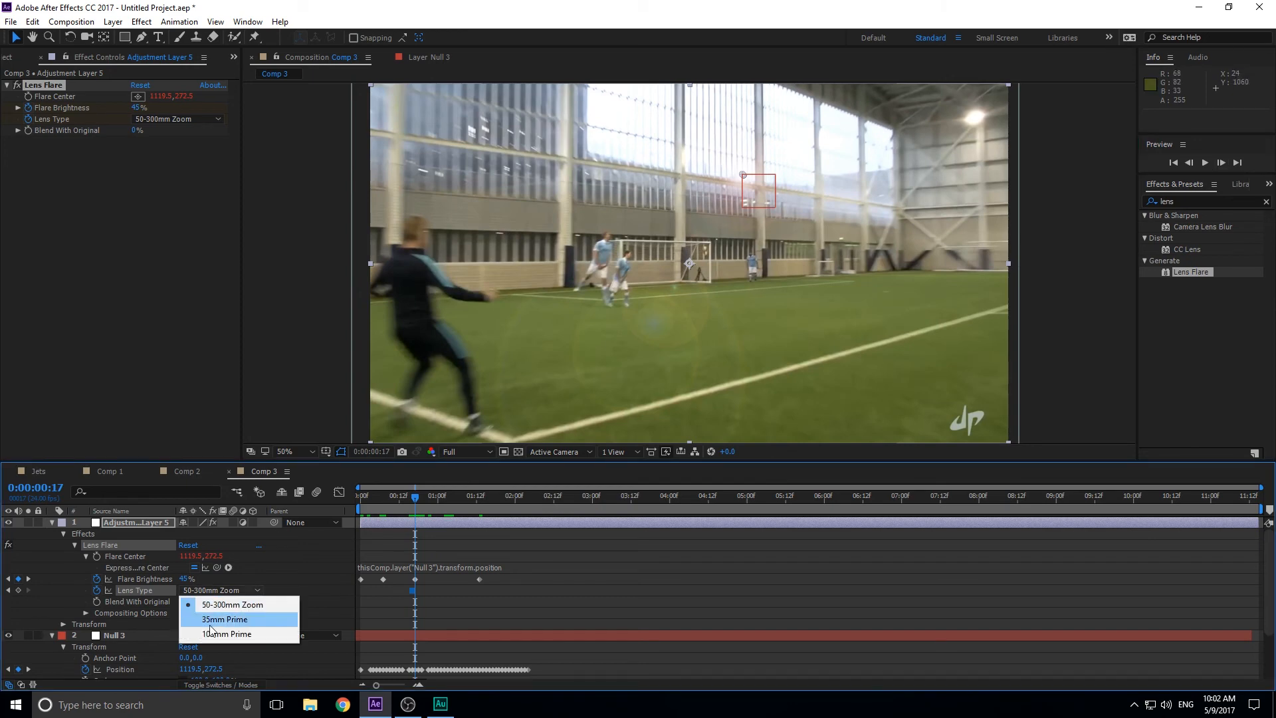
left_click(226, 635)
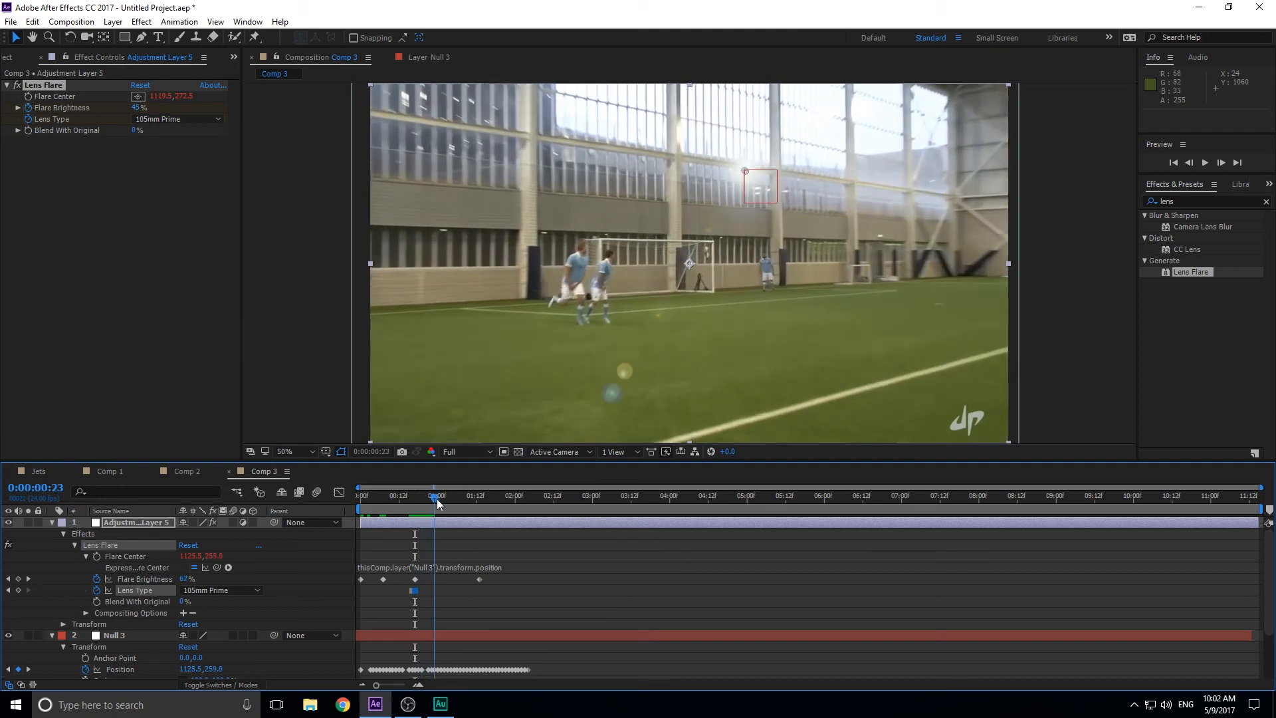
Scrub around the lens change and play back the shot to review the flare.
left_click(387, 495)
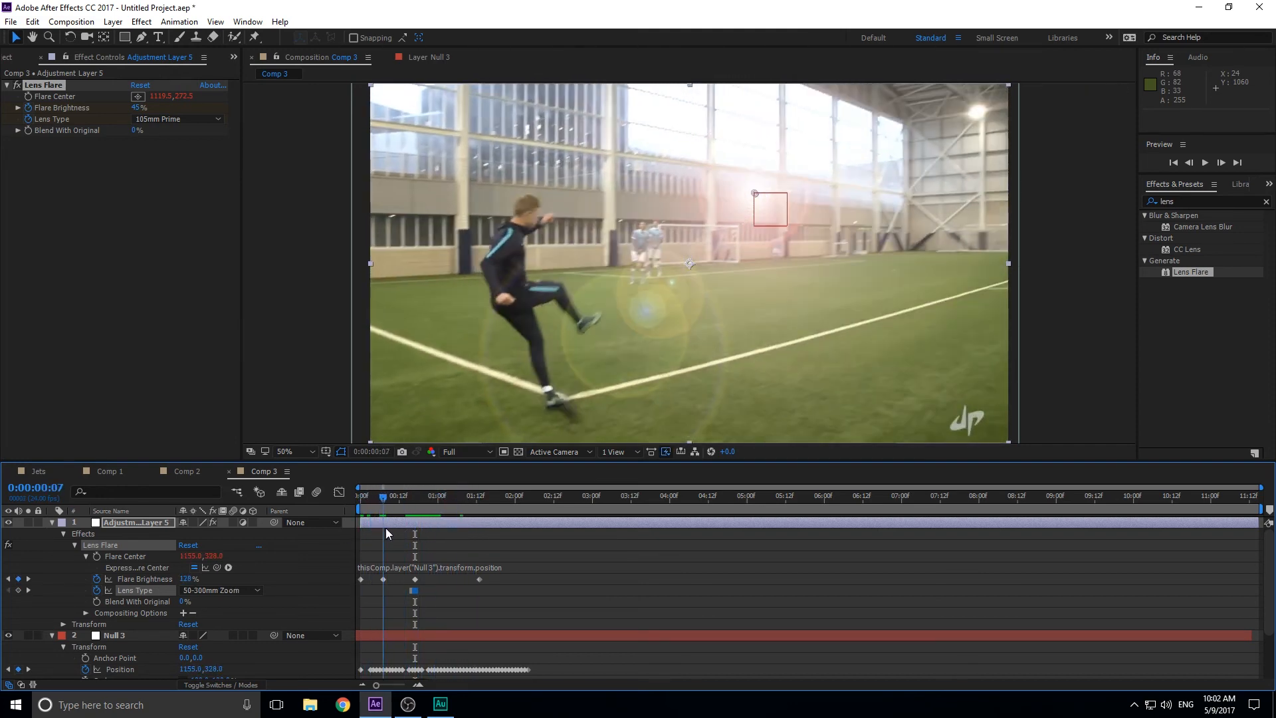
left_click(379, 494)
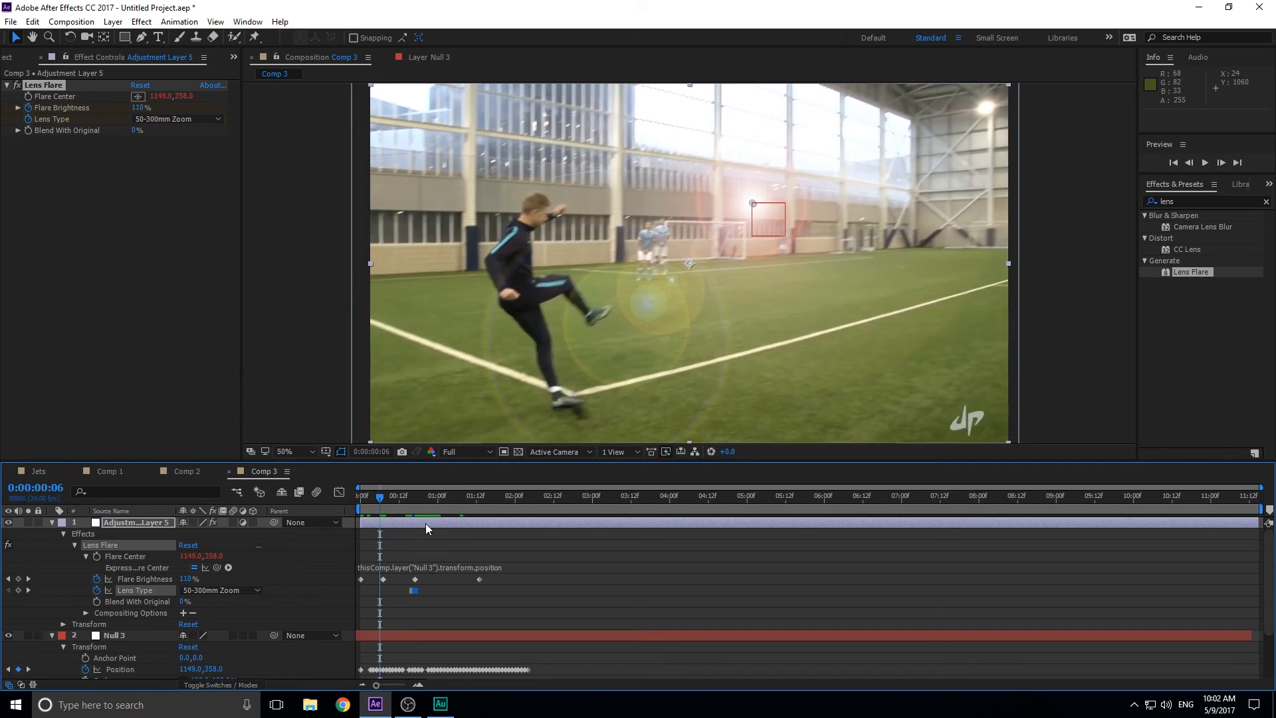
mouse_move(468, 544)
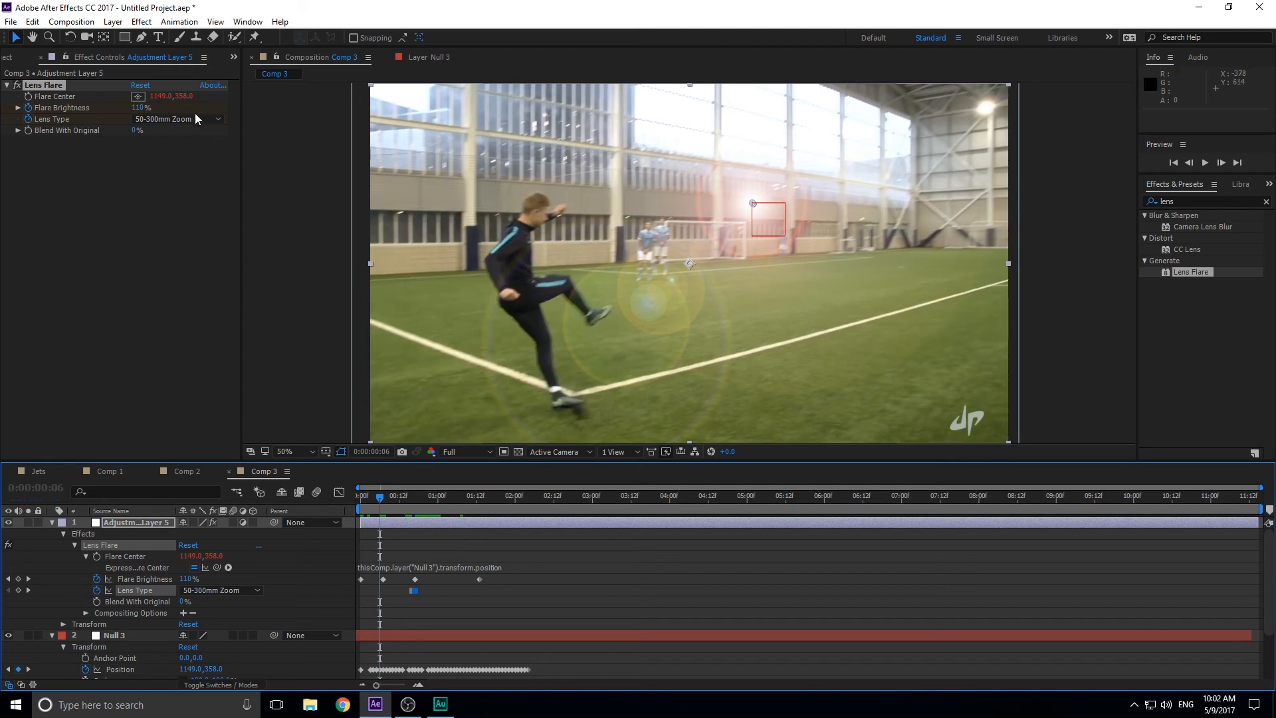
mouse_move(321, 347)
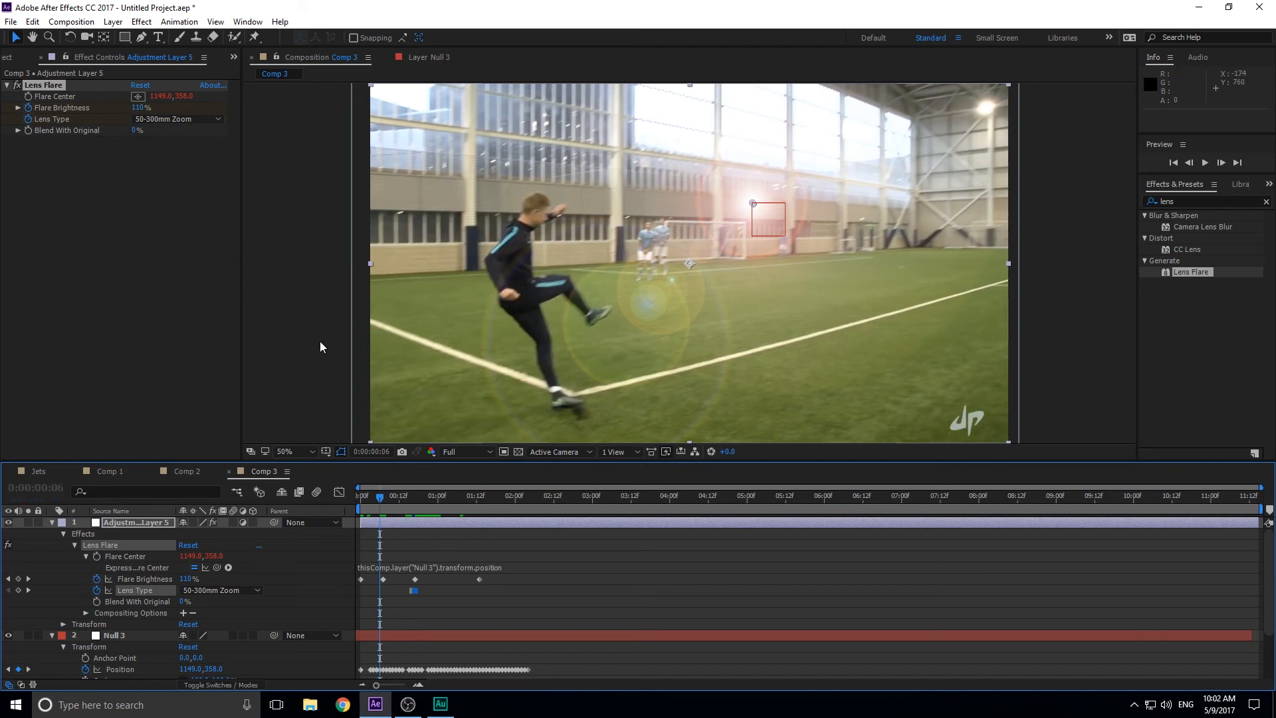
left_click(430, 494)
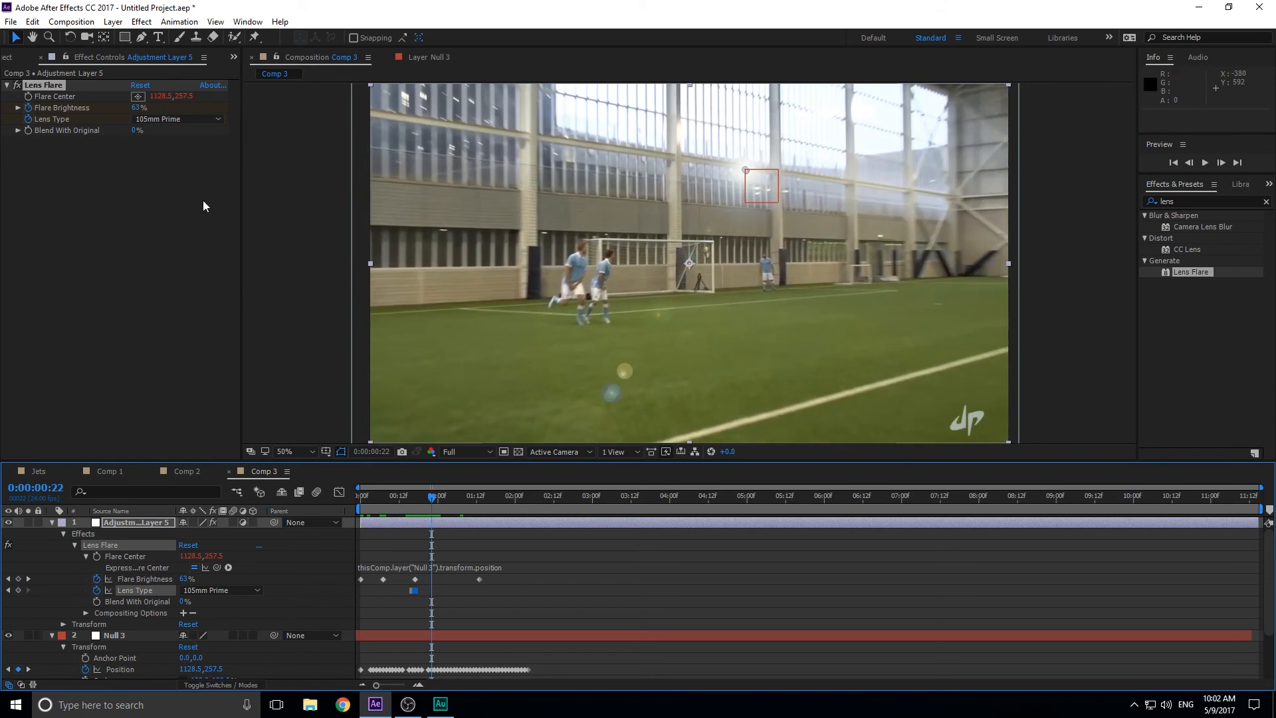
left_click(368, 494)
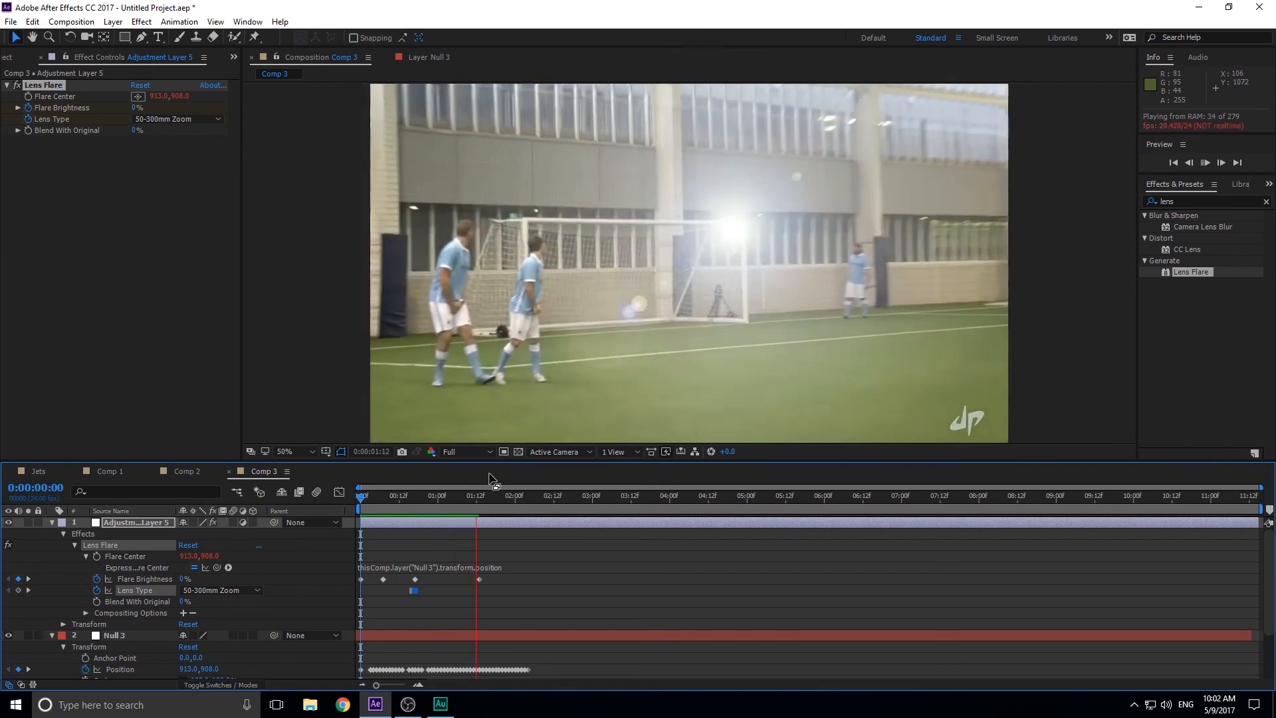
left_click(376, 494)
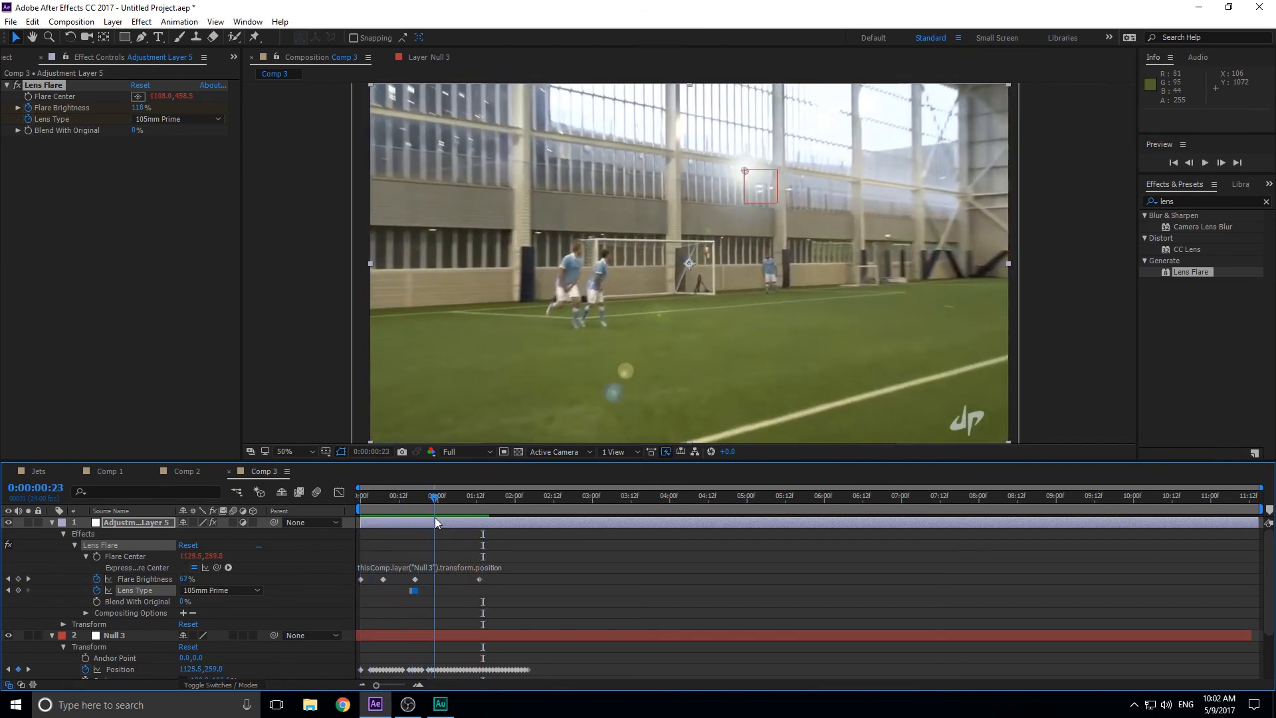
left_click(531, 495)
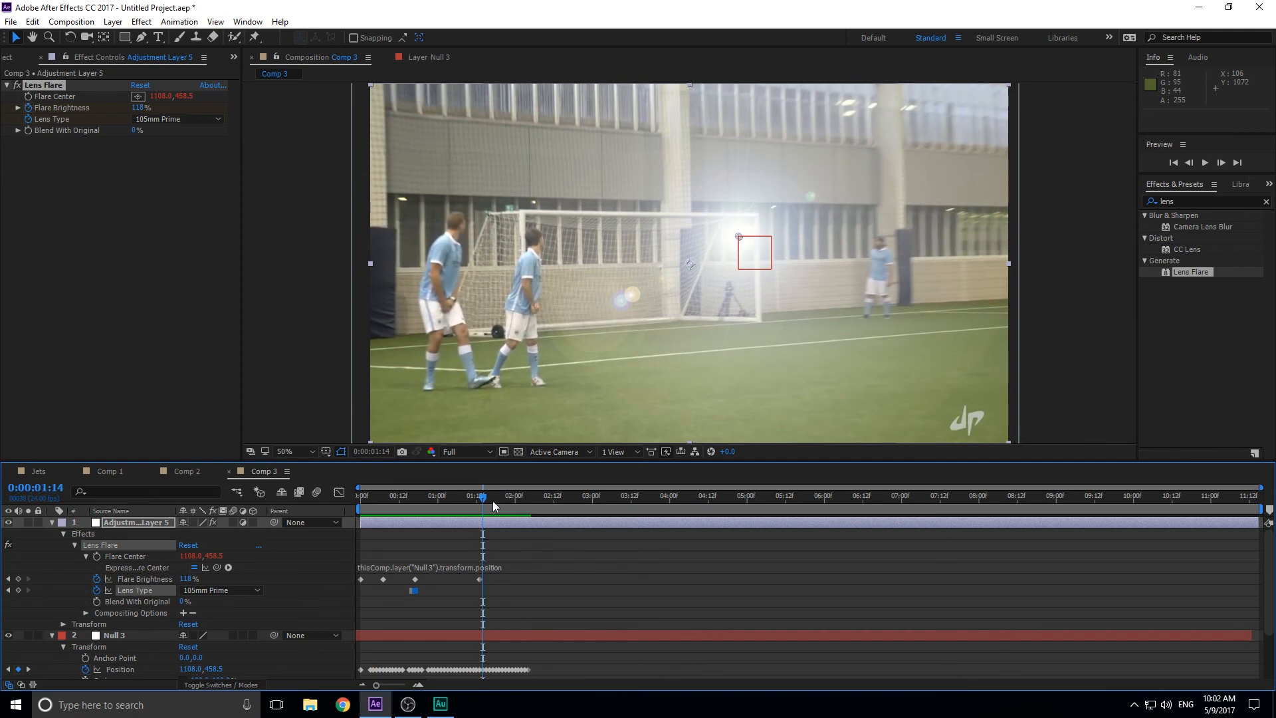
left_click(376, 499)
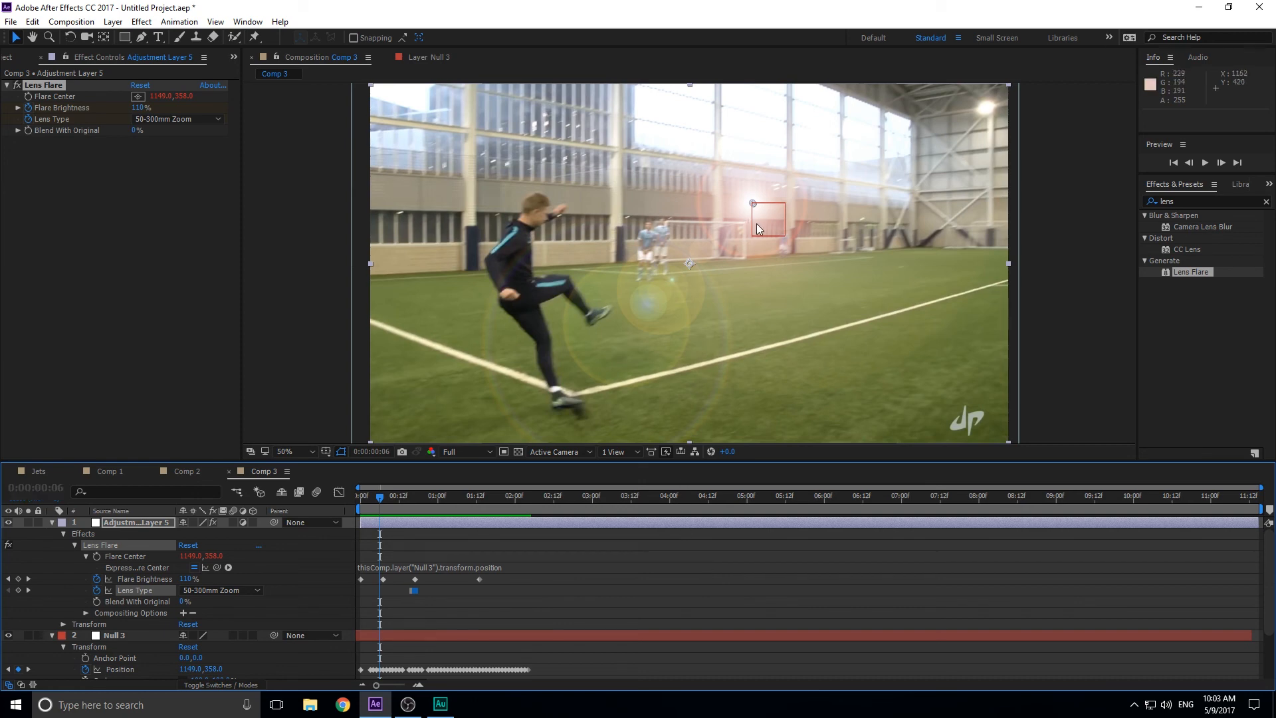
mouse_move(704, 100)
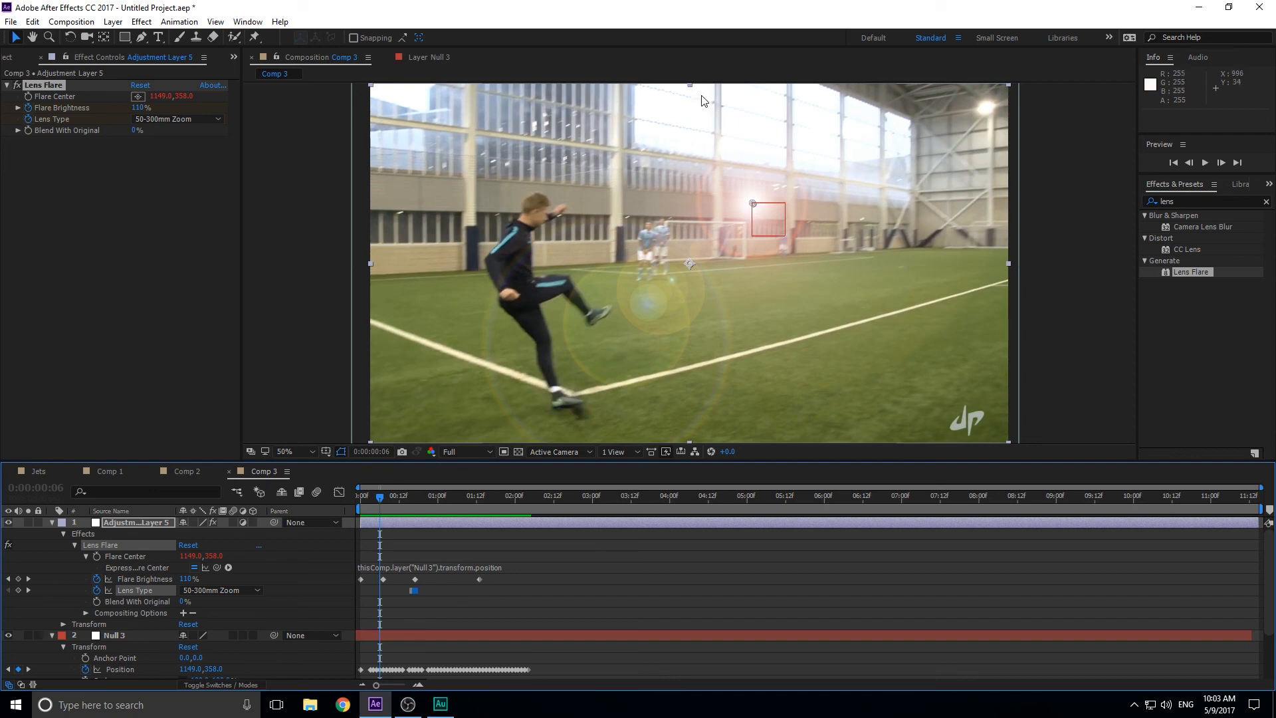
mouse_move(780, 128)
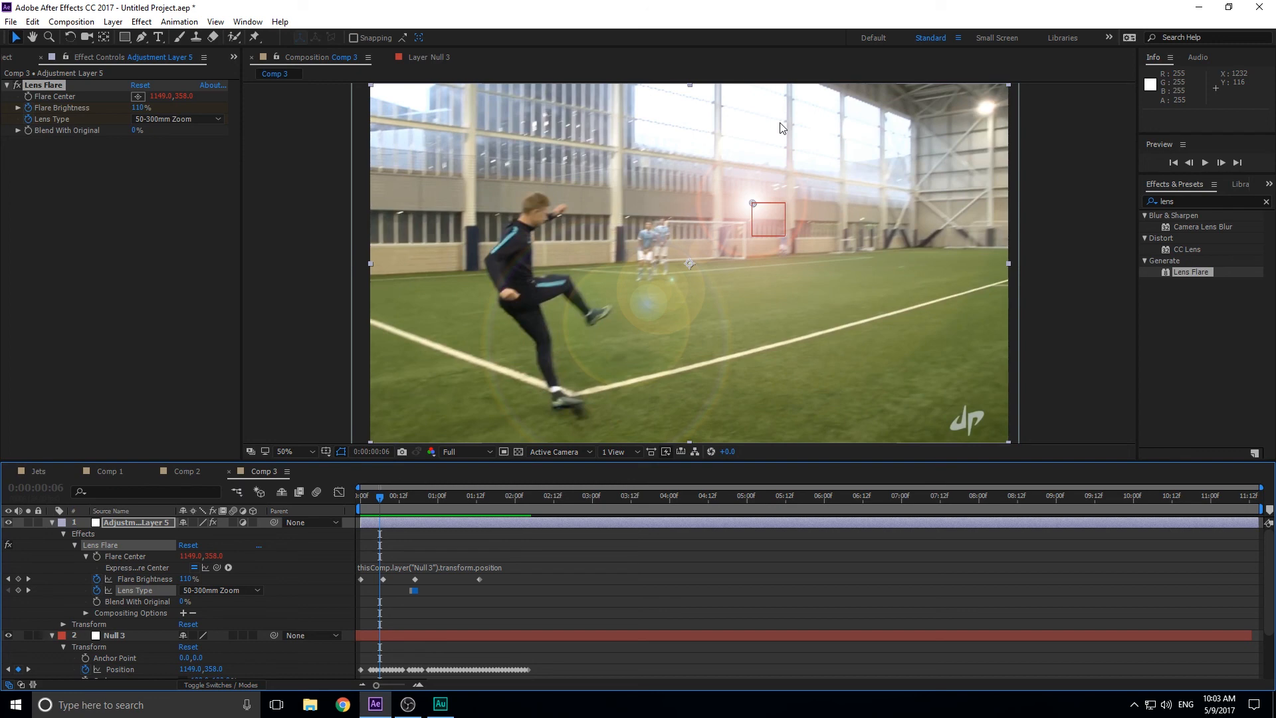
mouse_move(731, 479)
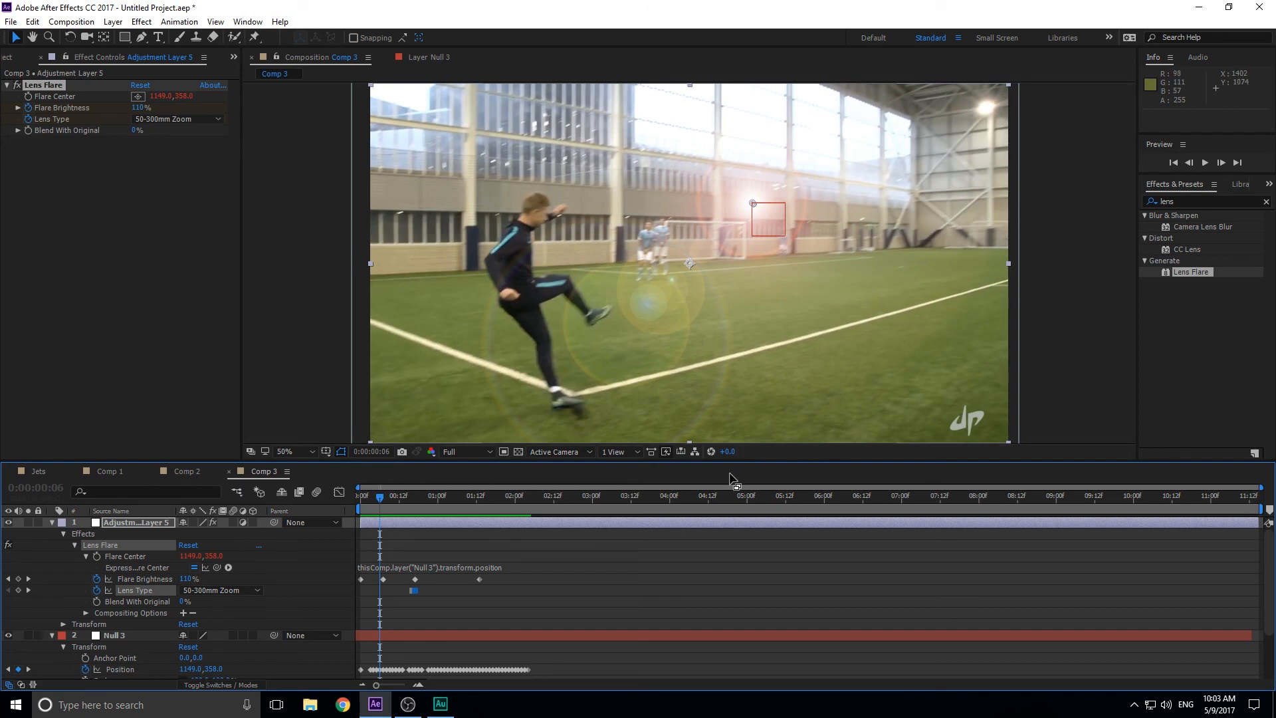
mouse_move(820, 492)
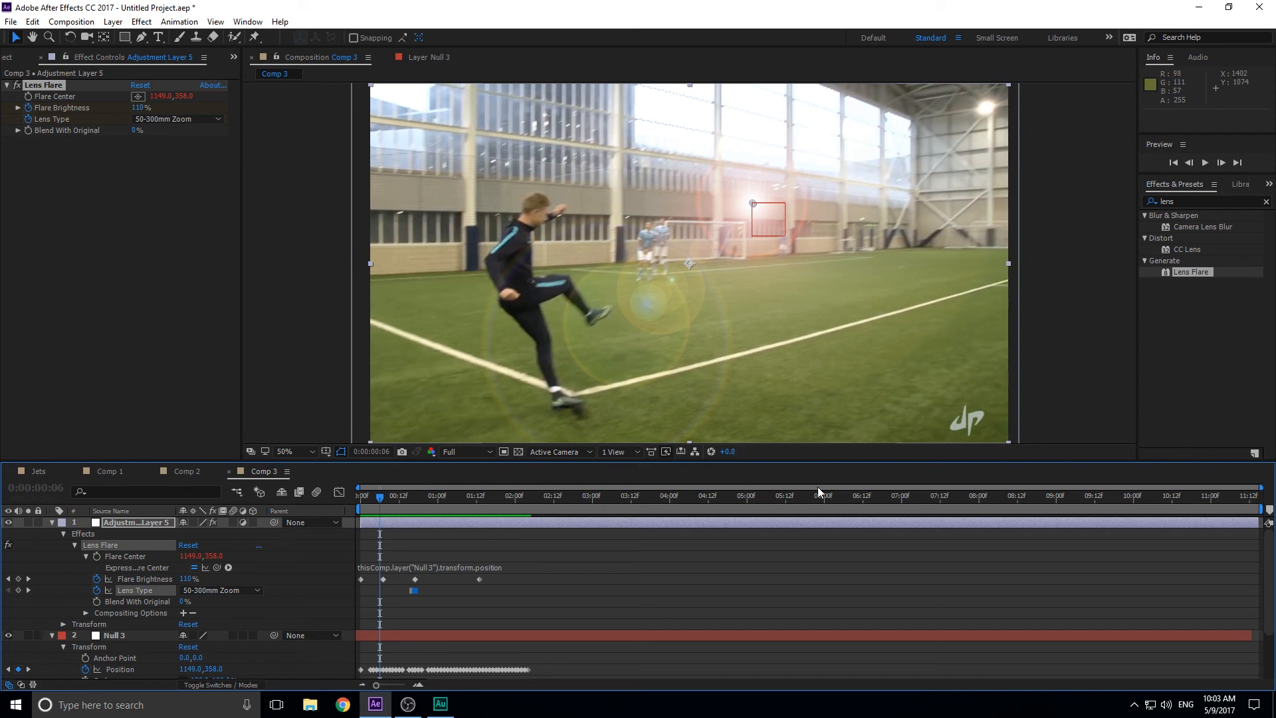
mouse_move(969, 589)
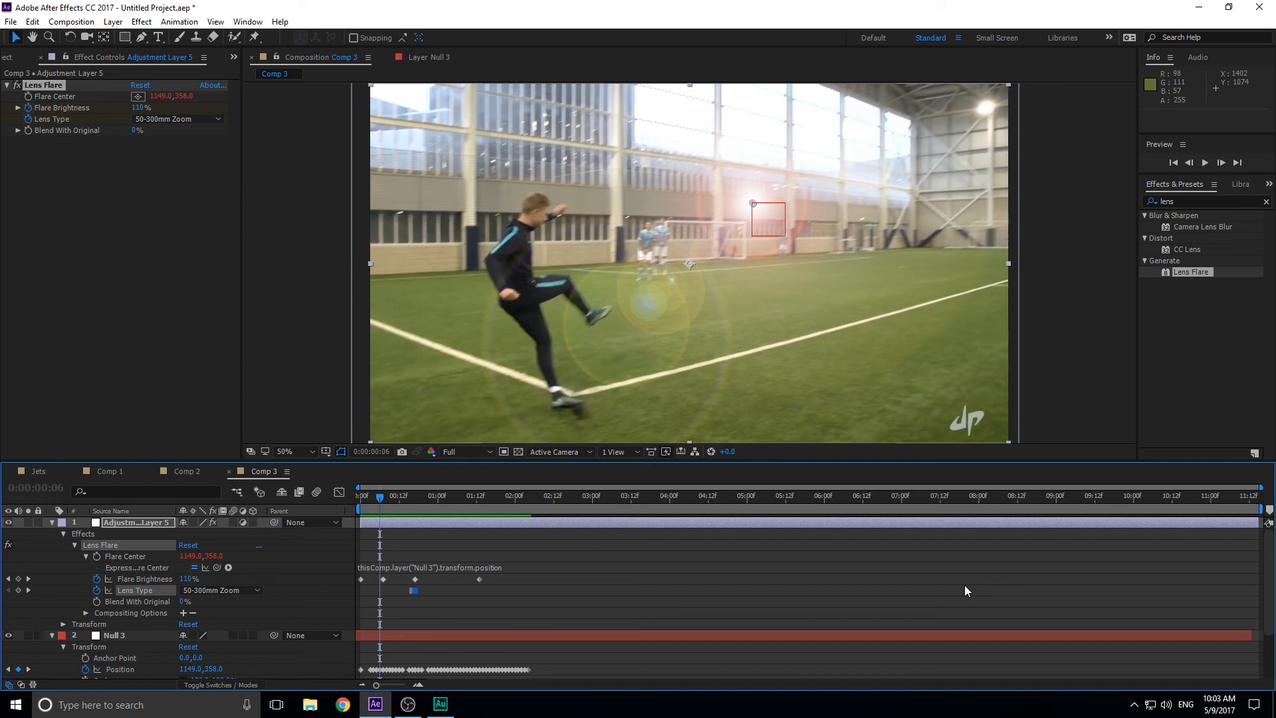
mouse_move(832, 551)
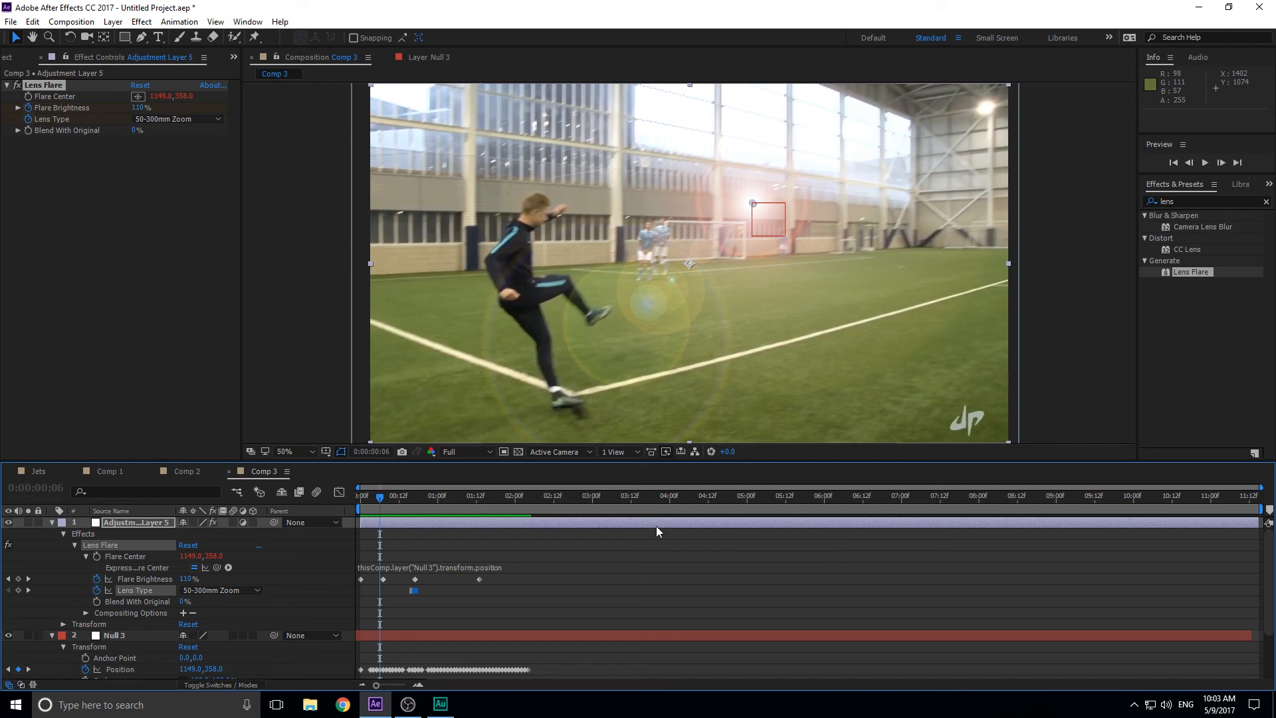
mouse_move(387, 500)
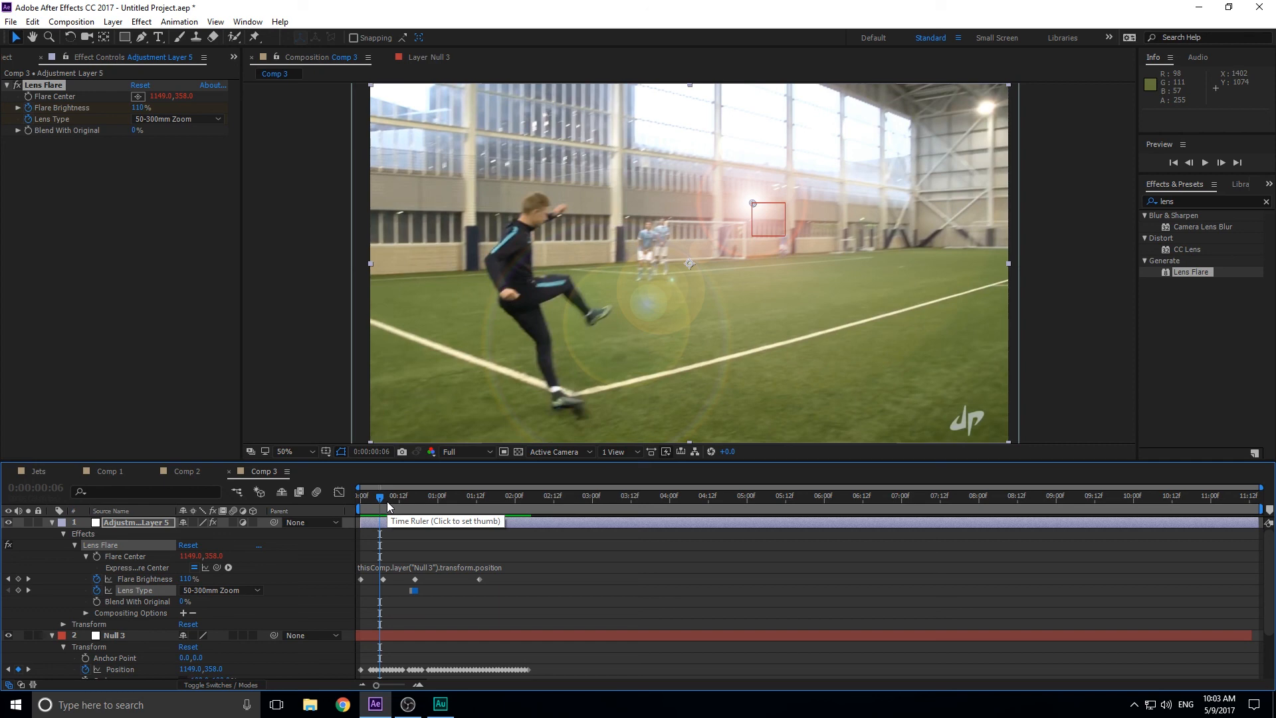
mouse_move(386, 507)
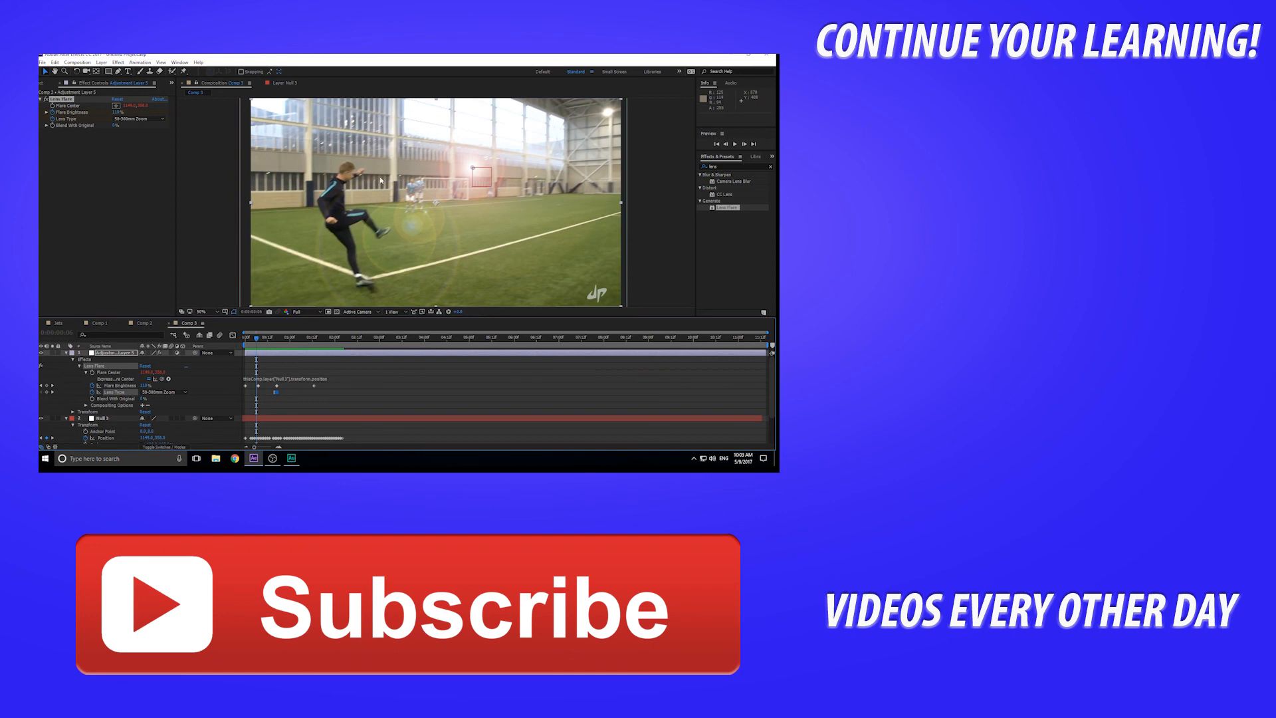
mouse_move(563, 103)
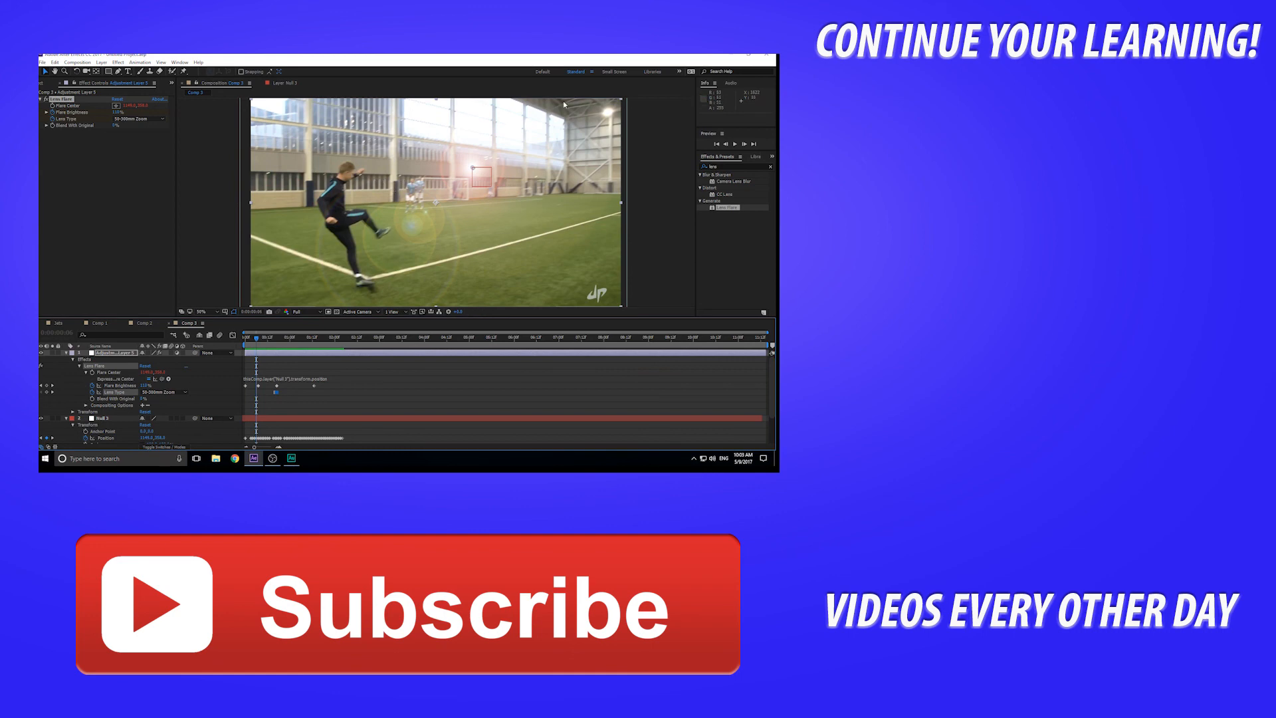
mouse_move(506, 242)
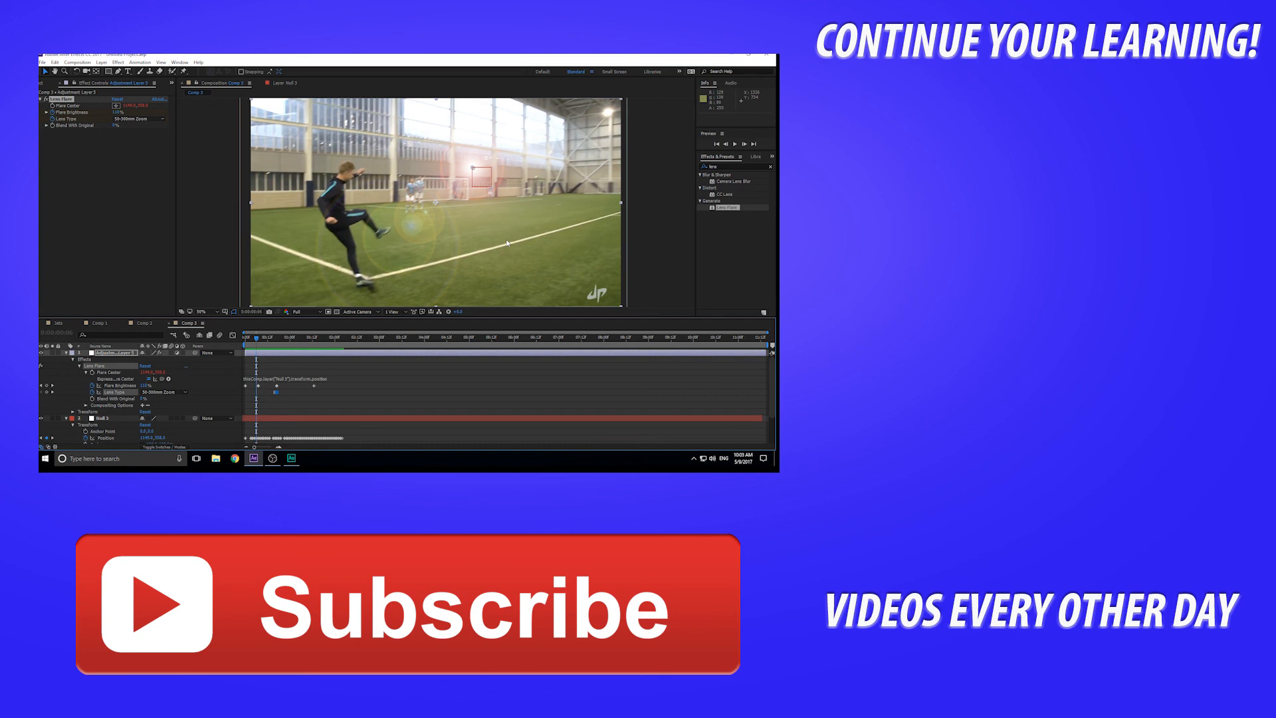
mouse_move(452, 367)
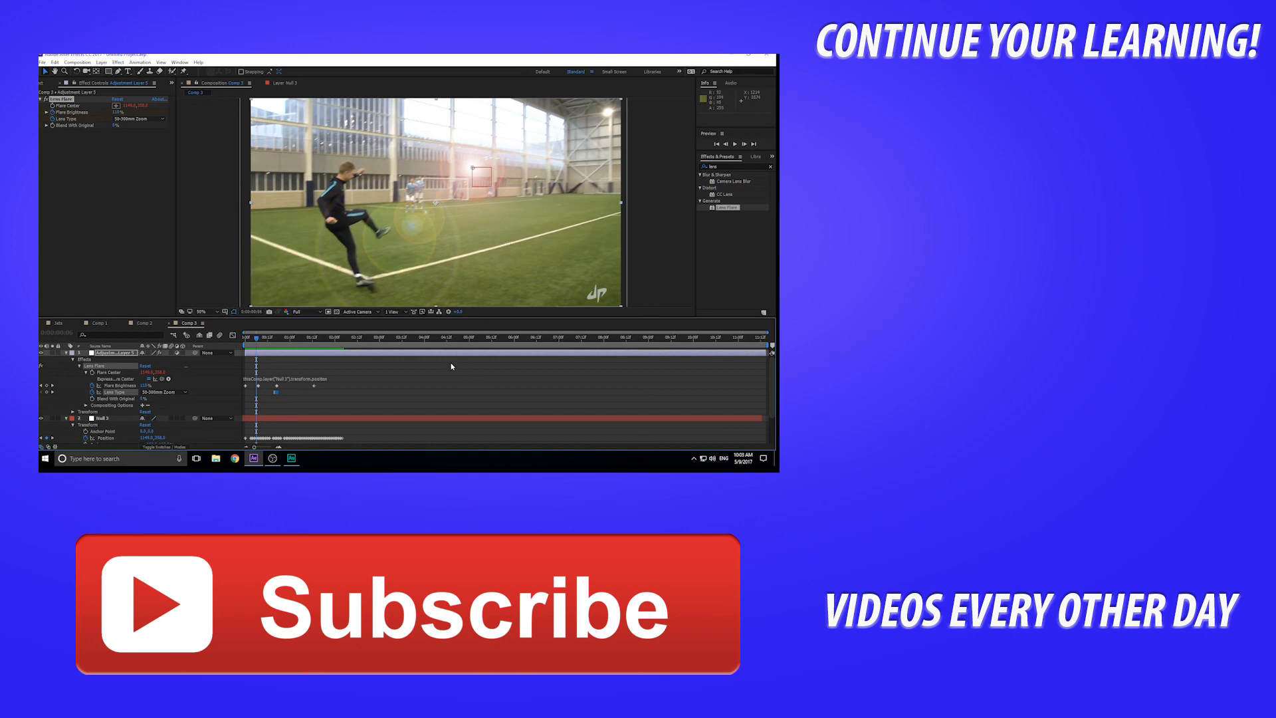